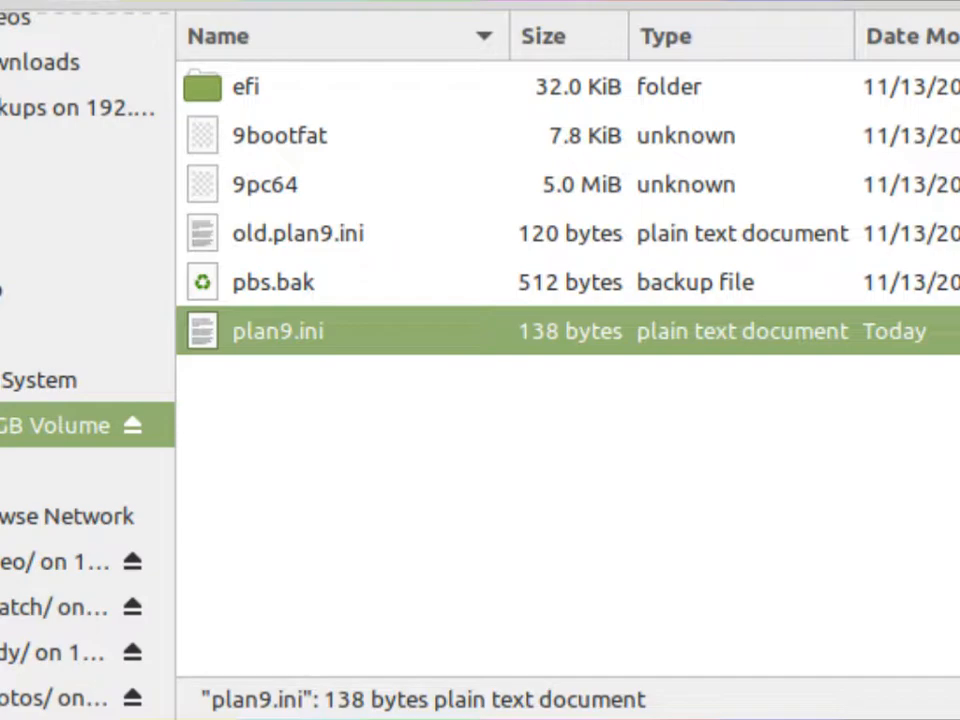
Log in as demouser at the user[glenda] prompt and reach the rc shell.
double_click(277, 331)
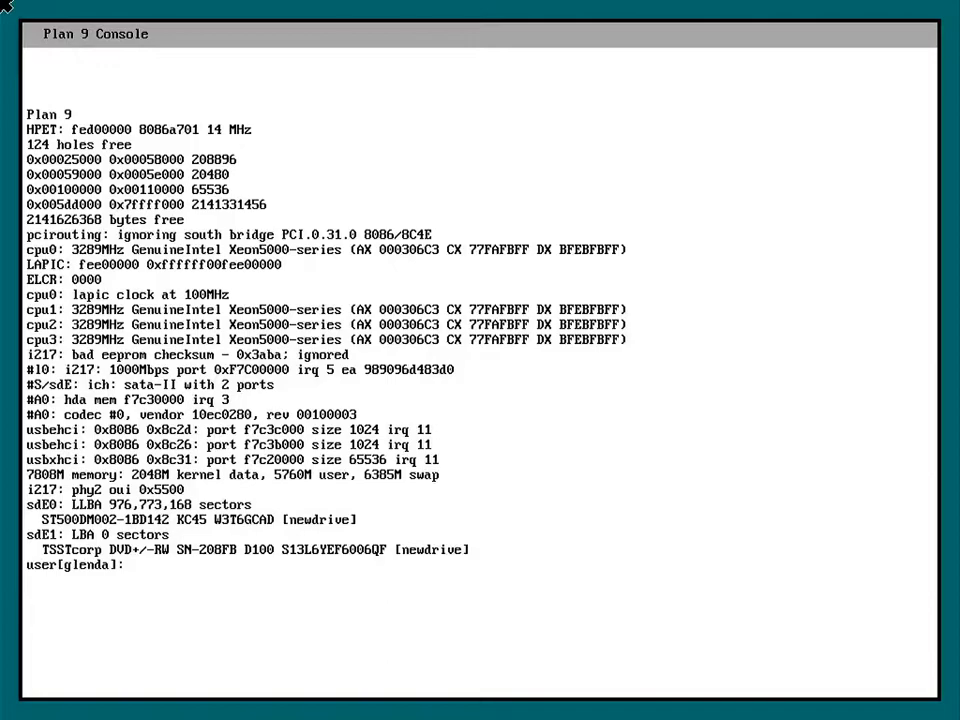
type("demouser")
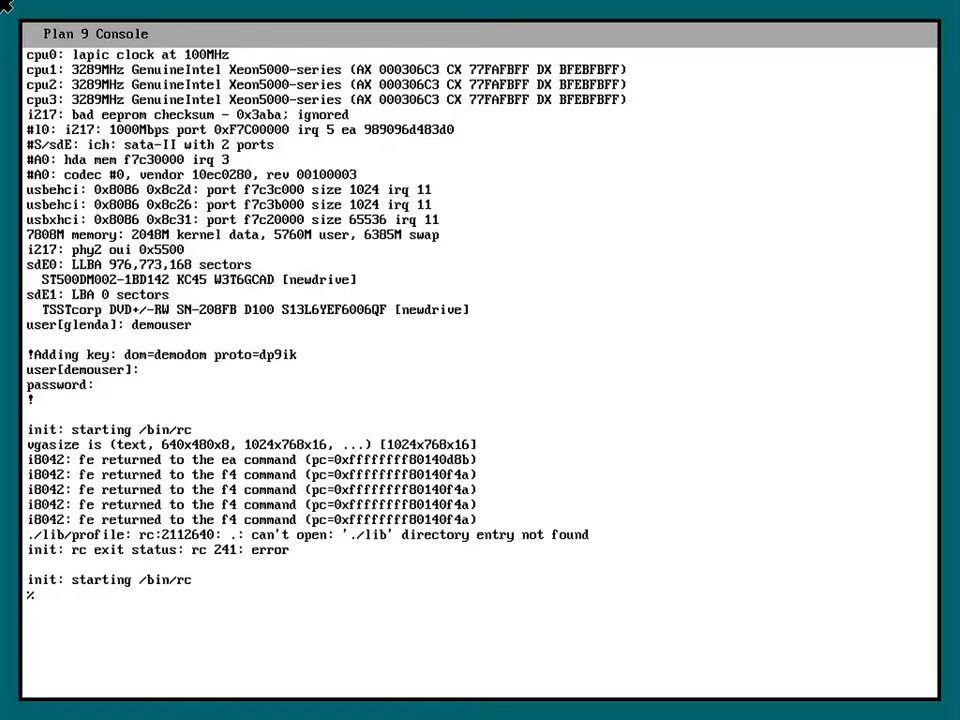
Run /sys/lib/newuser at the console prompt.
type("/")
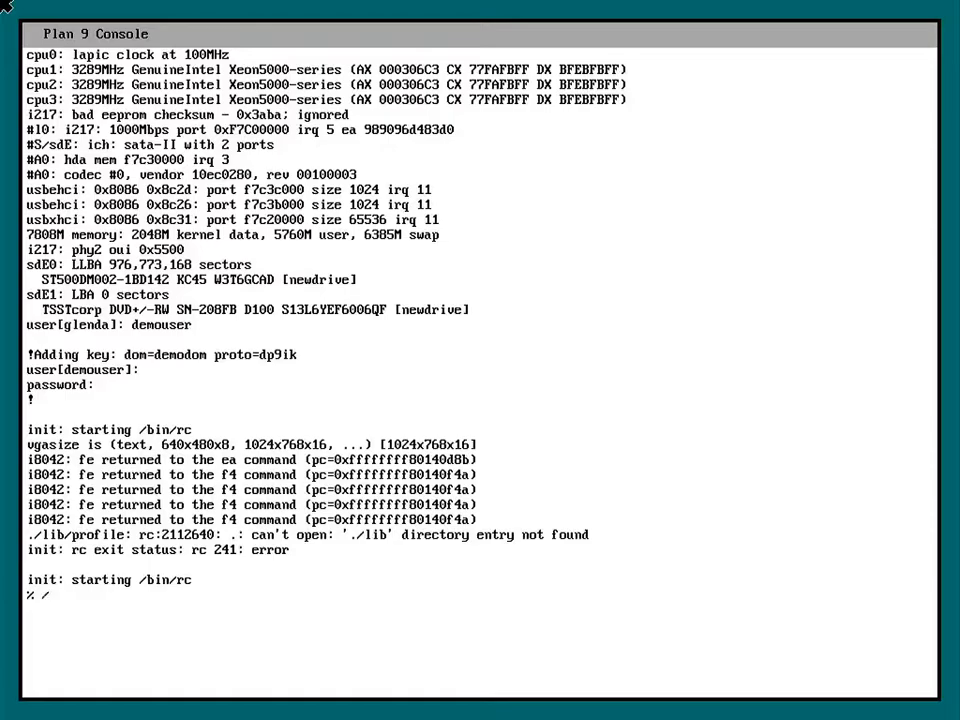
type("sys/lib")
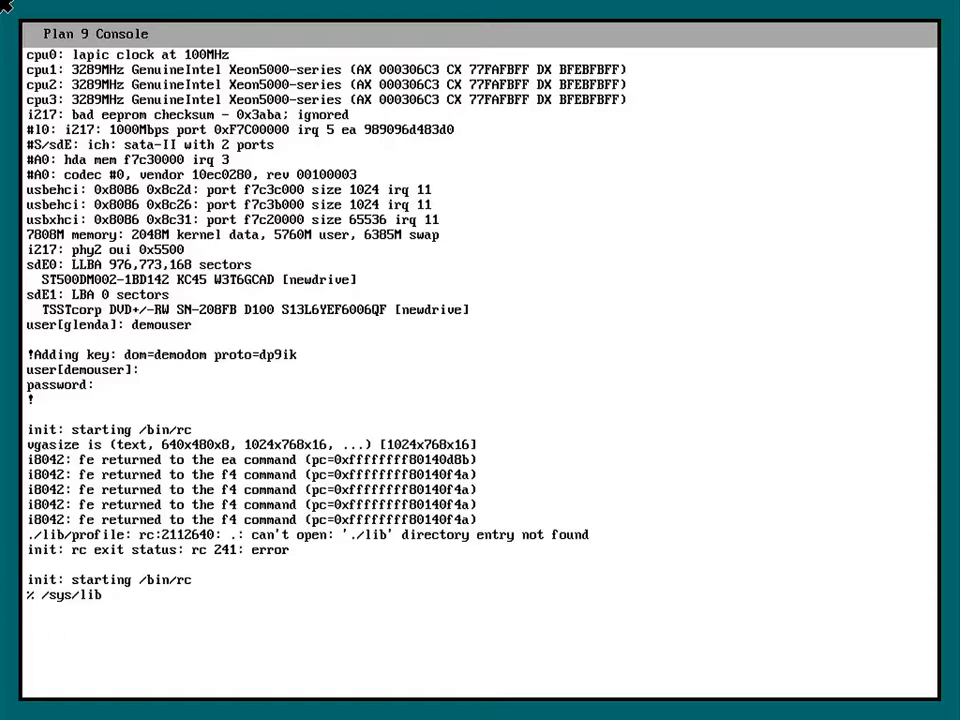
type("/newuse")
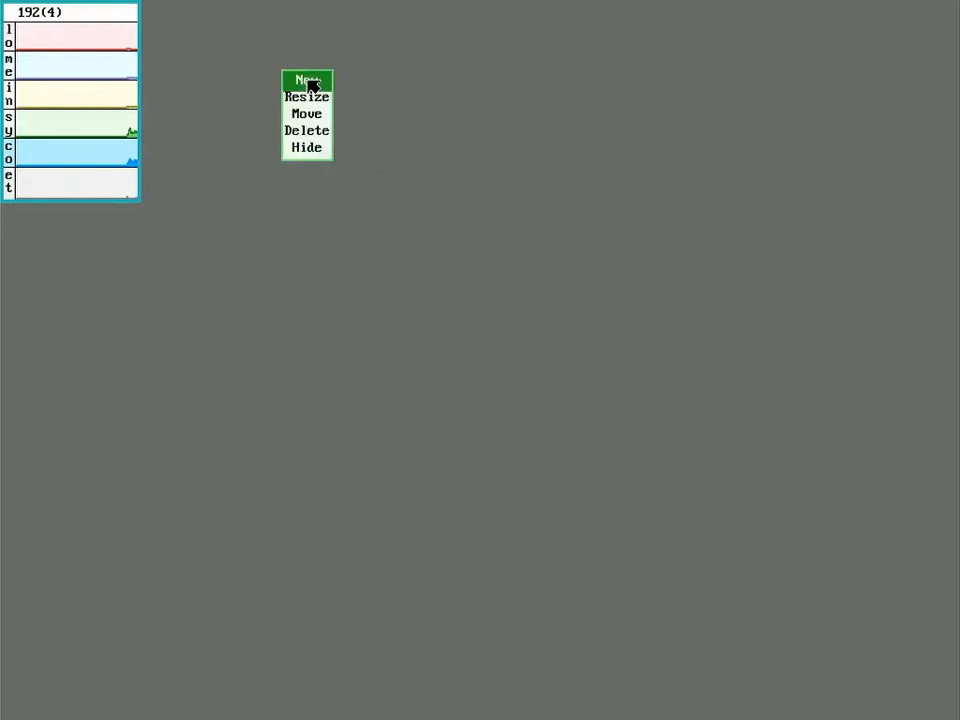
Create a new rio terminal window and list the root directory with ls.
left_click(307, 80)
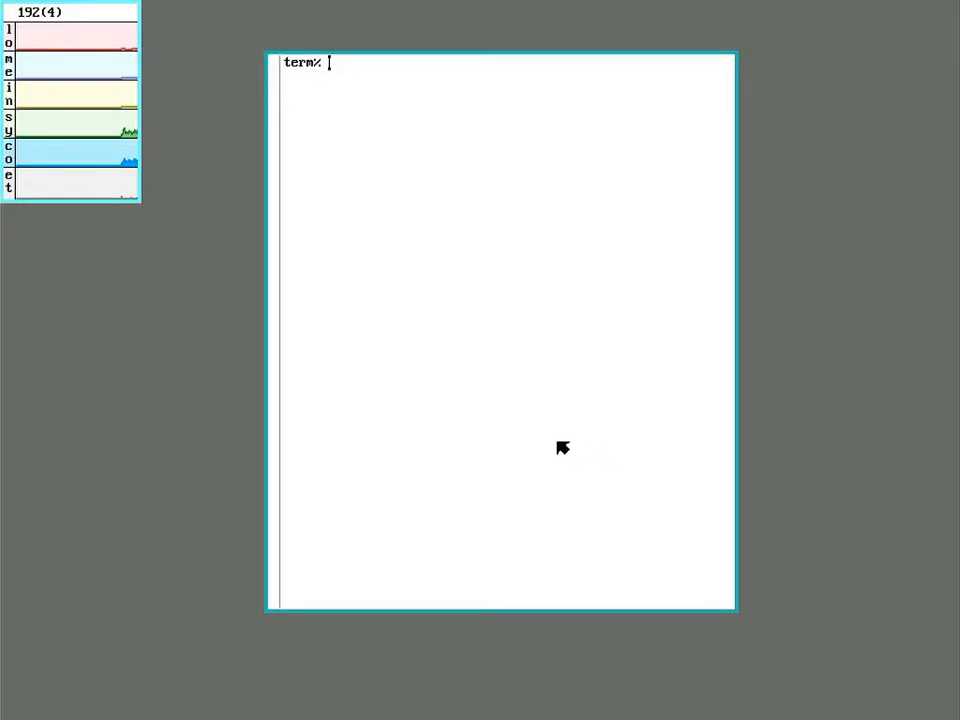
type("ls")
type("lc")
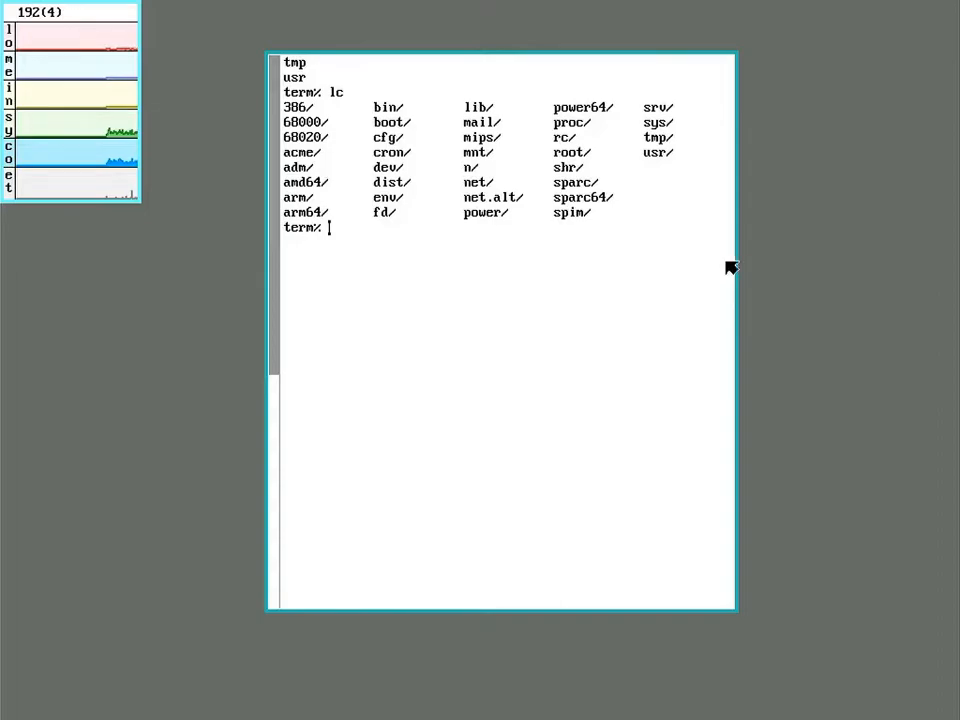
mouse_move(882, 232)
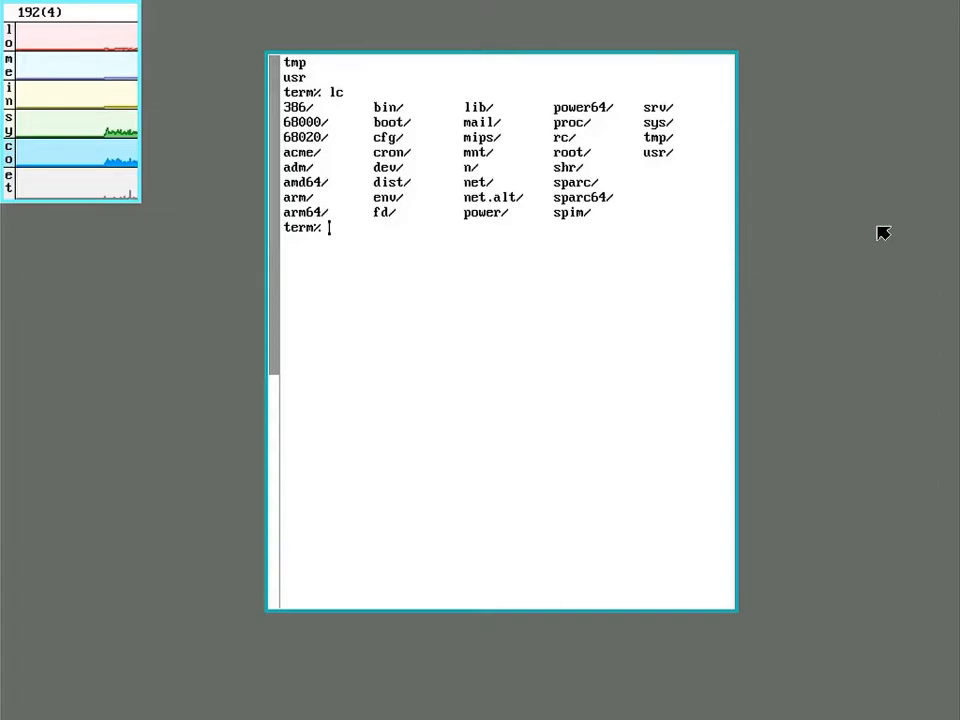
mouse_move(897, 146)
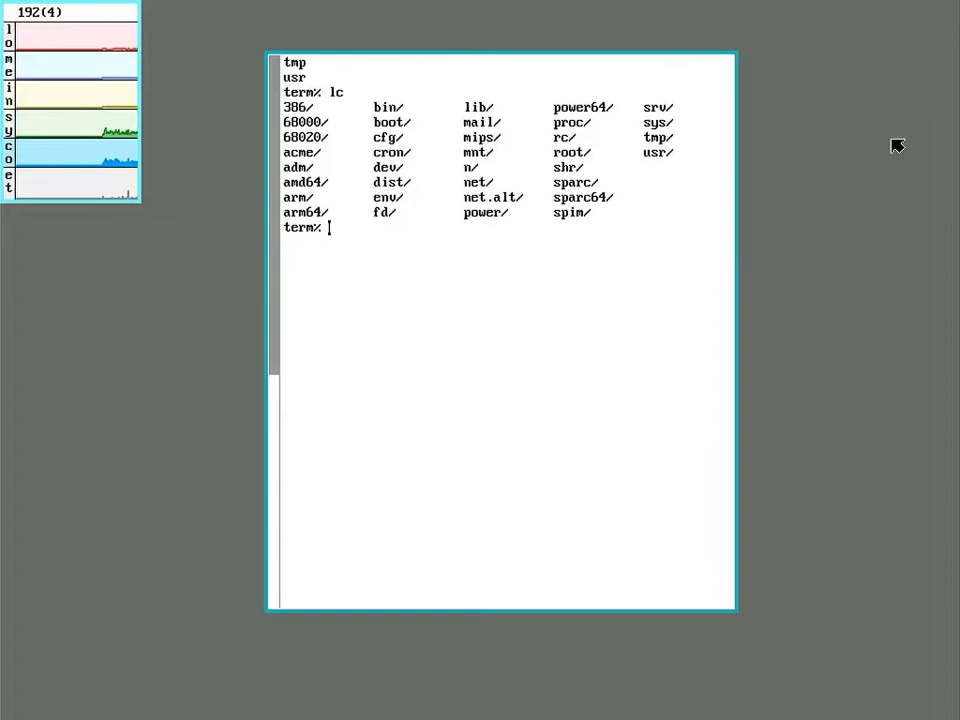
mouse_move(808, 163)
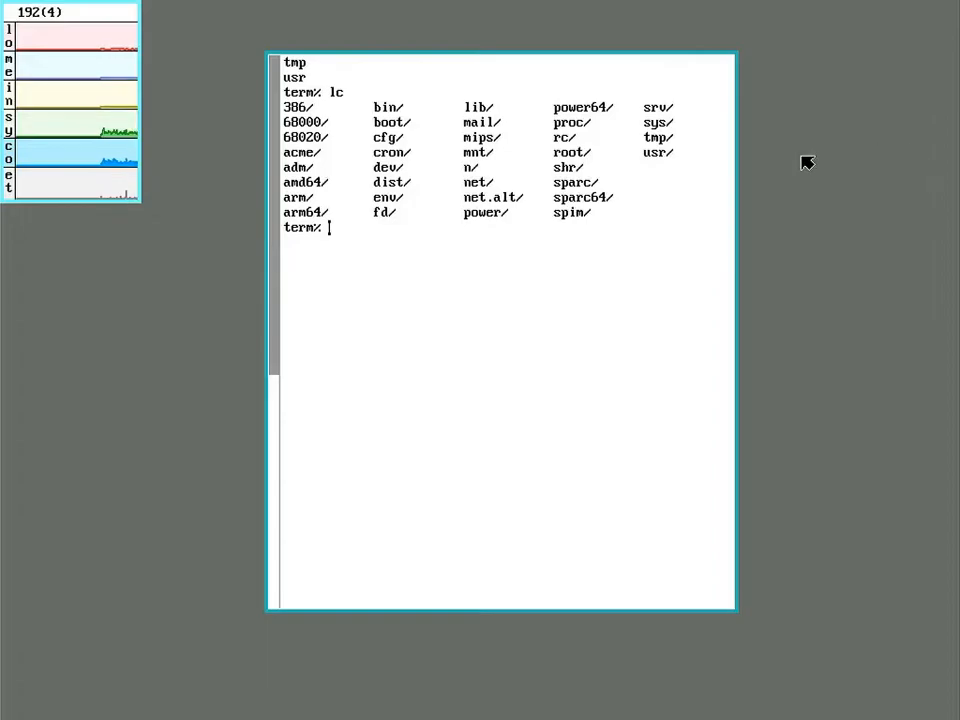
mouse_move(740, 296)
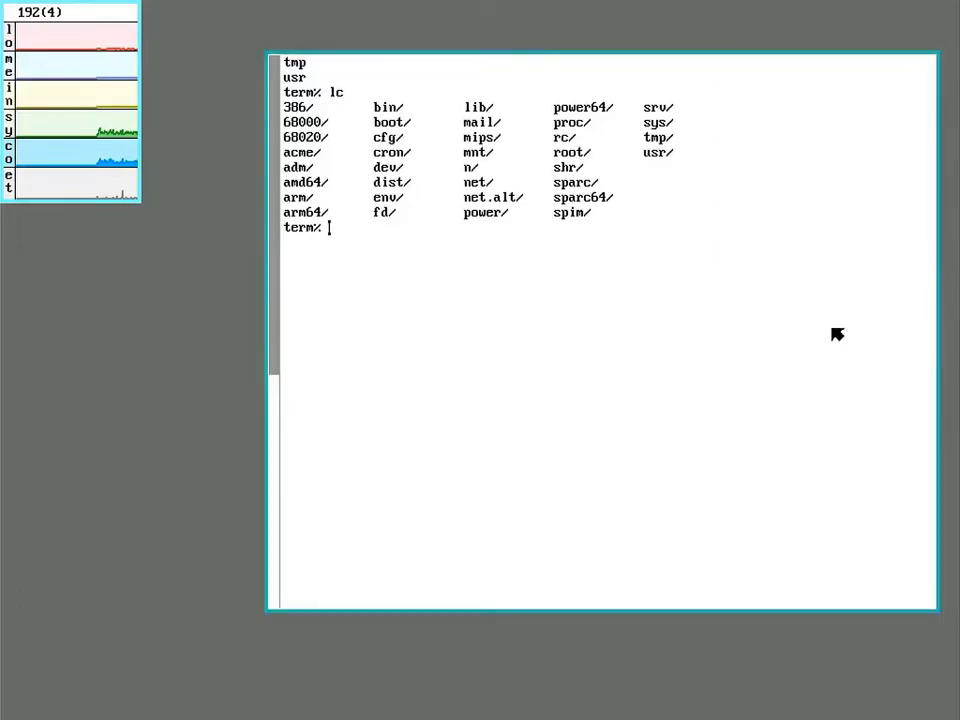
Run man 9p and scroll through the 9P(2) manual page.
type("man")
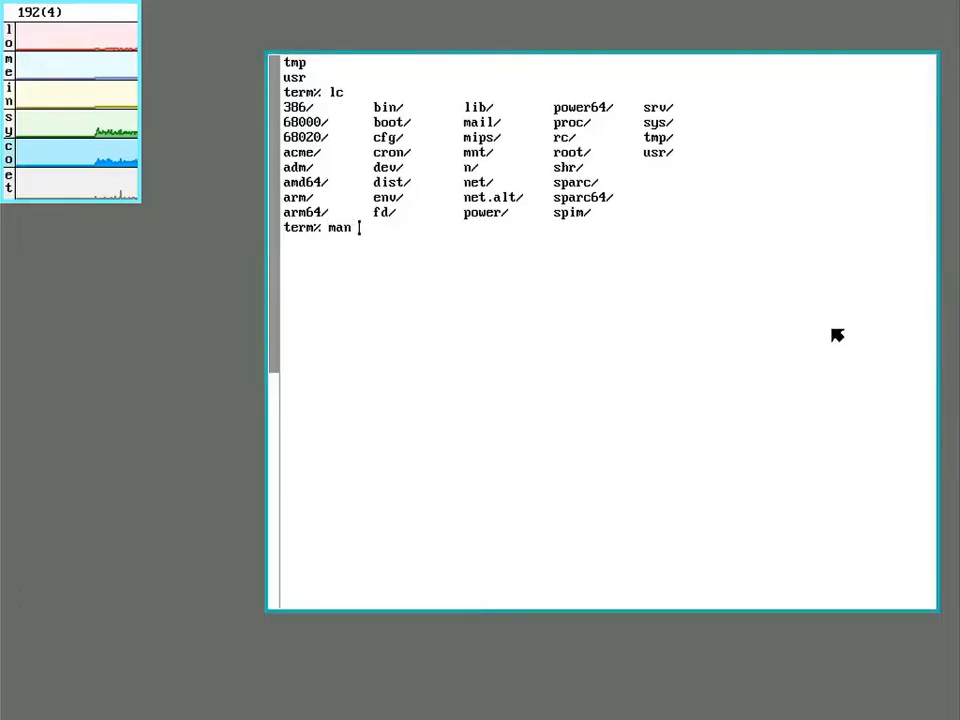
type("9p")
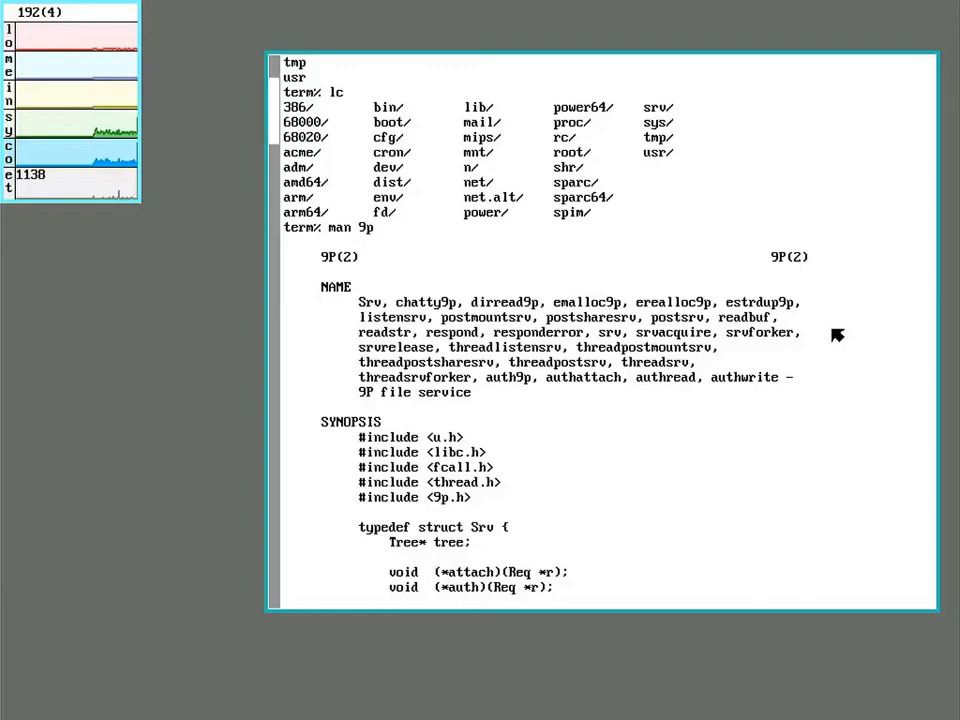
scroll("down", 3)
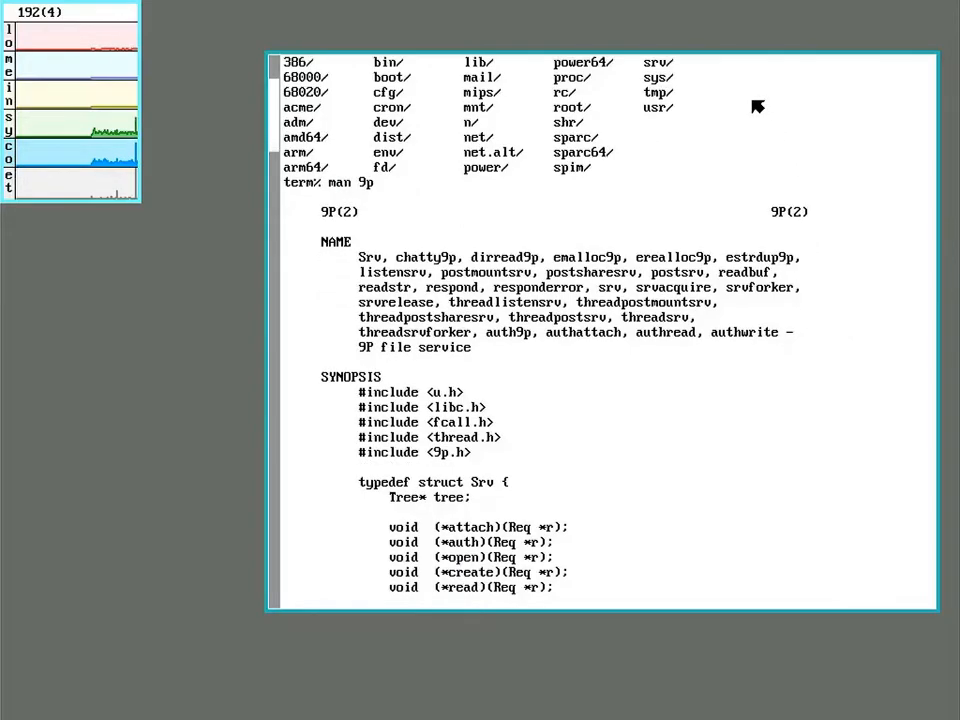
scroll("down", 3)
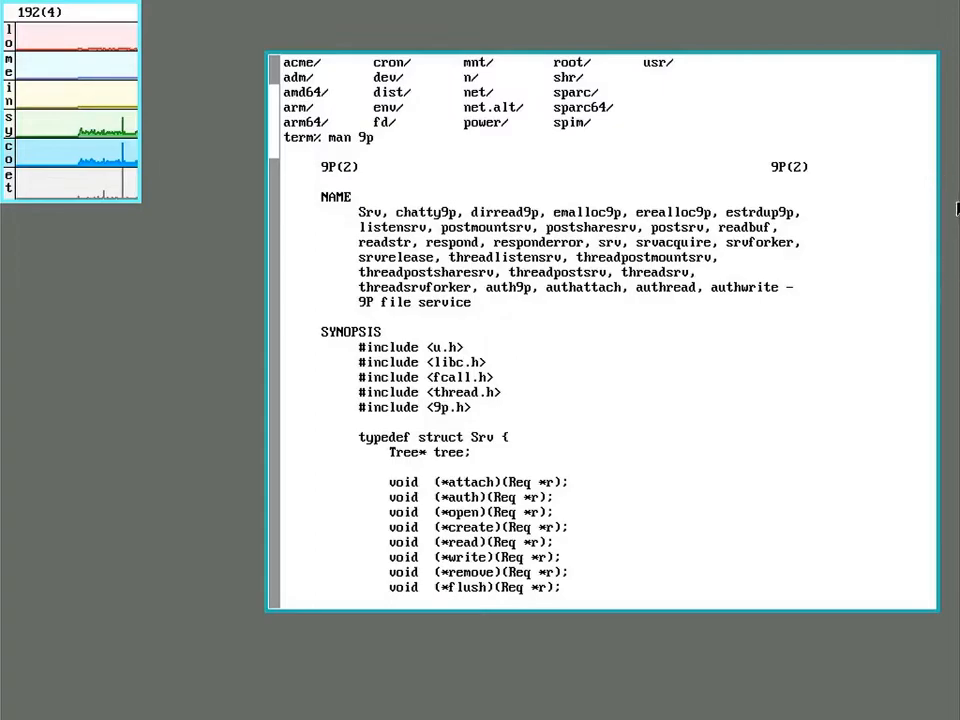
mouse_move(615, 95)
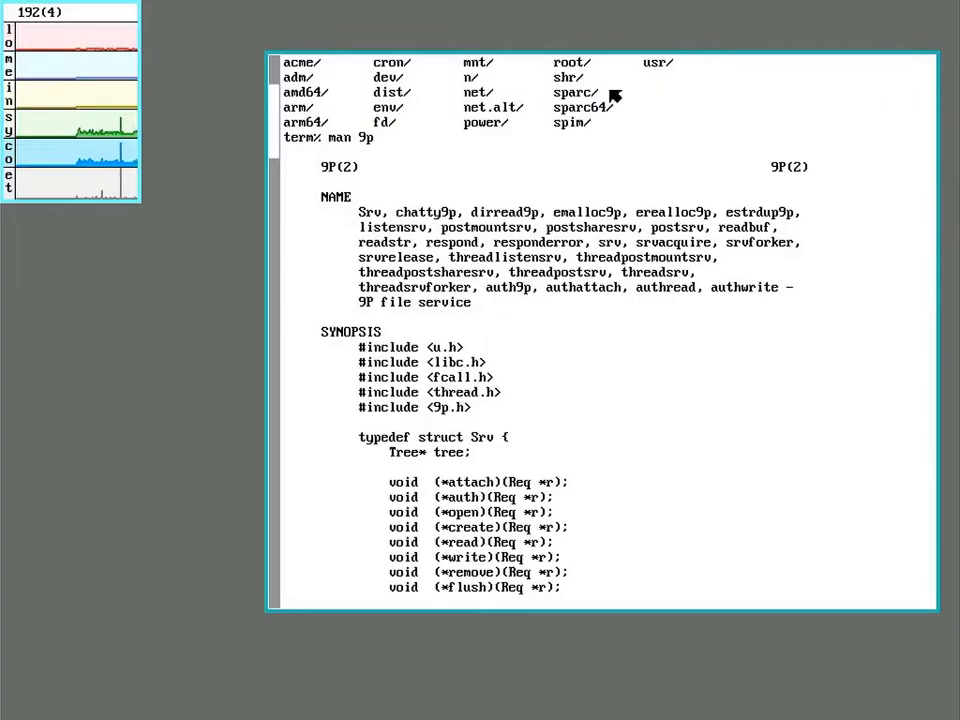
mouse_move(300, 110)
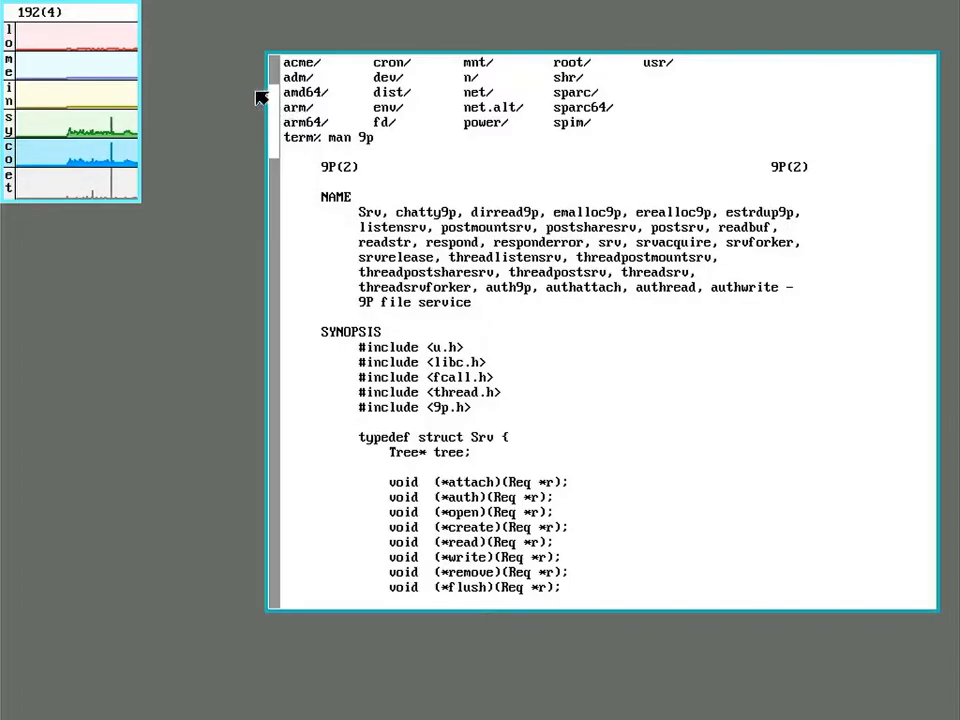
mouse_move(258, 92)
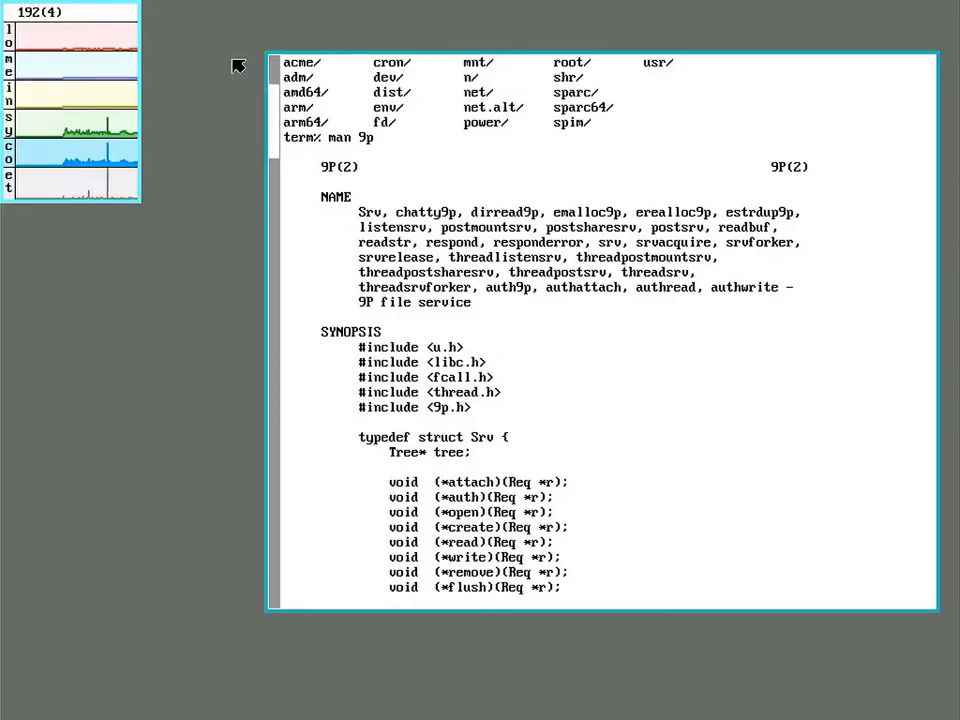
mouse_move(170, 30)
type("cat ")
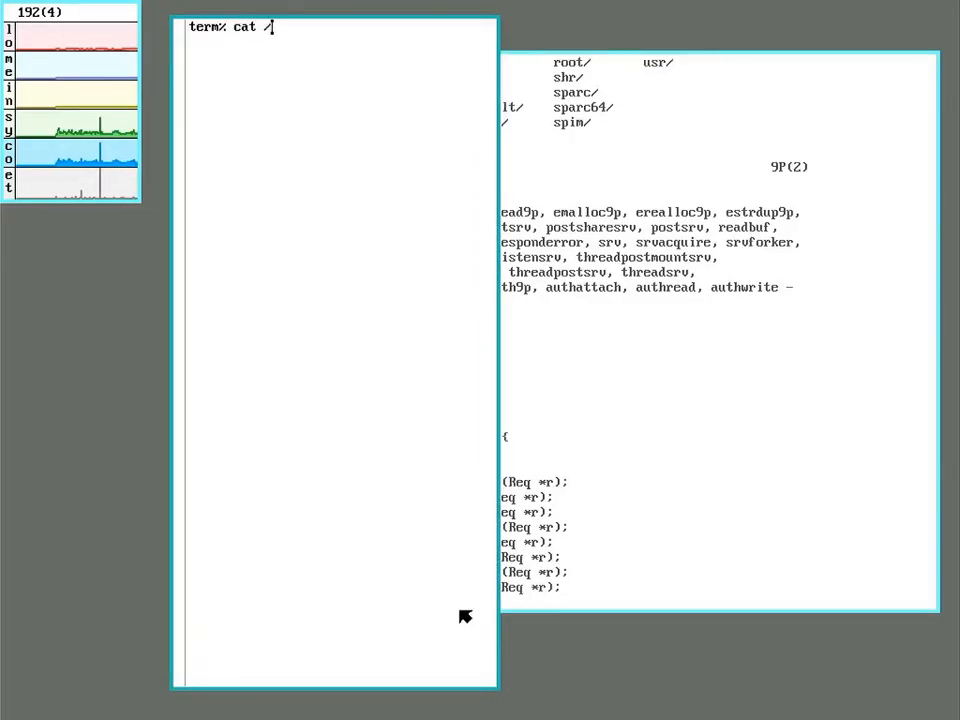
Show /dev/drivers and the ns namespace bindings, scrolling through the output.
type("/dev/drivers")
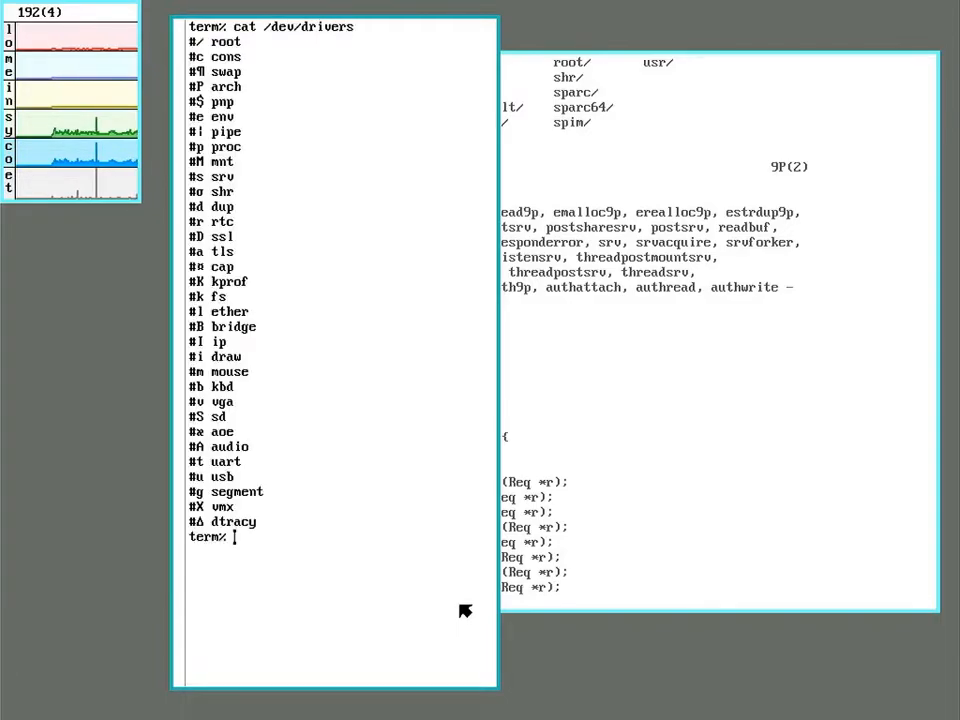
type("ns")
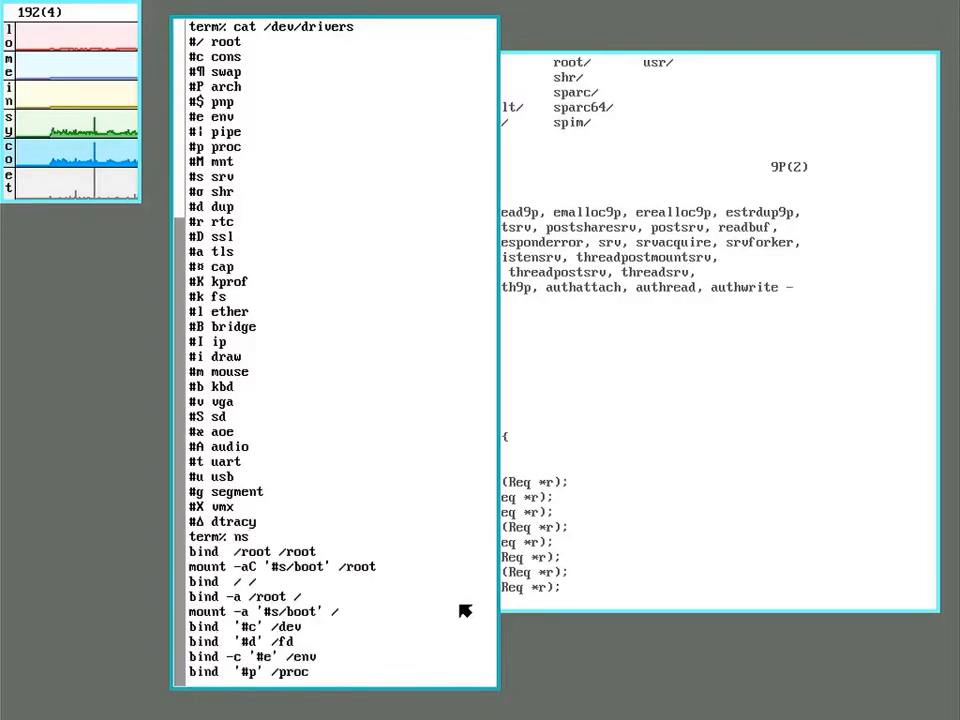
mouse_move(364, 73)
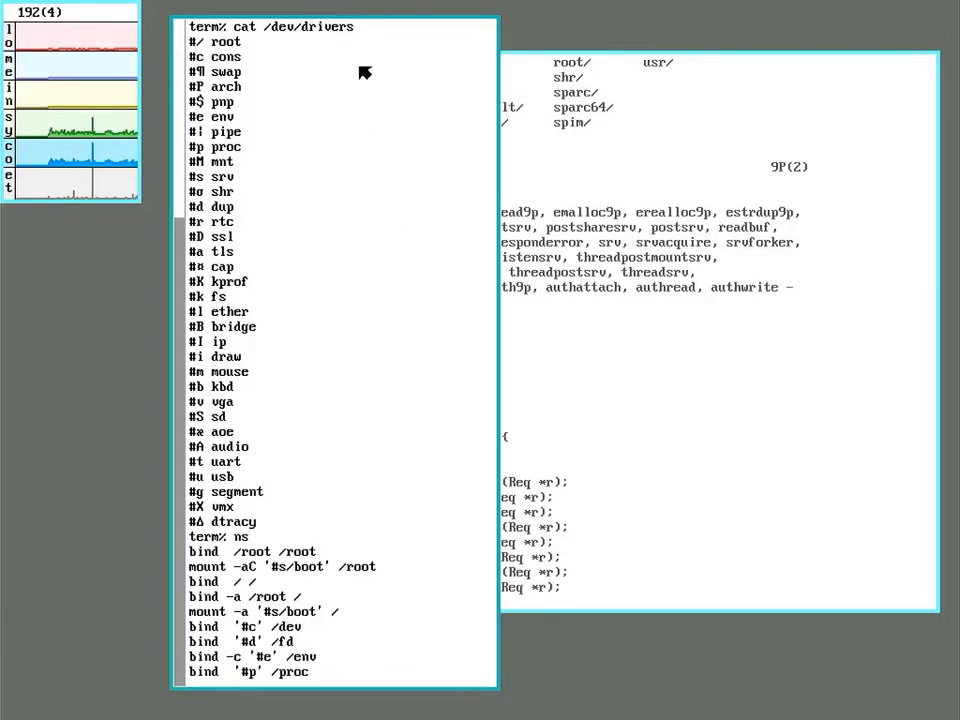
scroll("down", 3)
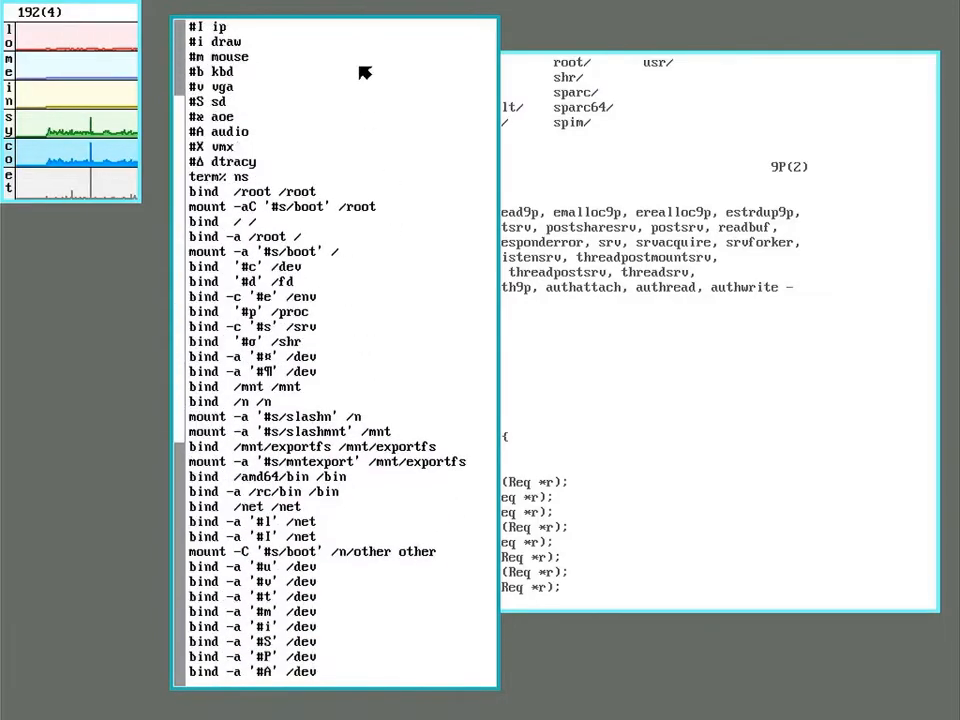
scroll("down", 3)
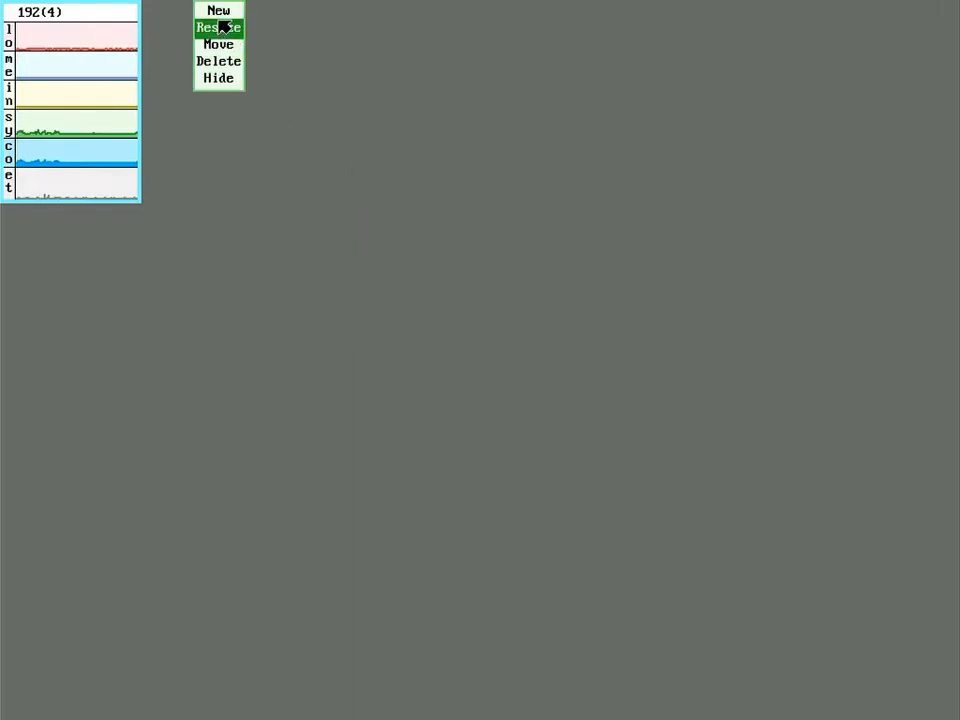
Open a fresh terminal and scroll the rcpu(1) man page to SEE ALSO.
left_click(218, 10)
type("man rcpu")
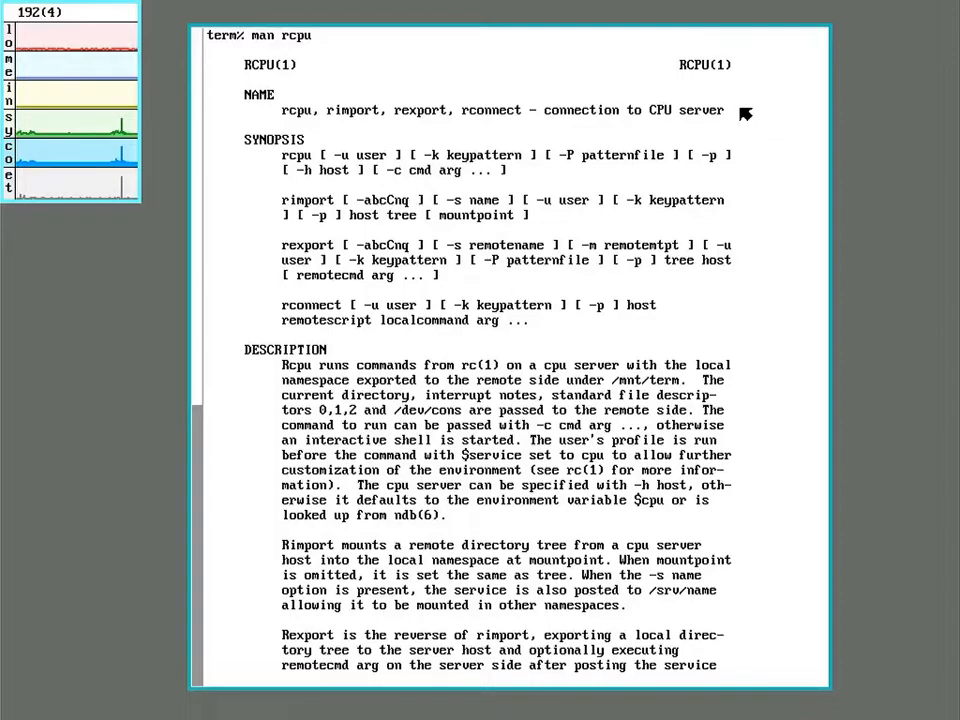
scroll("down", 3)
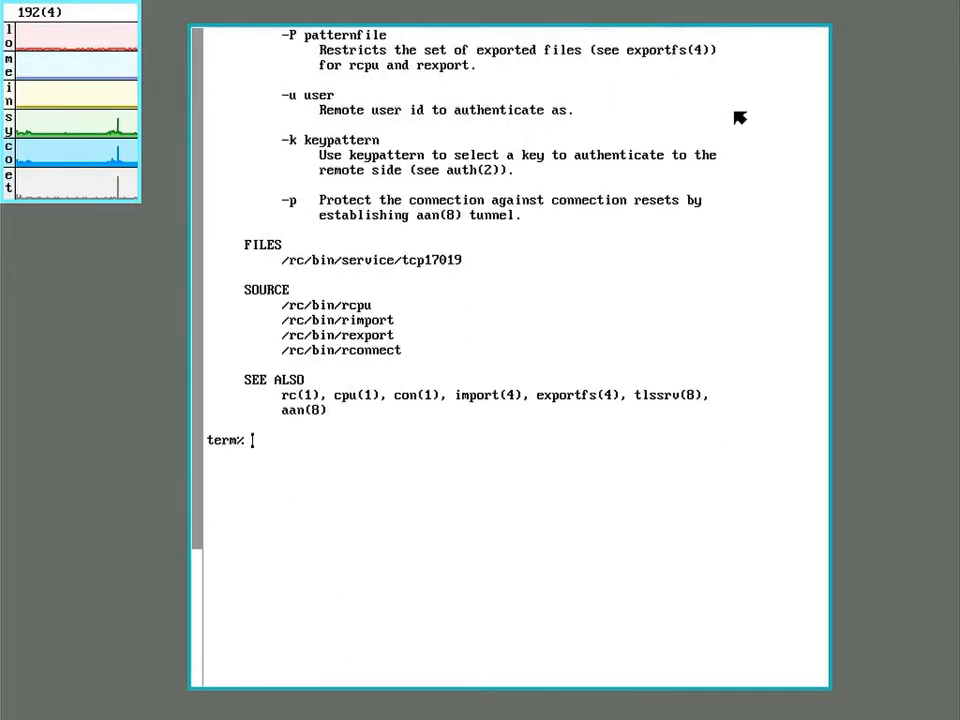
mouse_move(683, 398)
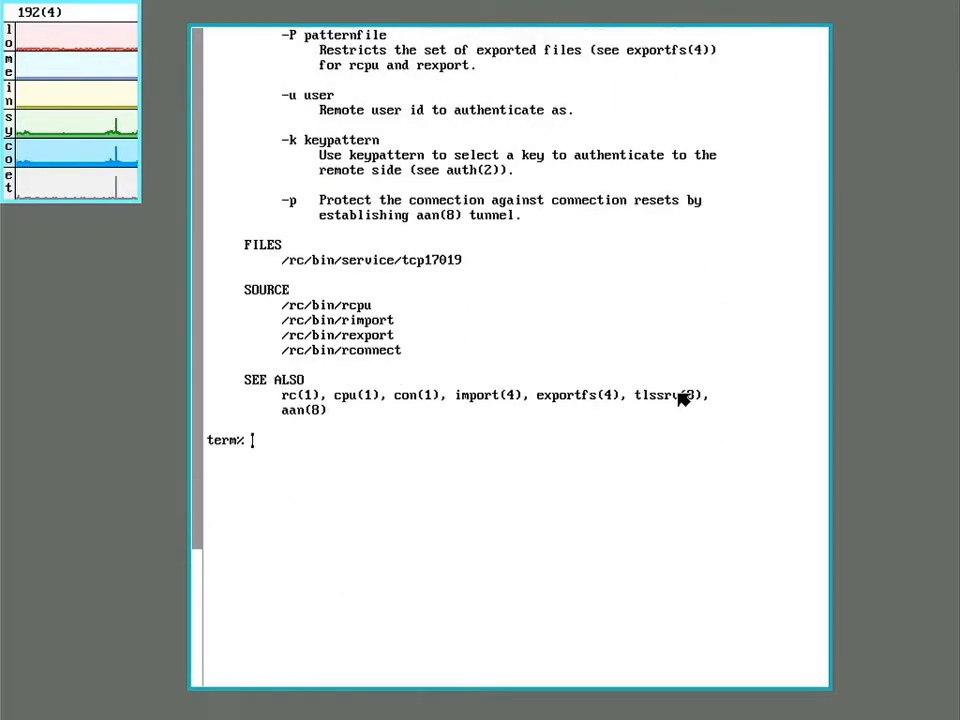
mouse_move(659, 467)
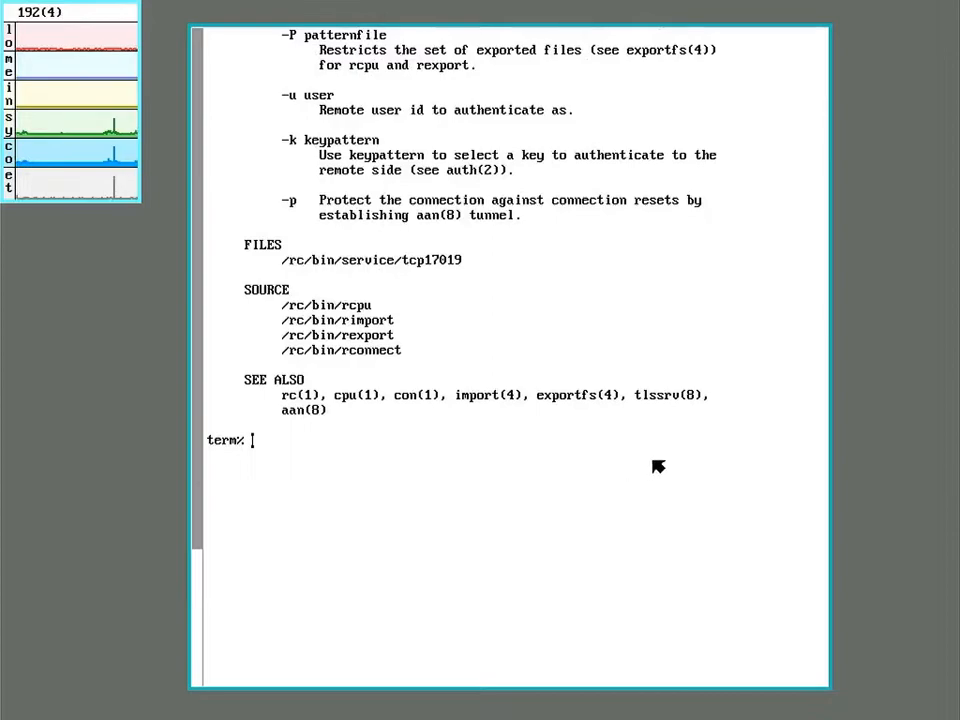
mouse_move(650, 482)
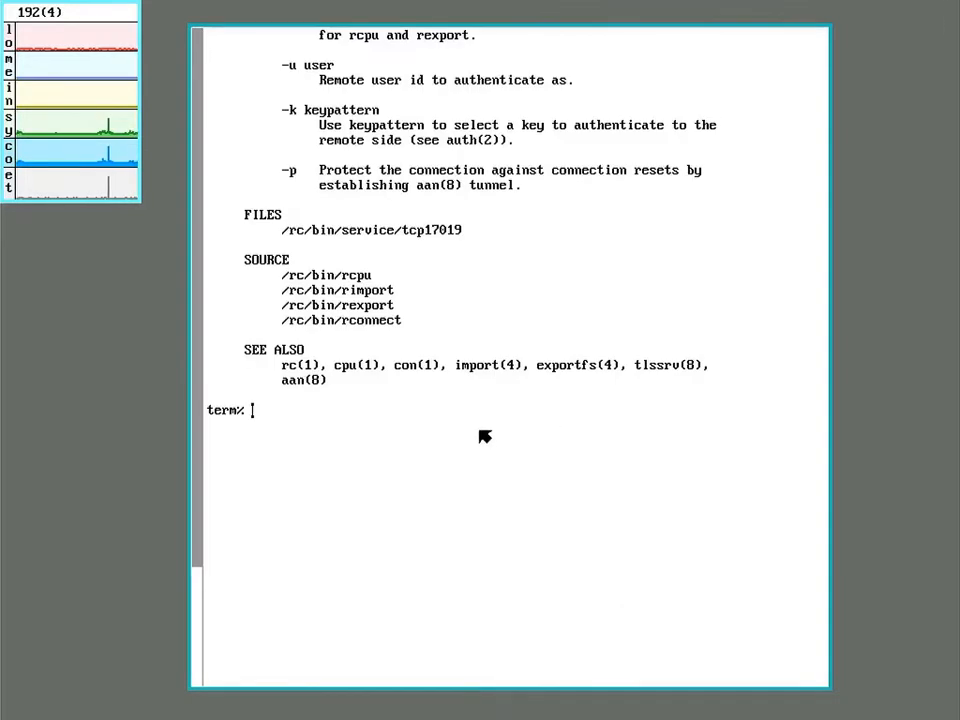
Connect to the DemoFS machine with rcpu -h DemoFS.
type("rcpu")
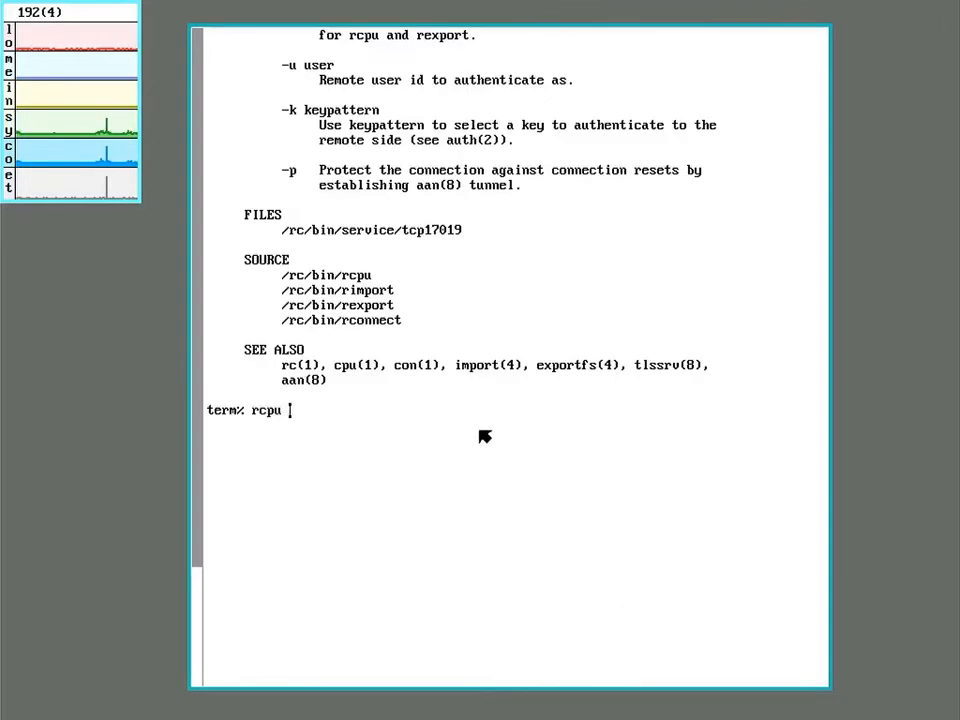
type("-h")
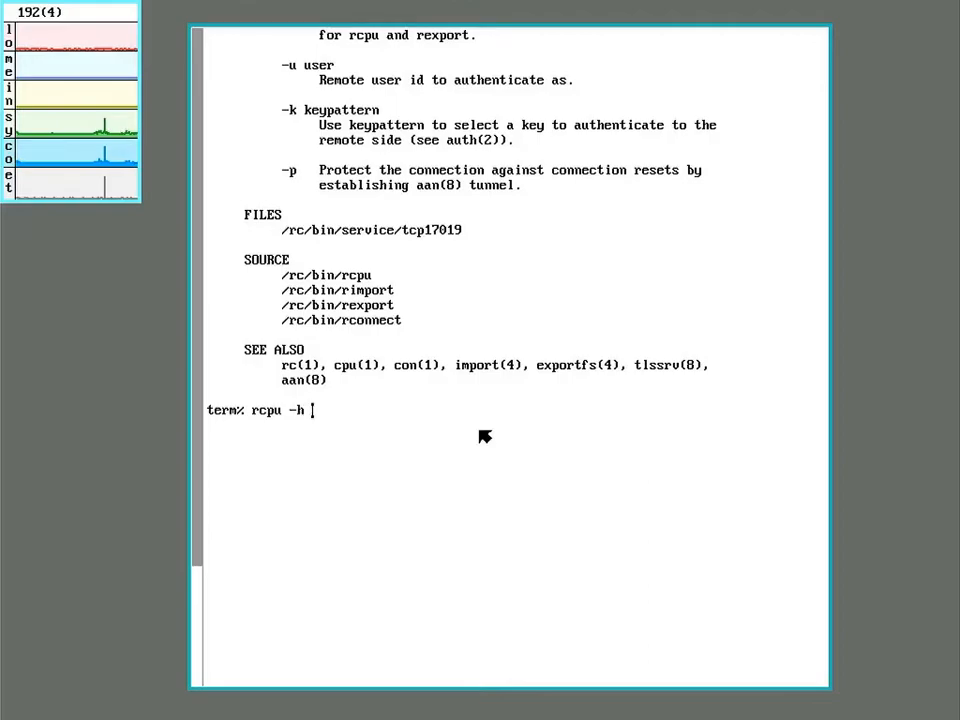
type("DemoF")
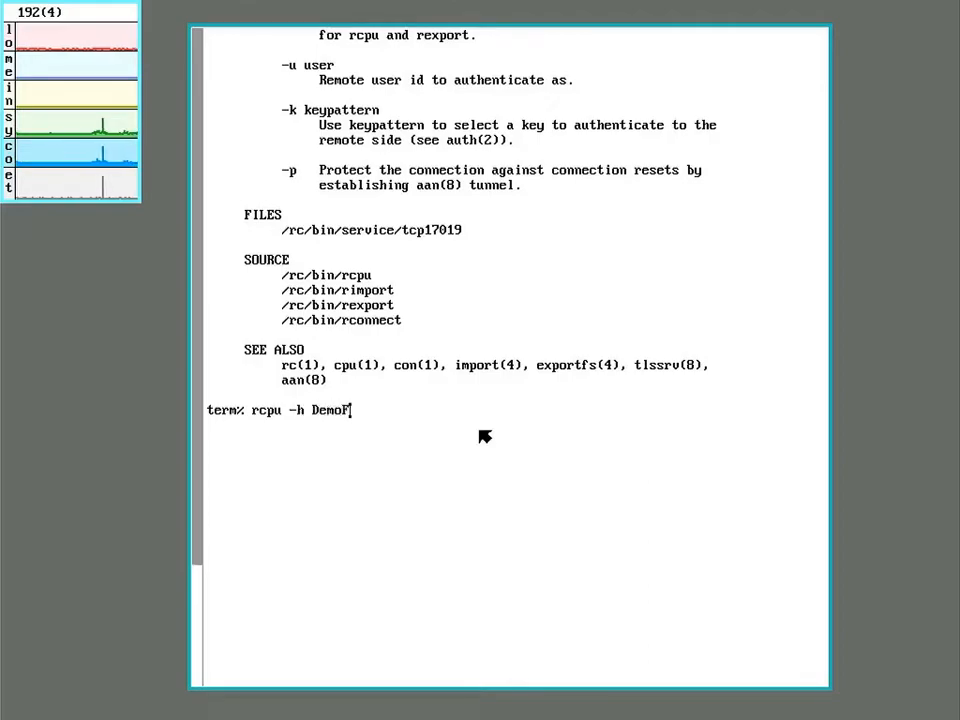
type("S")
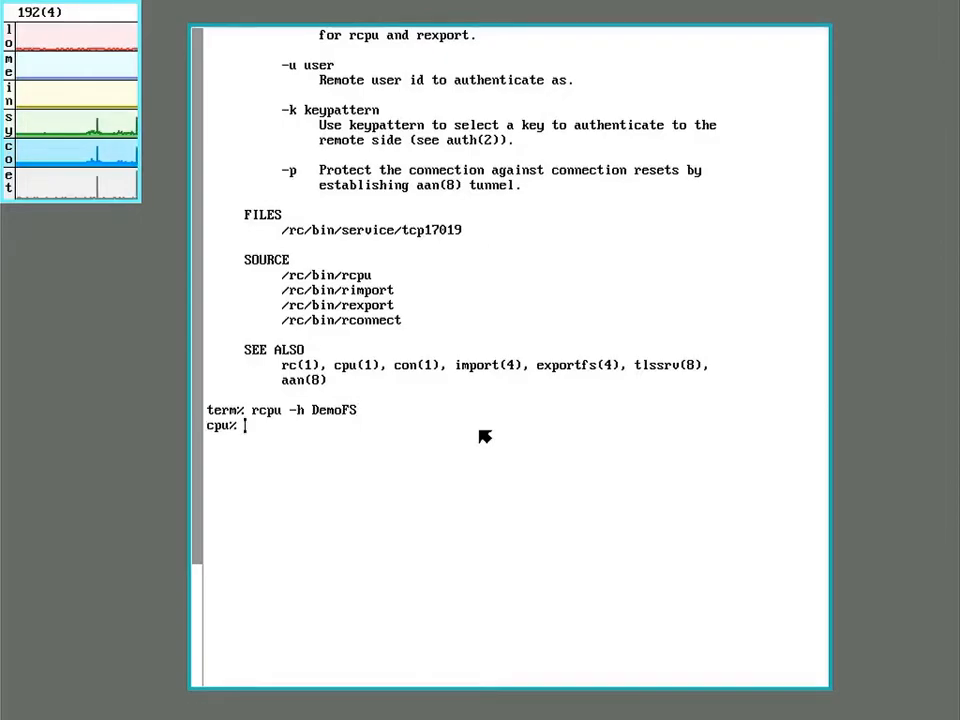
Confirm echo $sysname prints DemoFS, then start rio remotely.
type("echo $")
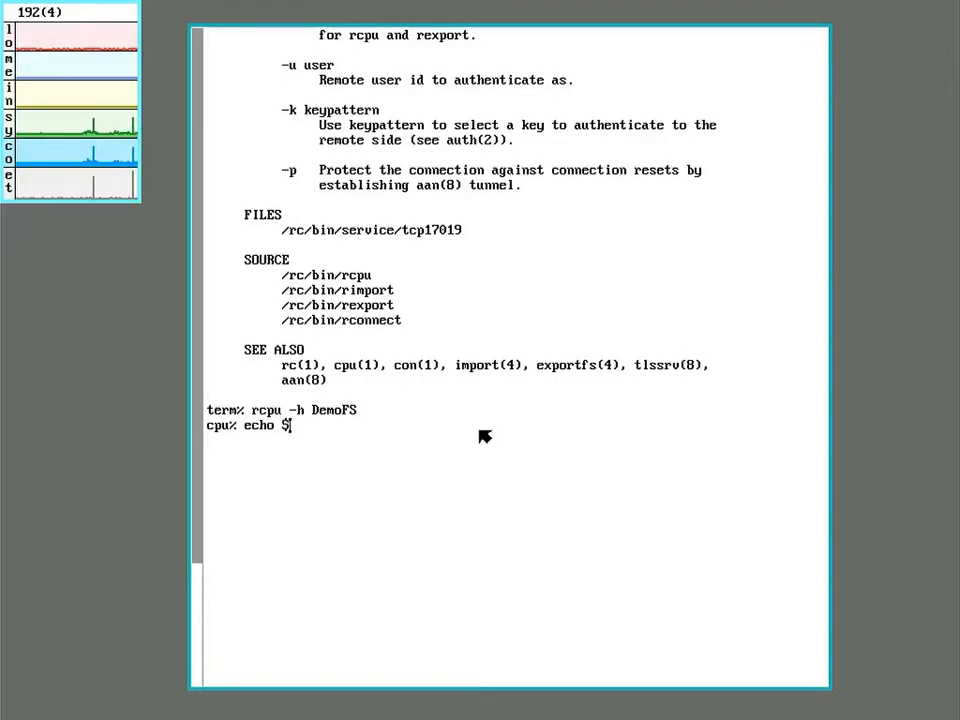
type("sysname")
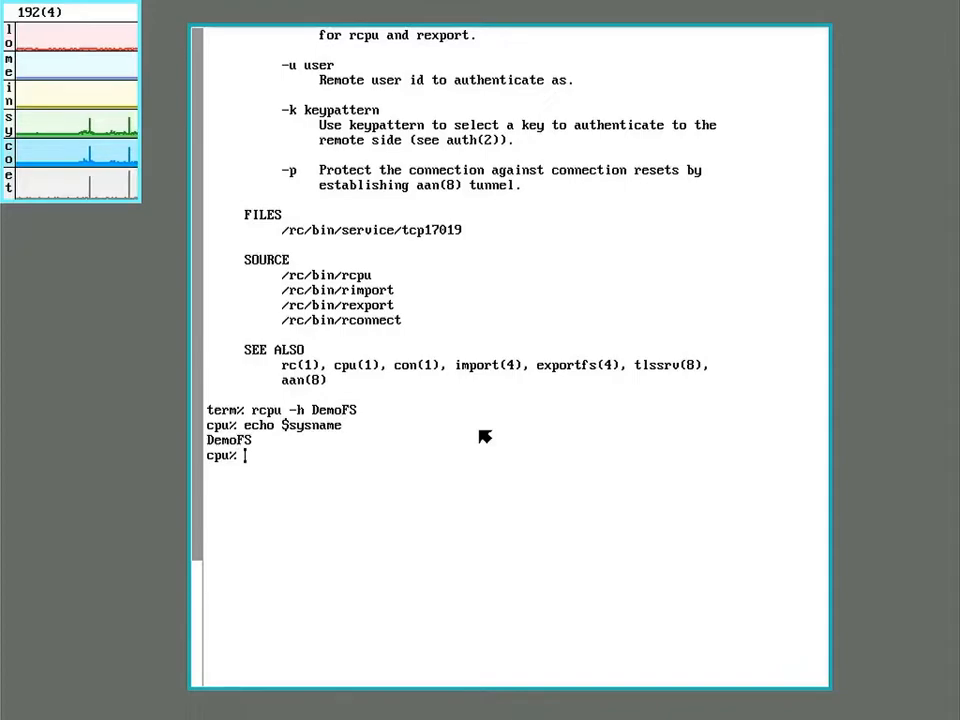
mouse_move(489, 438)
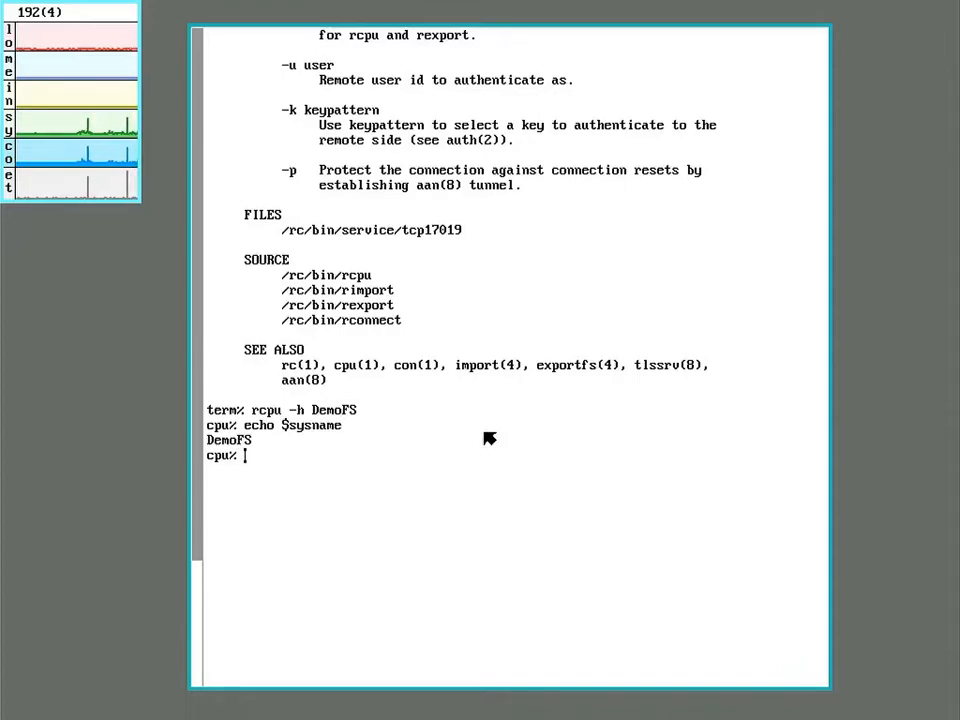
type("rio")
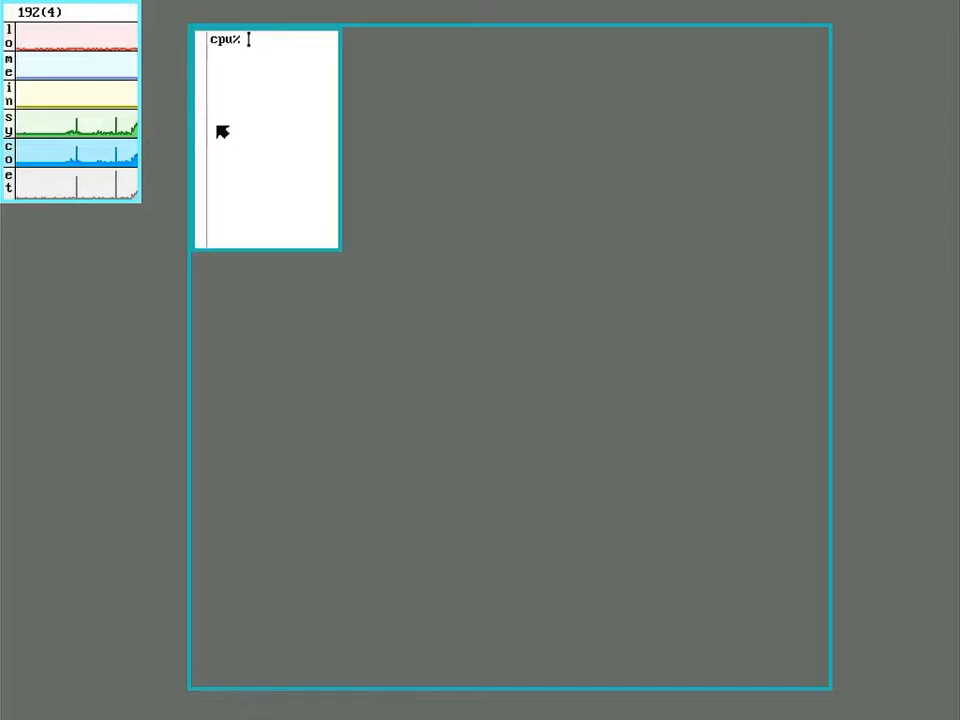
Run stats inside the remote rio session to graph DemoFS activity.
type("sta")
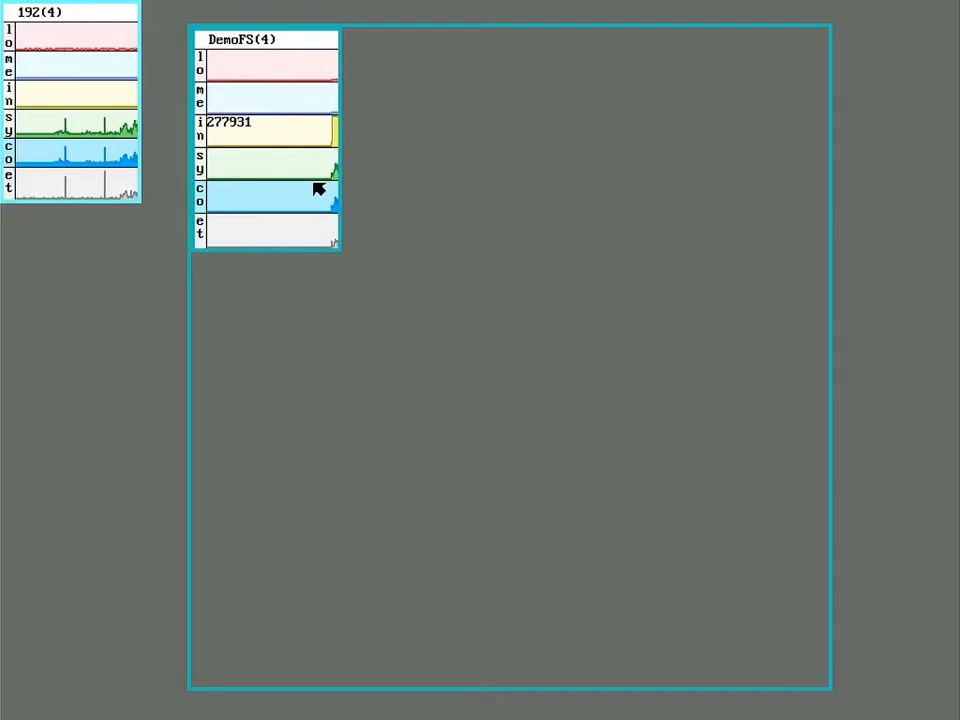
mouse_move(505, 203)
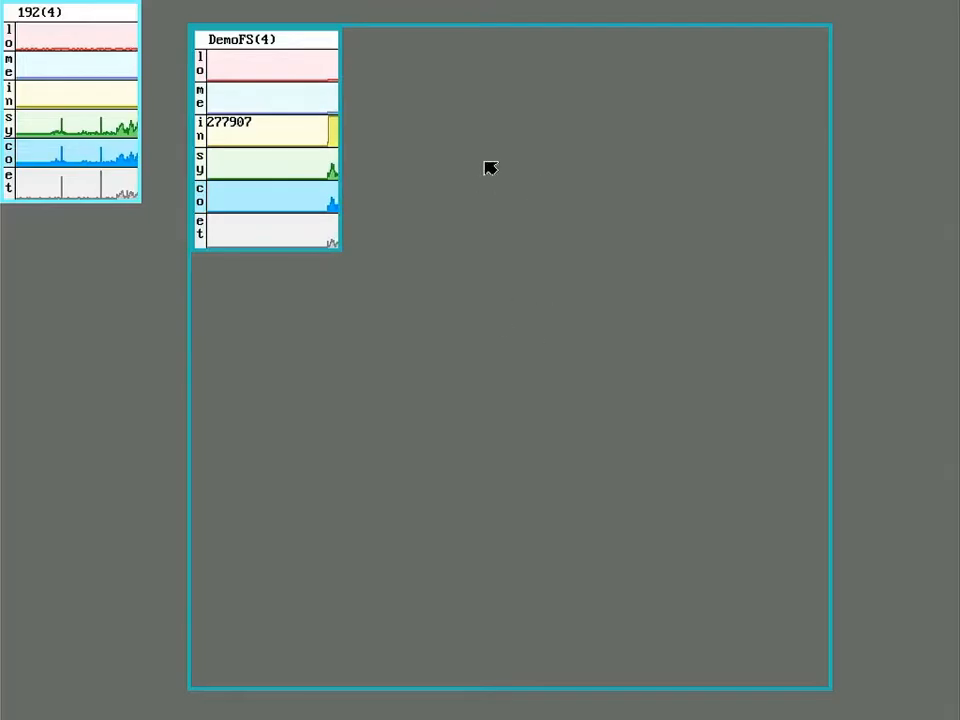
mouse_move(614, 381)
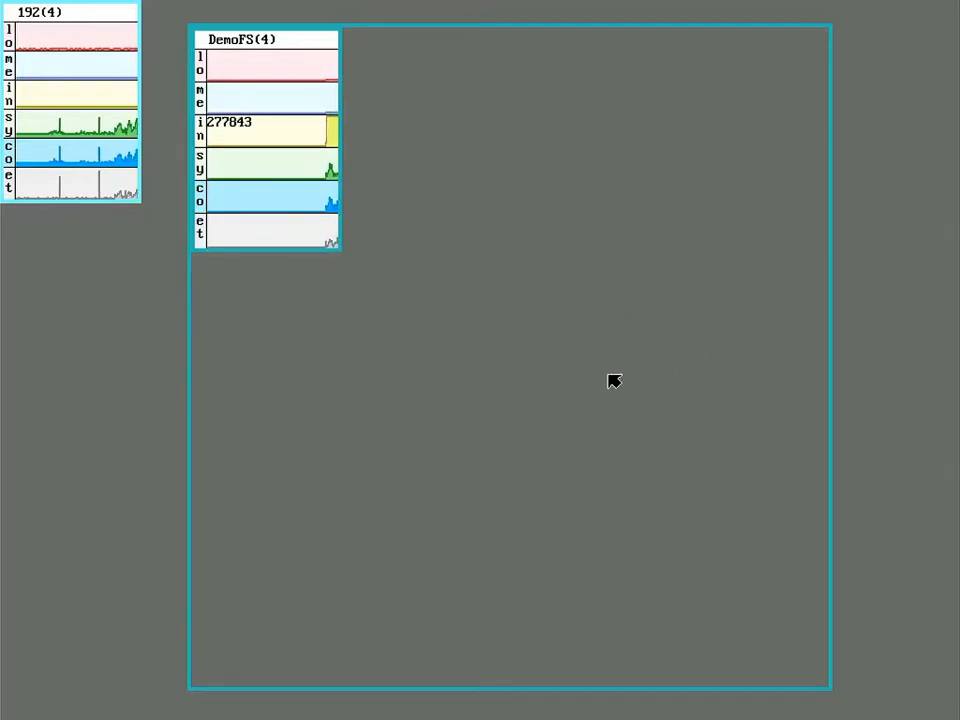
mouse_move(198, 414)
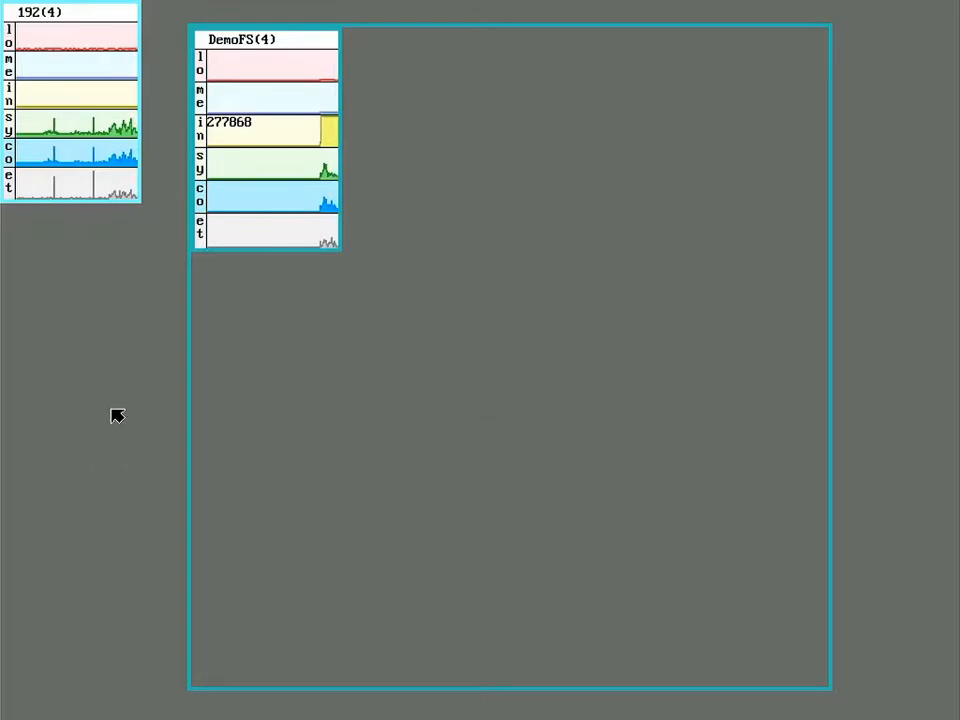
mouse_move(258, 419)
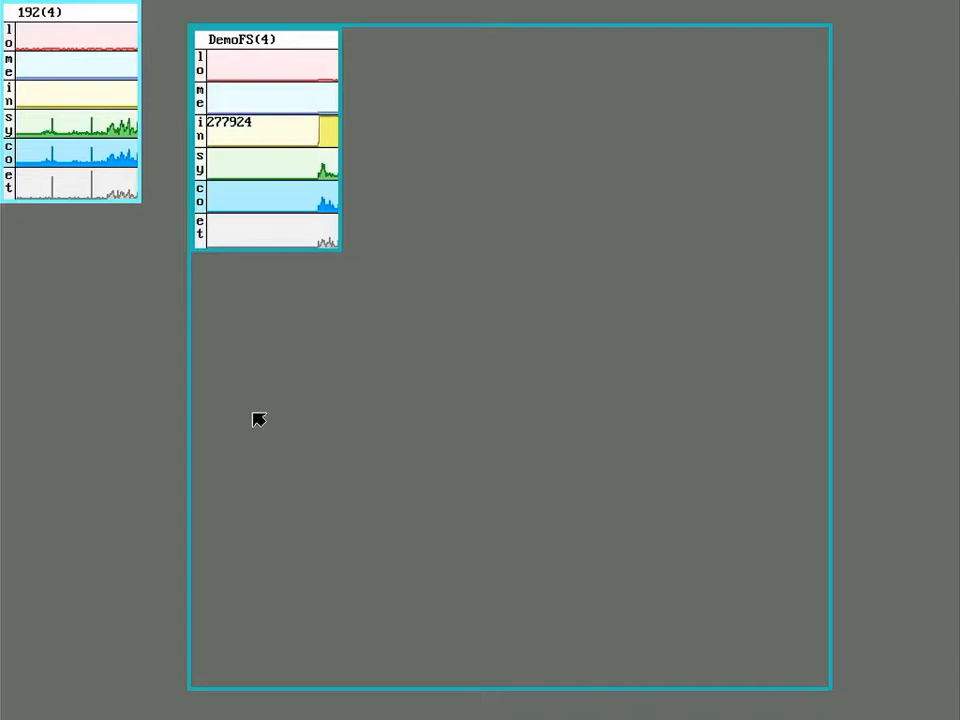
mouse_move(366, 416)
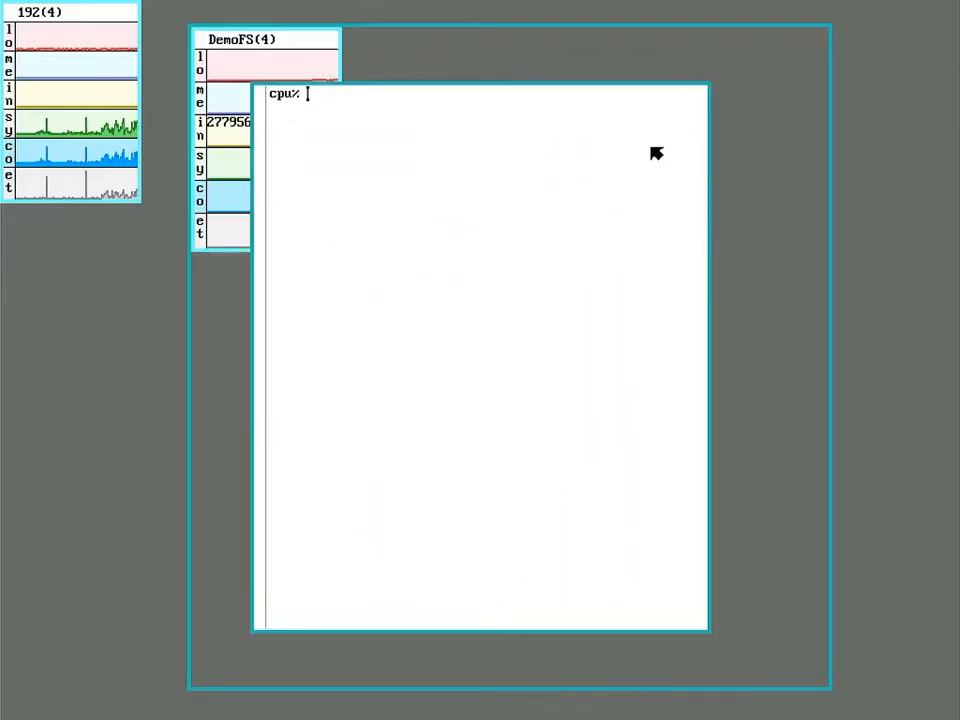
Print the /bin/rcpu script with cat in a new remote window.
type("cat")
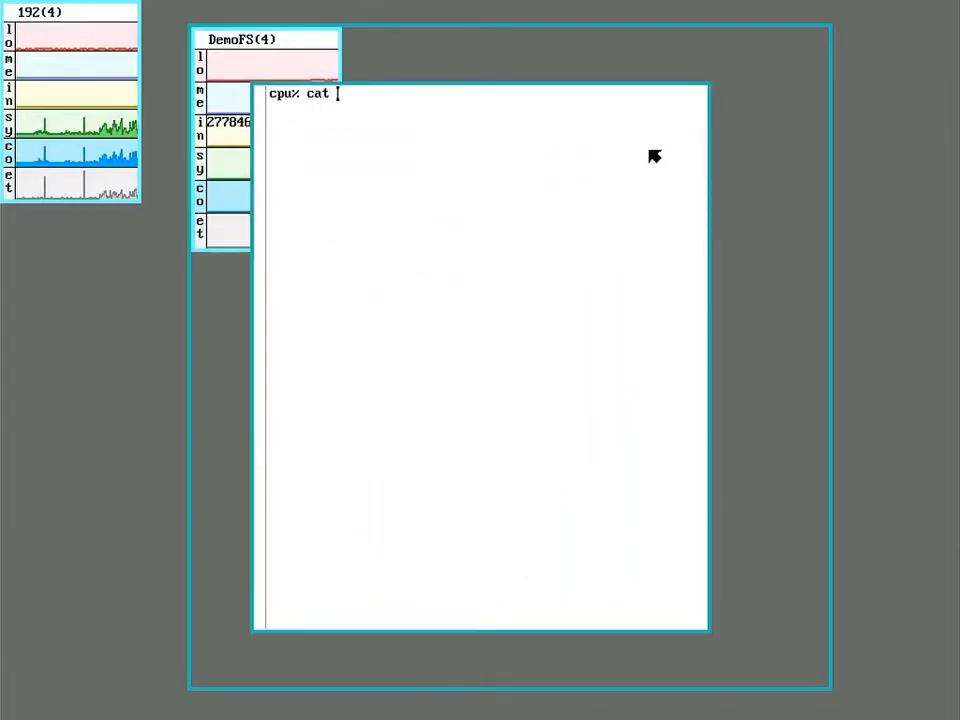
type("/bin/rcpu")
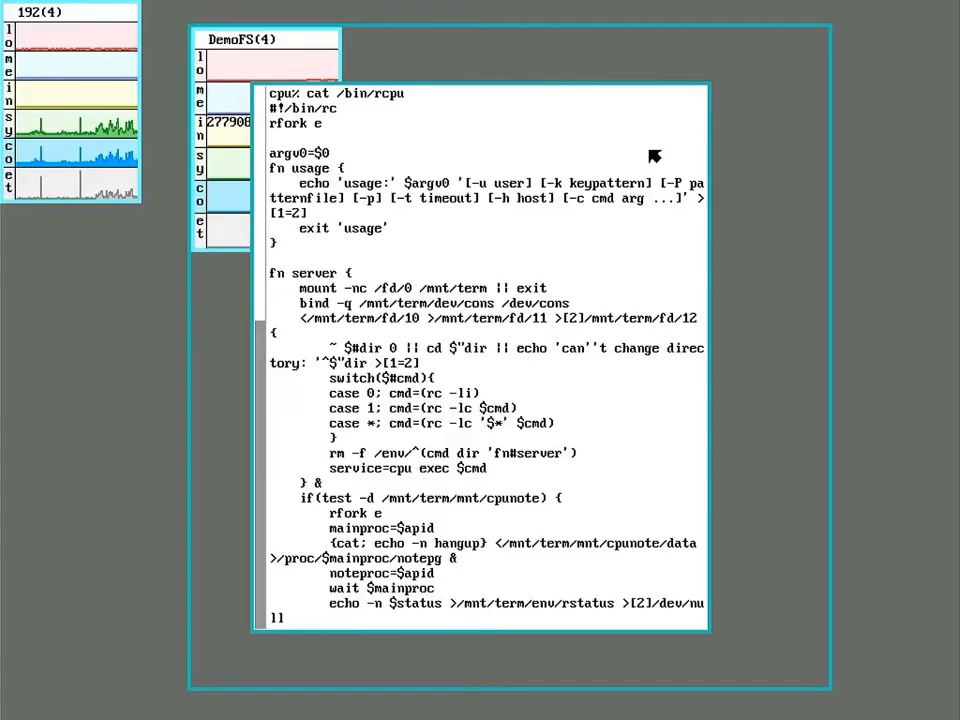
mouse_move(668, 290)
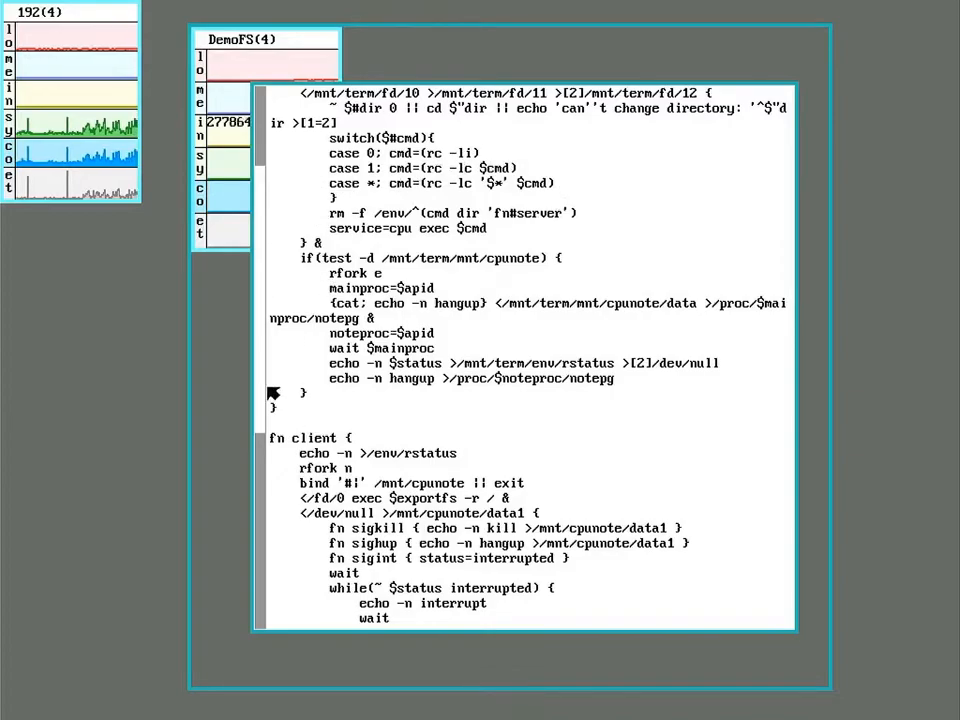
mouse_move(562, 344)
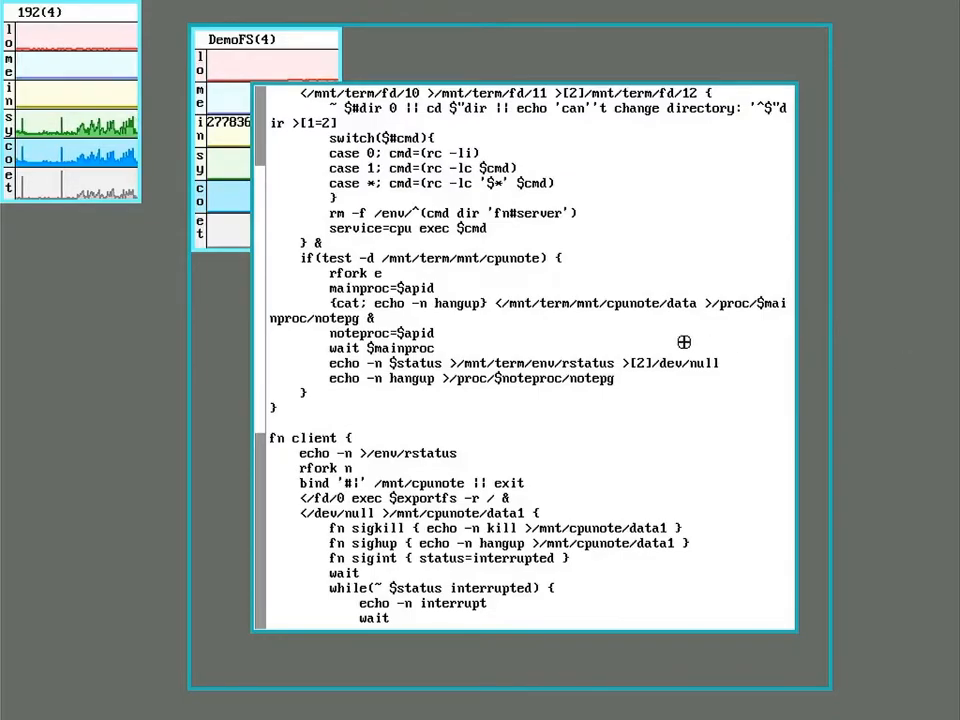
mouse_move(420, 360)
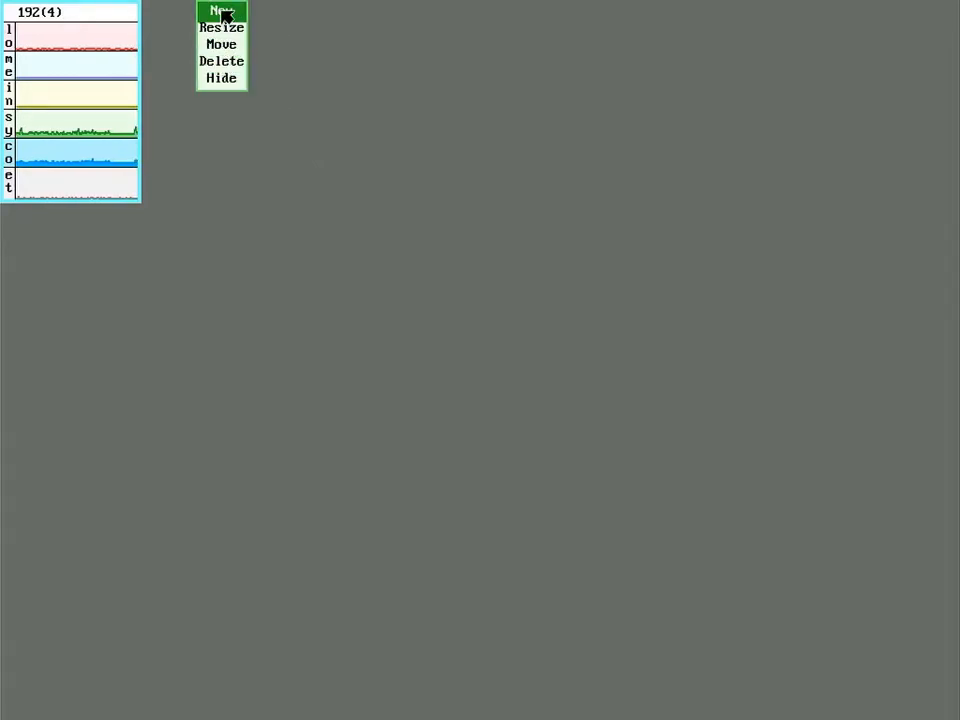
Open a new local terminal and list the '#S' storage devices.
left_click(221, 11)
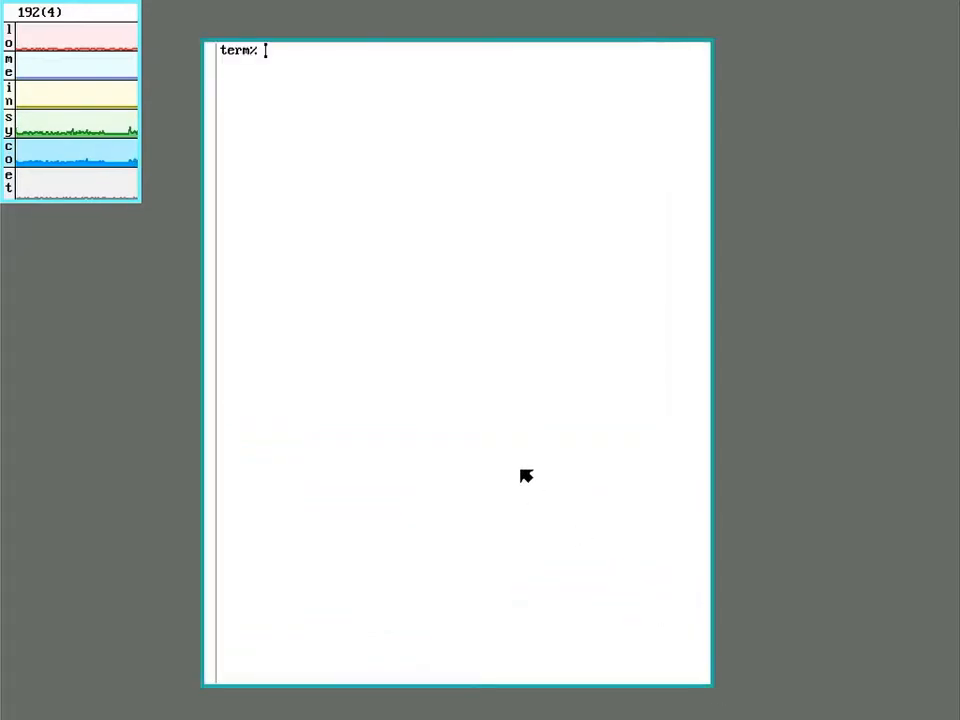
type("ls")
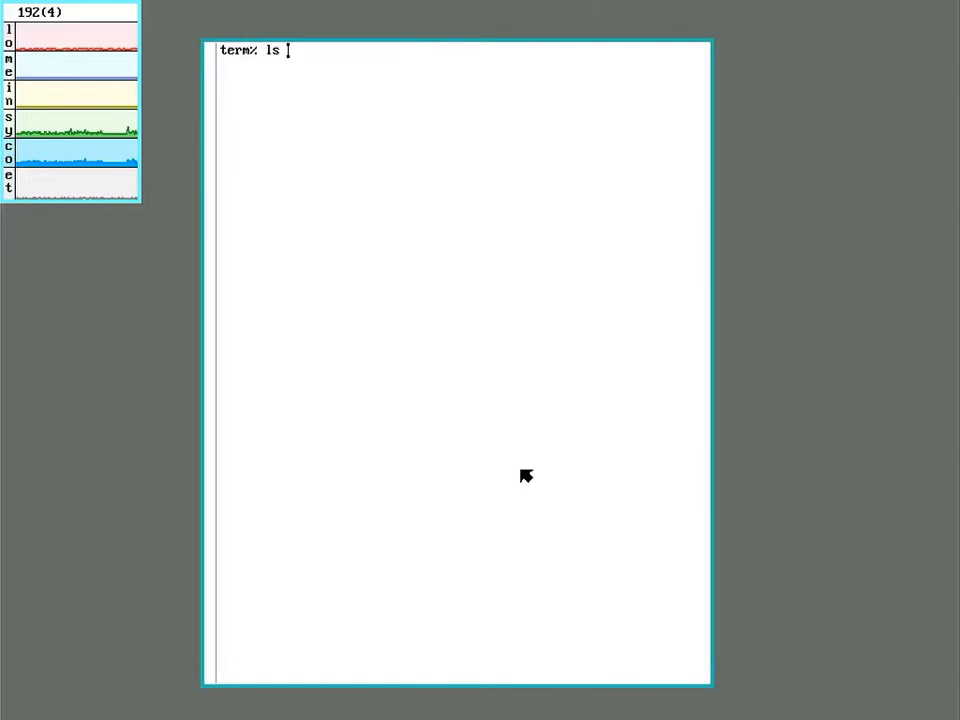
type("'")
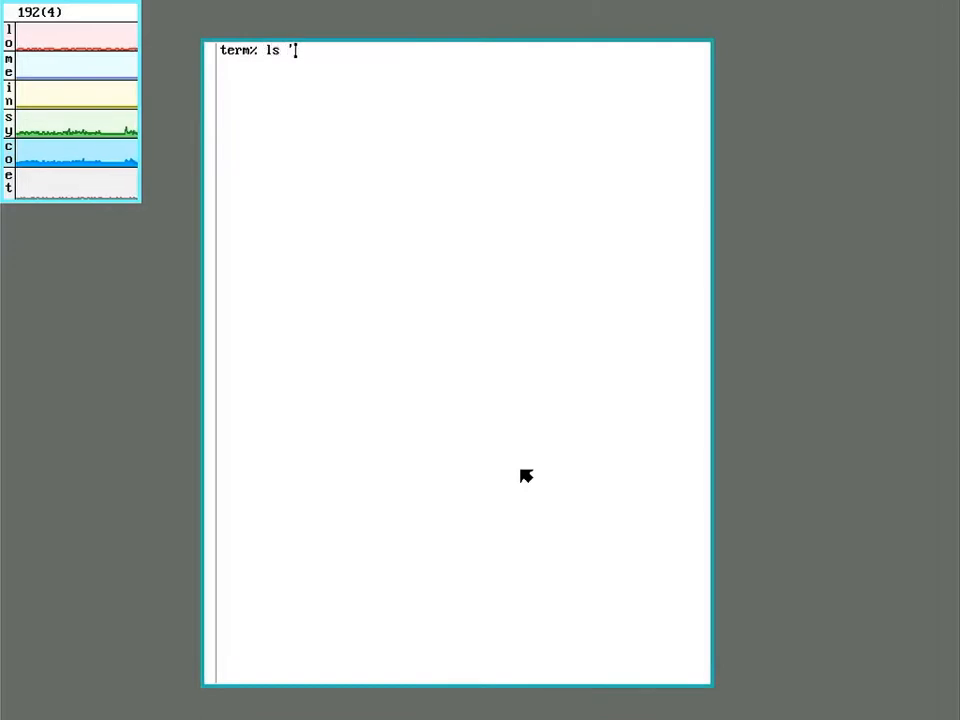
type("#S")
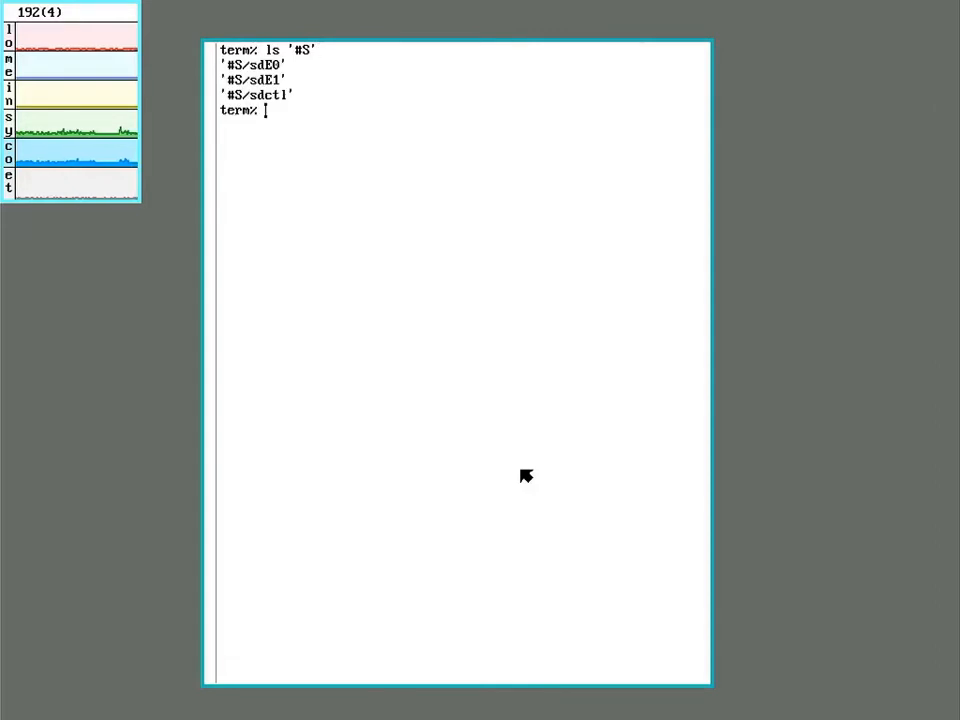
List the sdE0 disk's partitions with ls '#S/sdE0'.
type("ls")
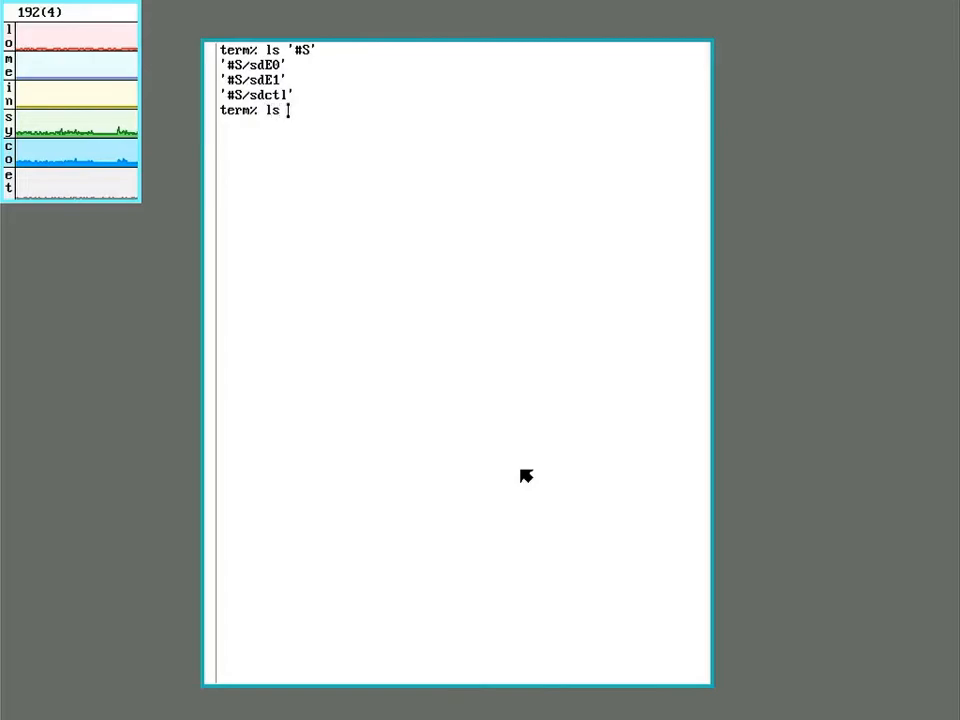
type("'#S/sdE")
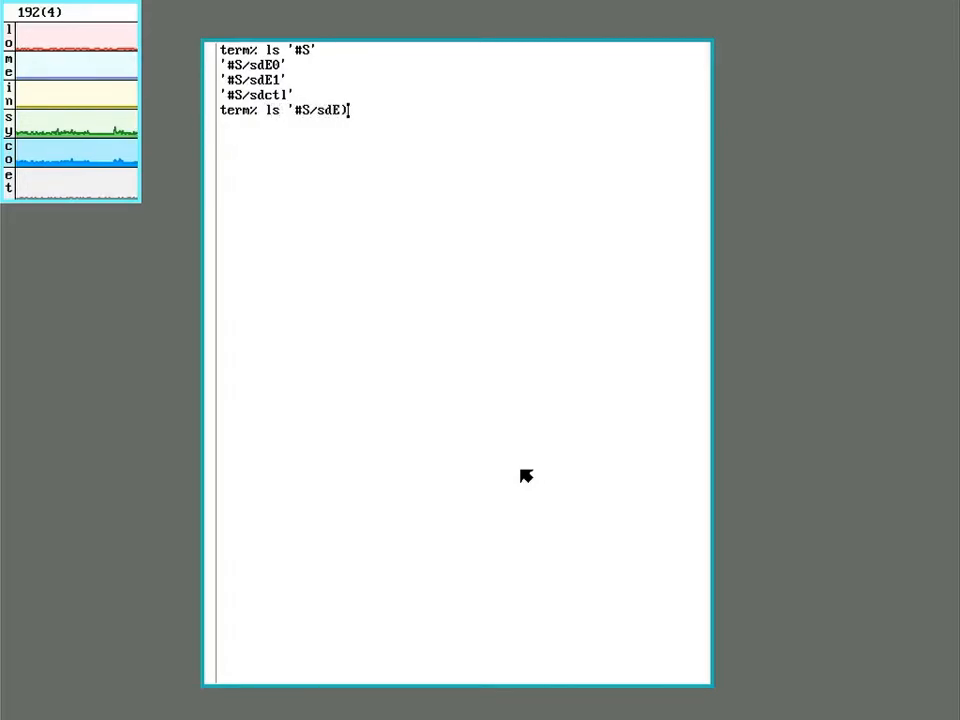
type("0'")
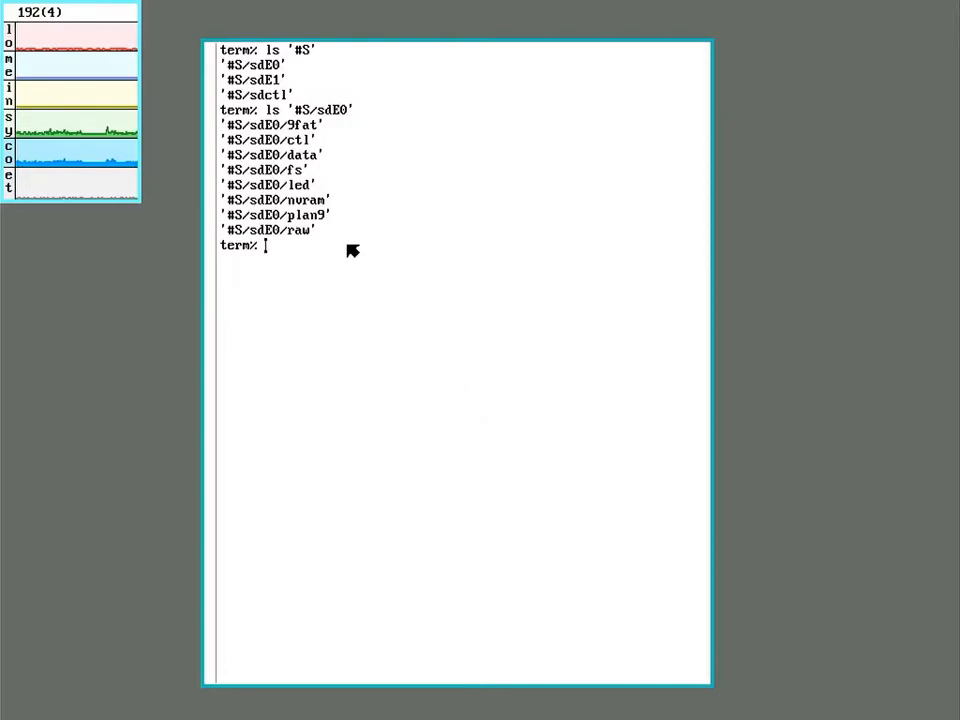
mouse_move(270, 133)
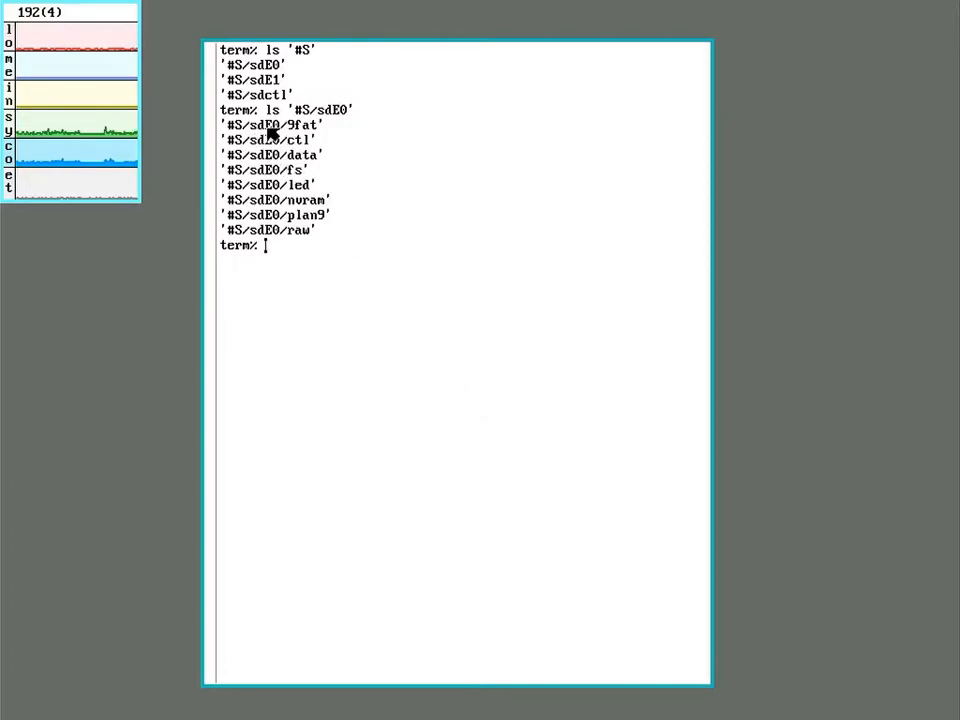
mouse_move(318, 138)
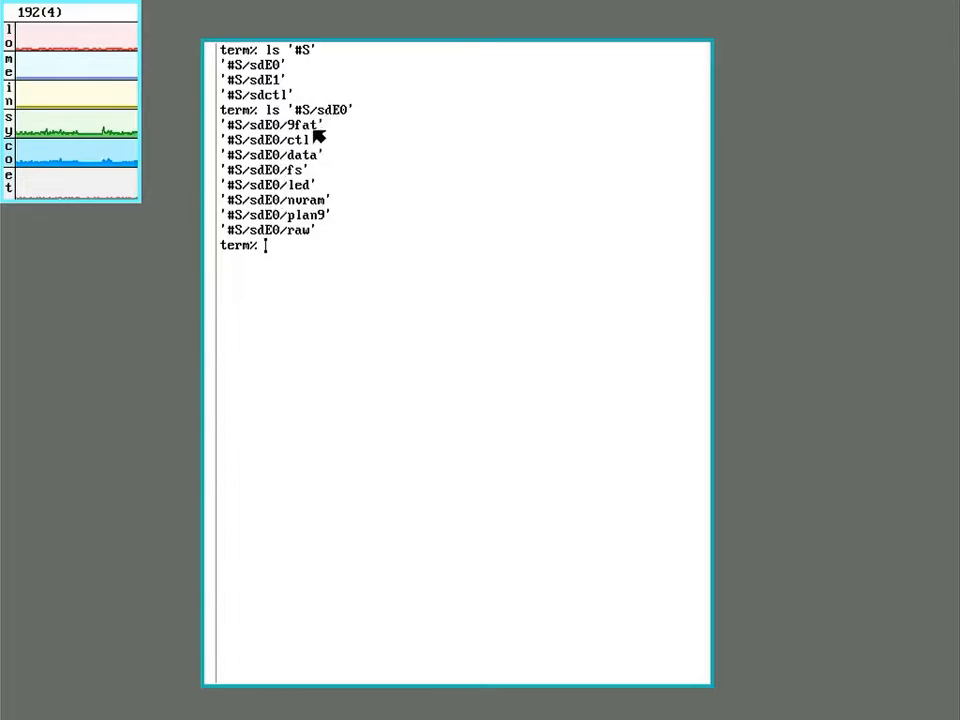
mouse_move(365, 322)
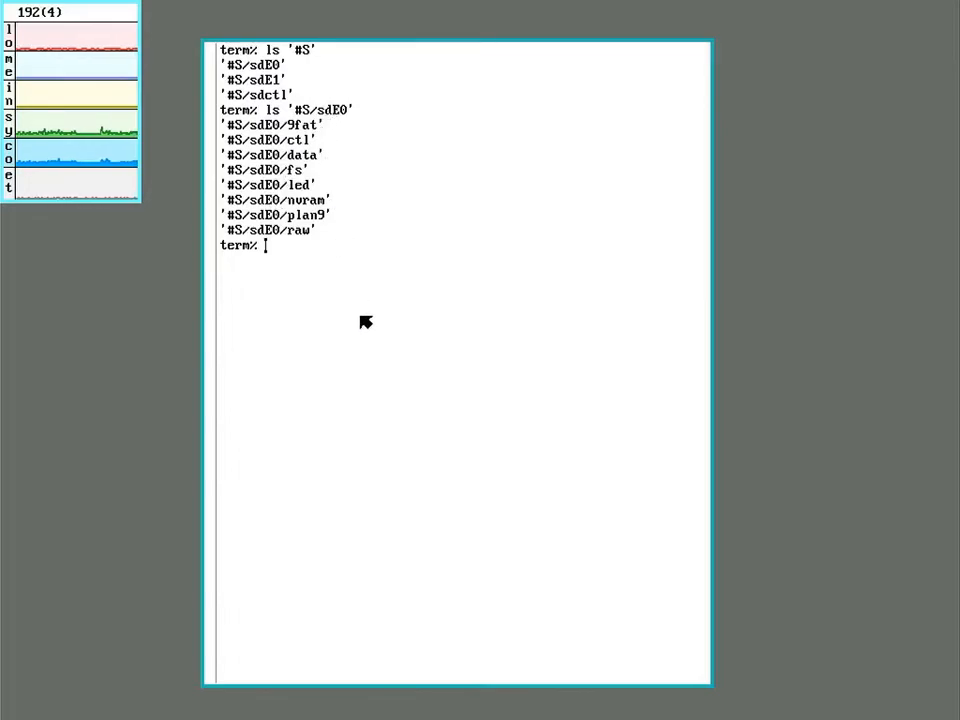
mouse_move(383, 318)
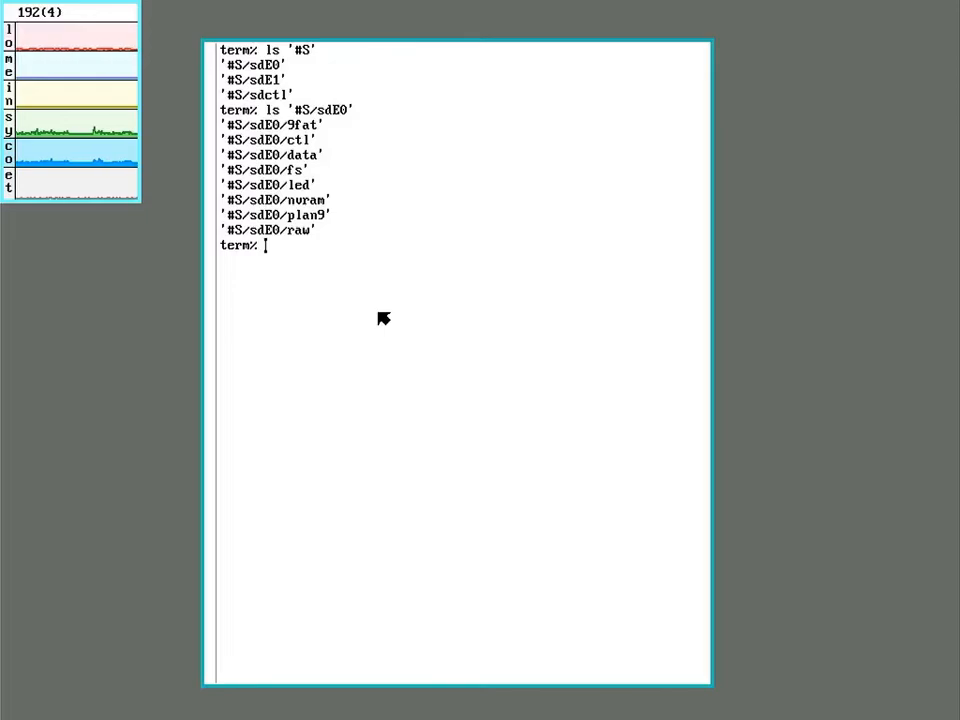
Bind the '#S' storage device before /dev with bind -b '#S' /dev.
type("bind")
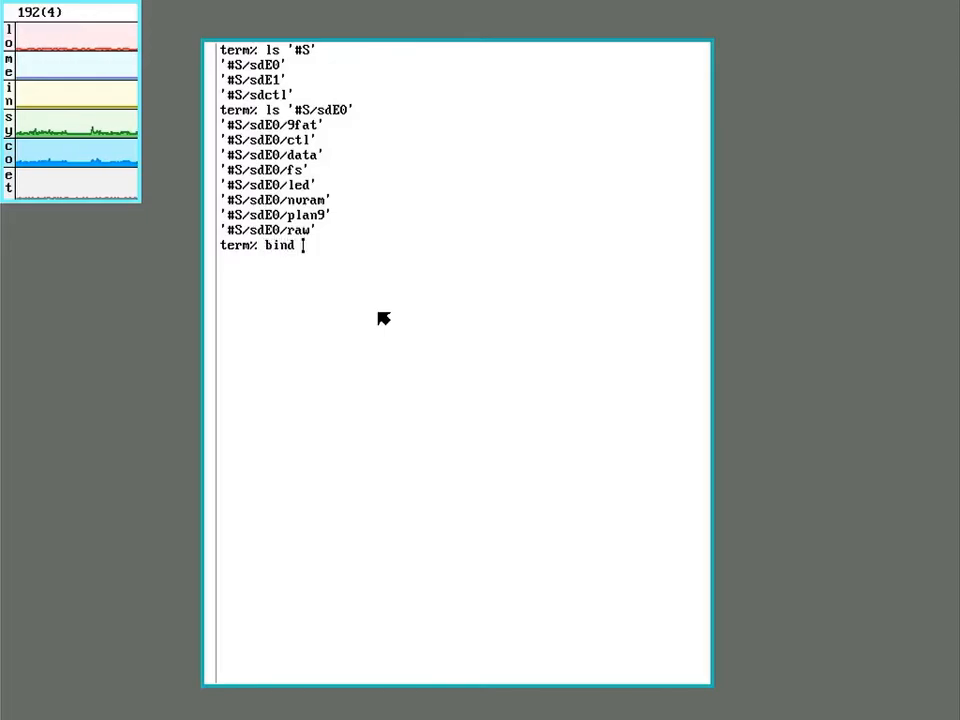
type("-b")
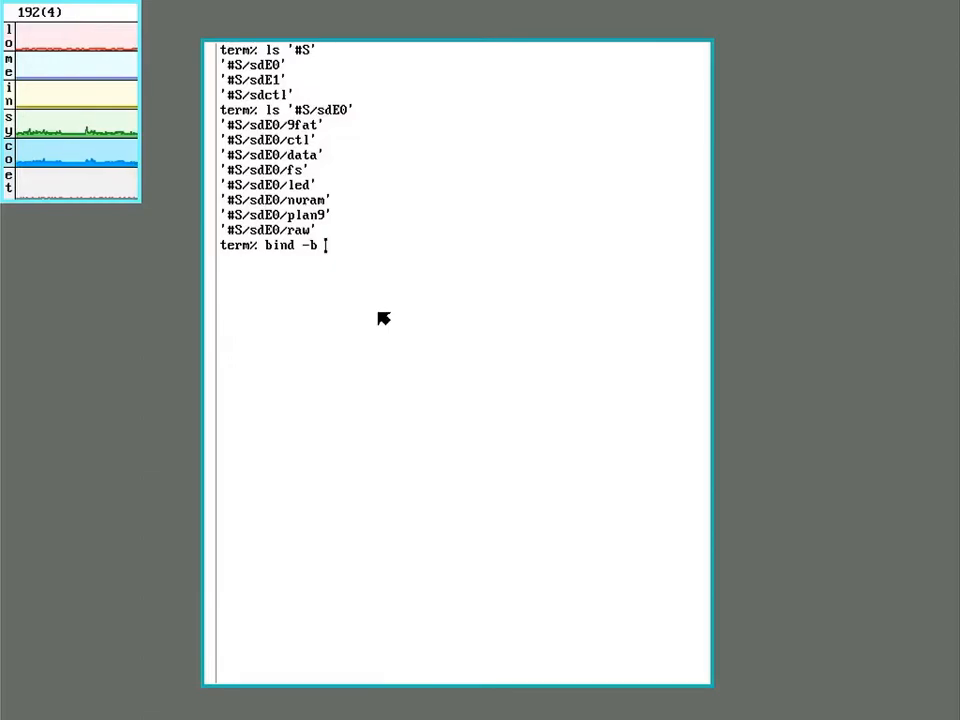
type("'#")
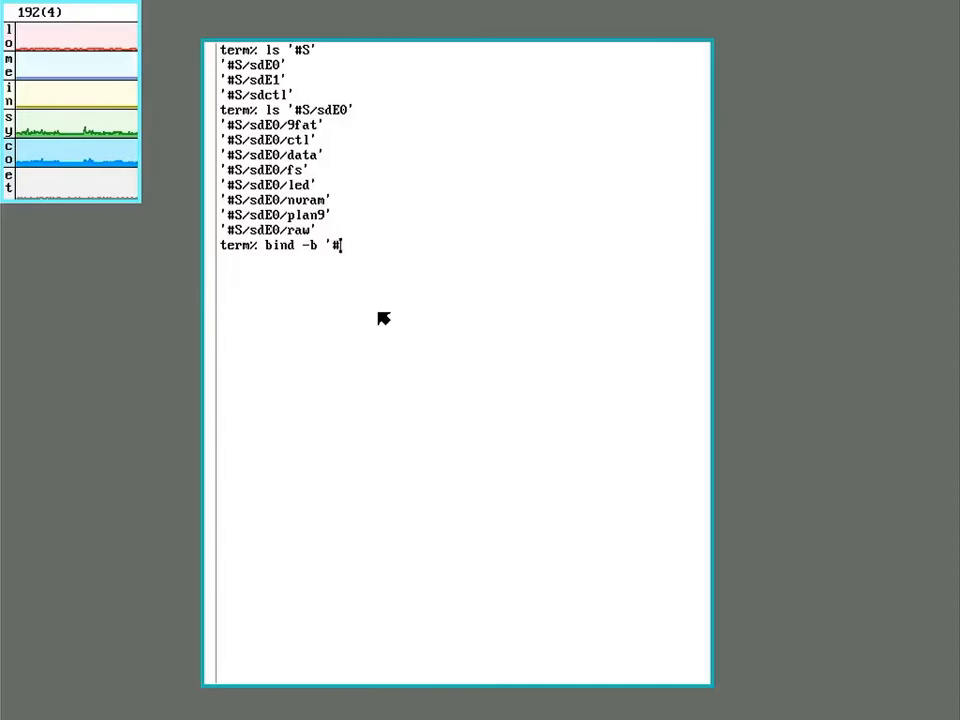
type("S'")
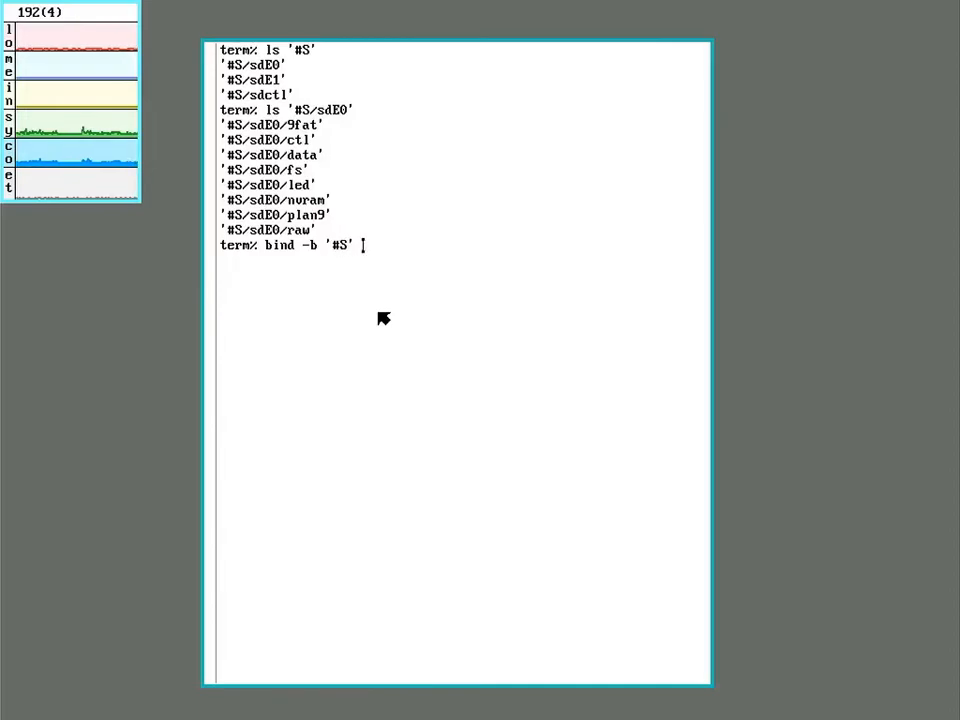
type("/dev")
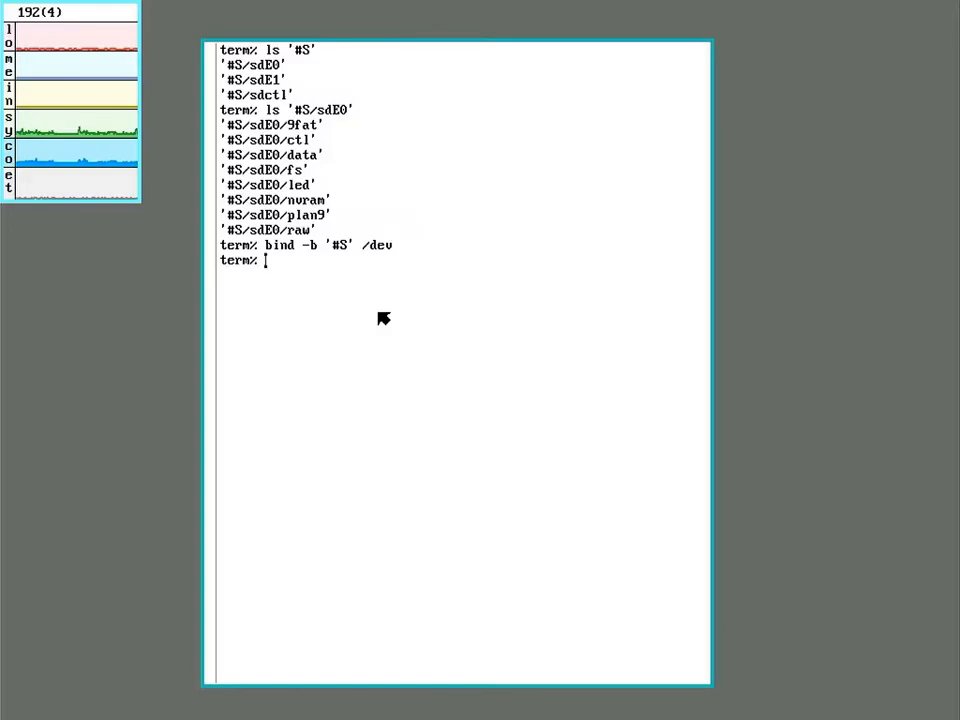
List /dev and scroll through the output to see the storage devices.
type("ls /de")
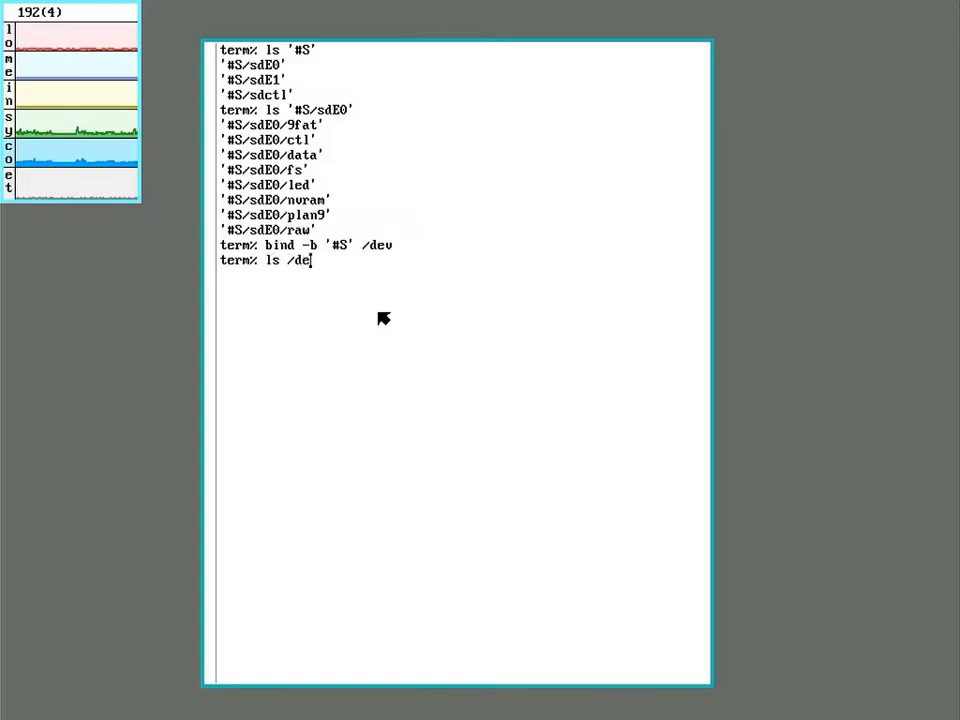
key("Return")
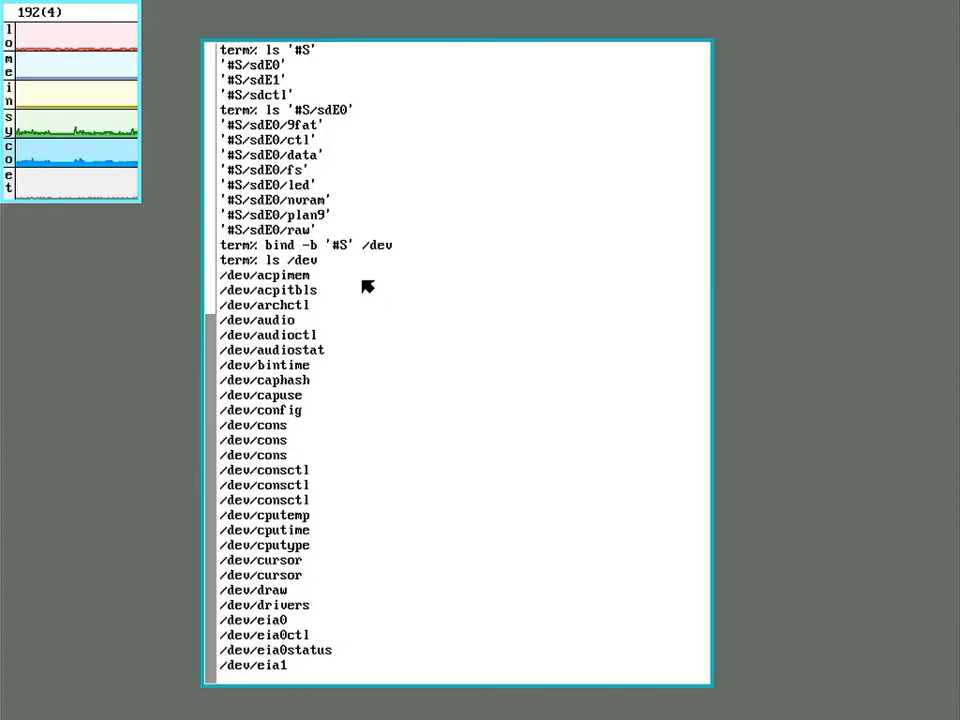
scroll("down", 3)
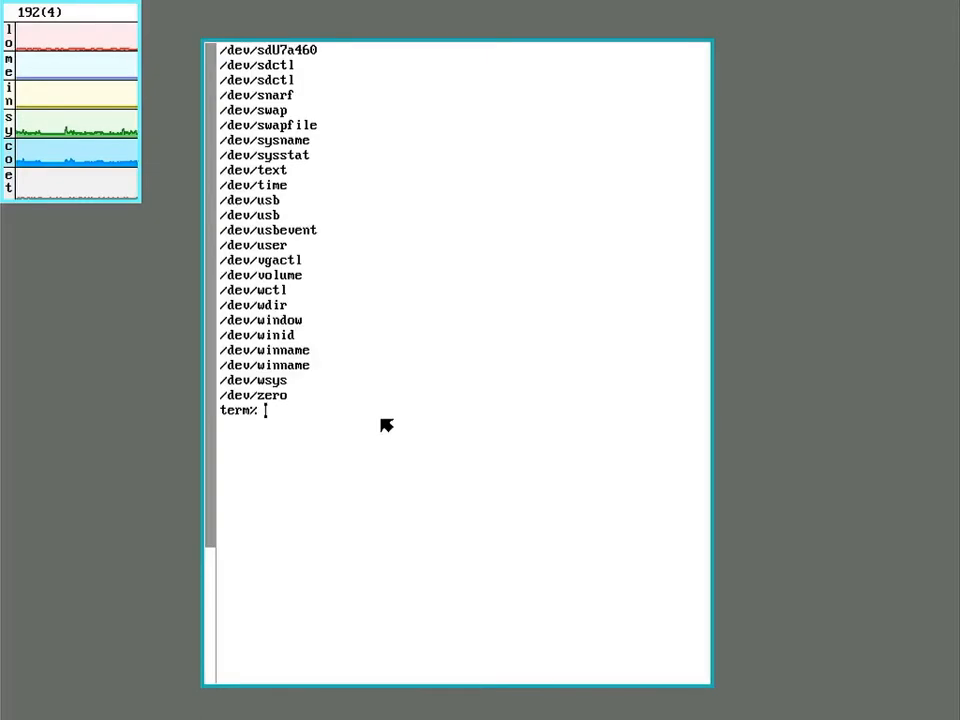
mouse_move(428, 441)
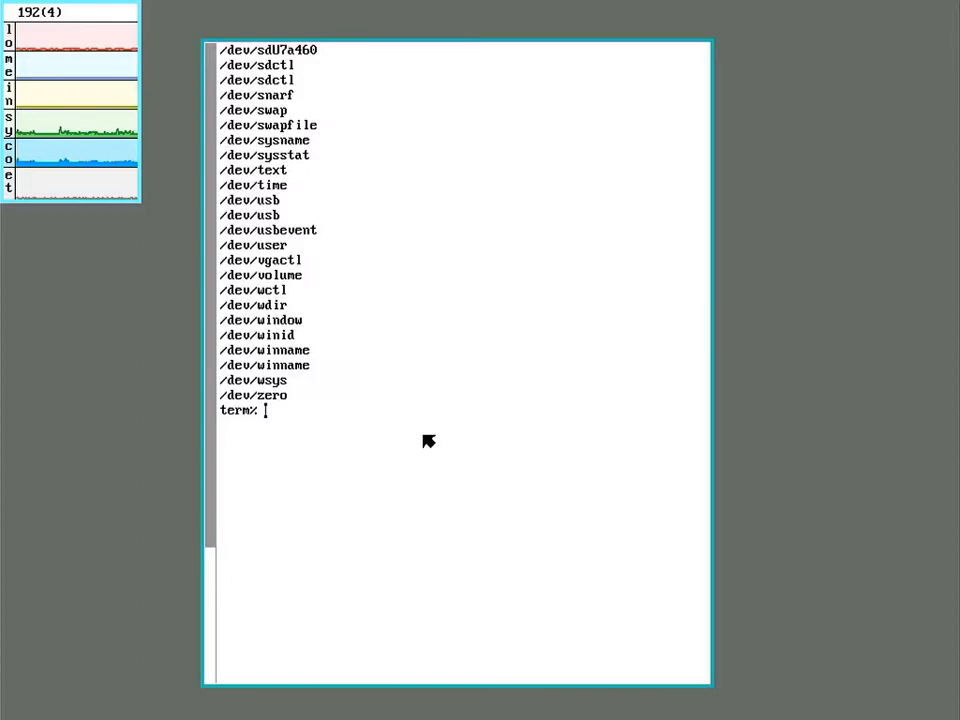
type("ls")
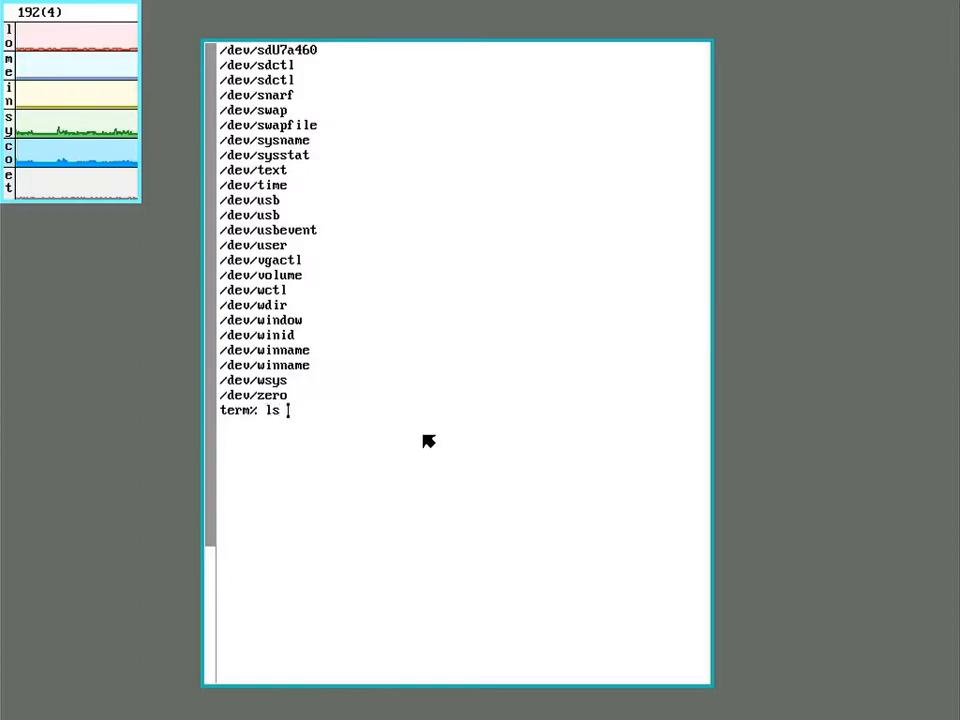
List /srv, run dossrv, and confirm the new /srv/dos entry in the listing.
type("/srv")
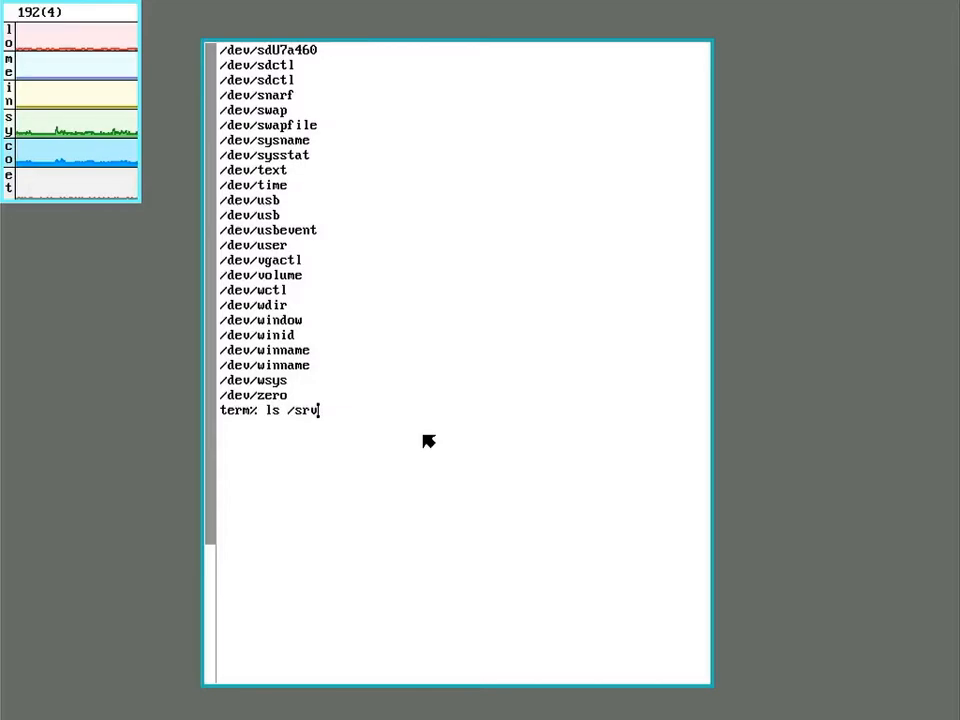
key("Return")
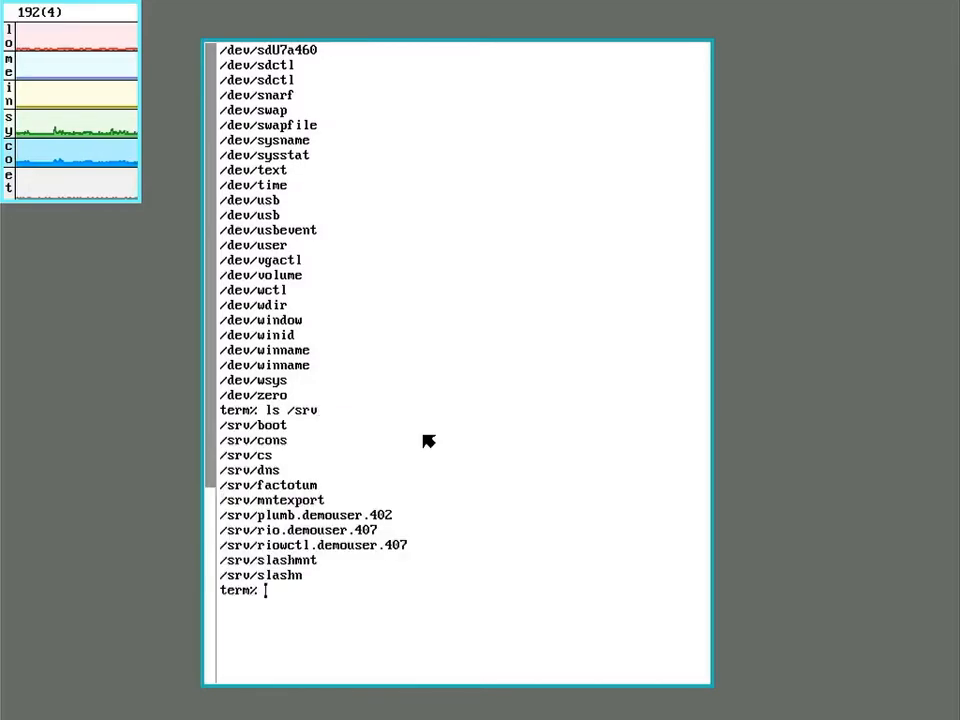
mouse_move(300, 475)
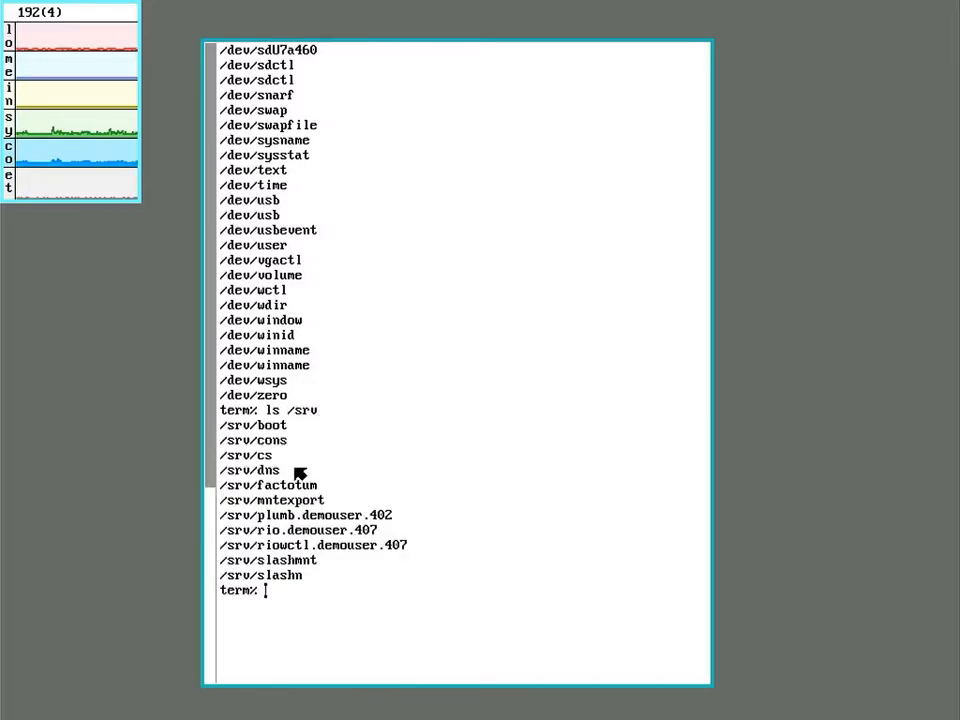
mouse_move(340, 500)
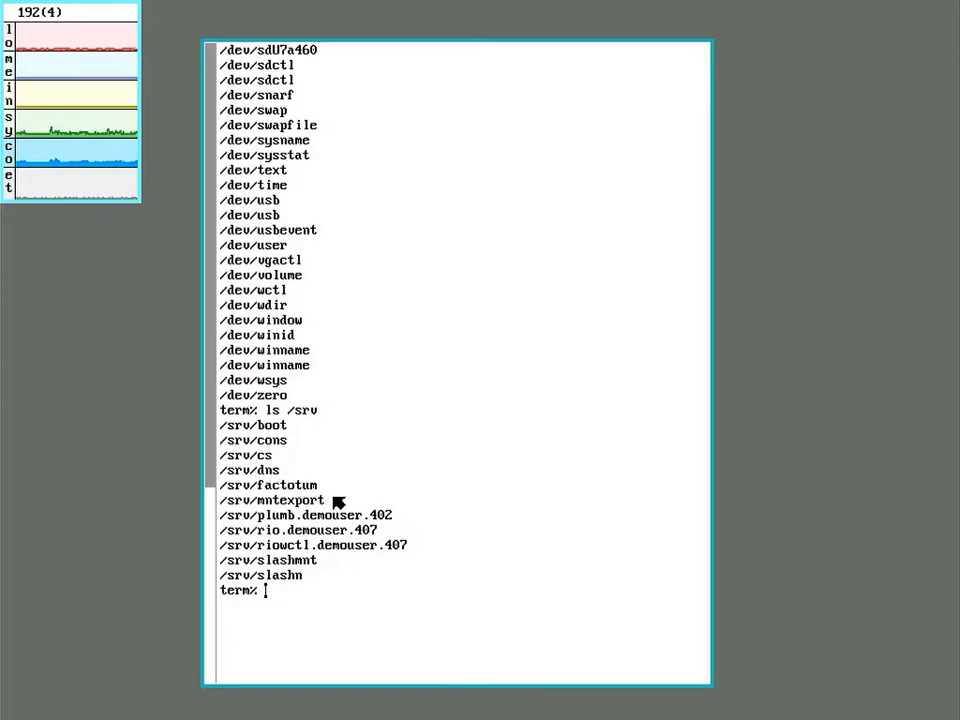
mouse_move(440, 600)
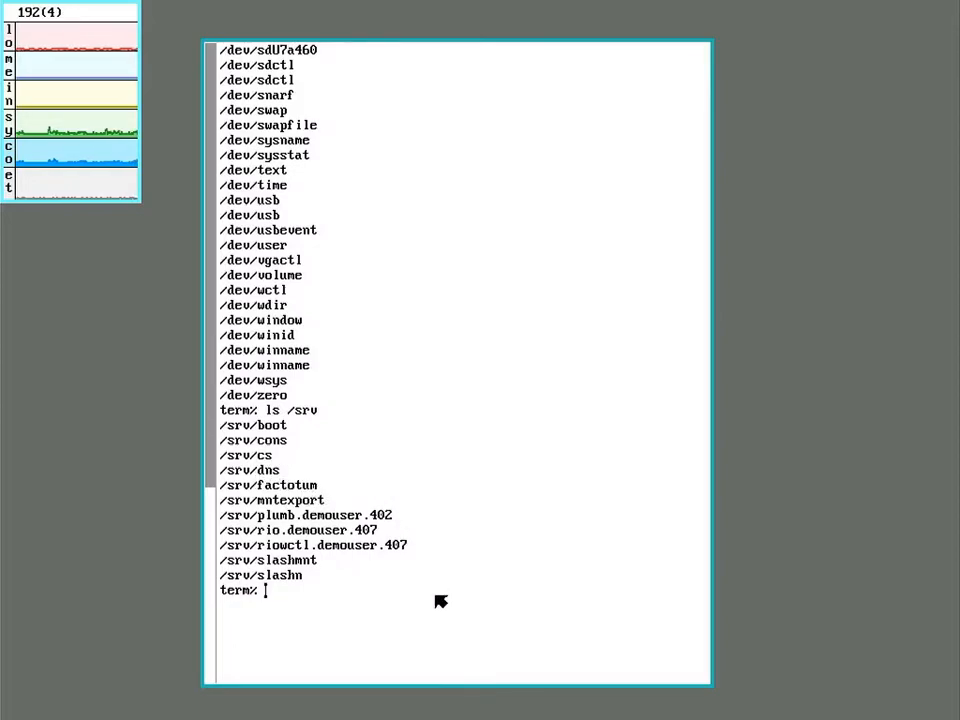
type("dossrv")
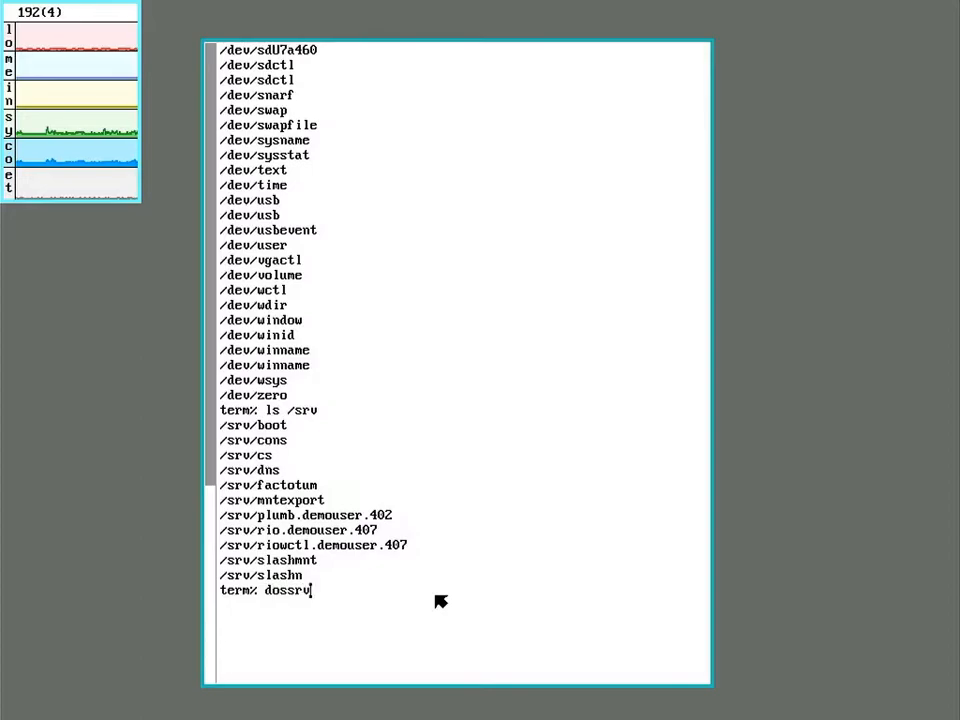
key("return")
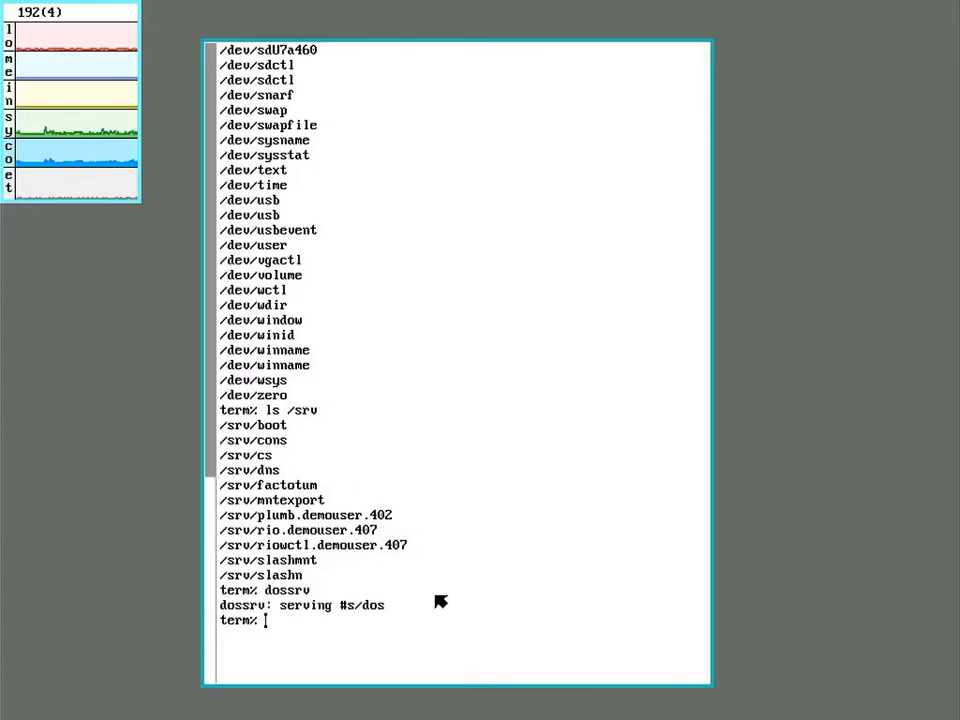
type("ls /srv")
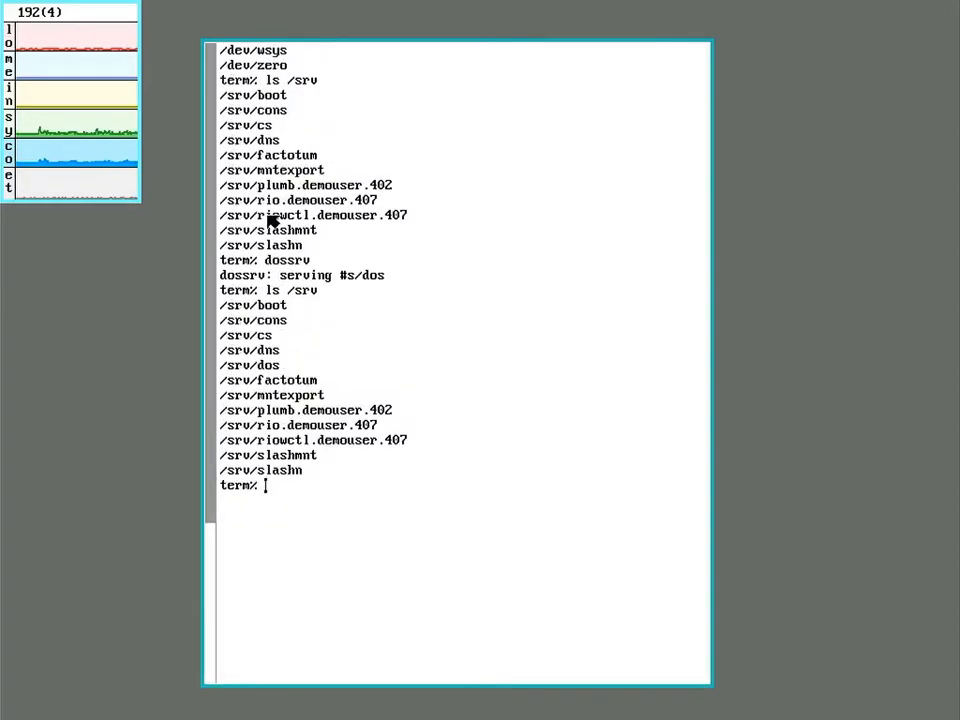
mouse_move(283, 375)
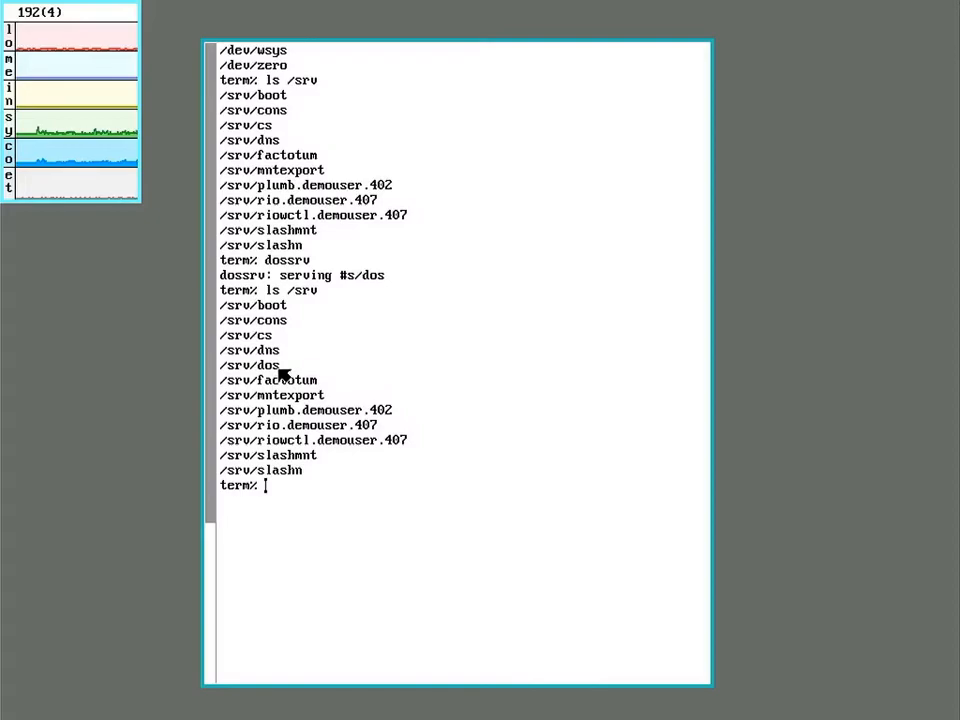
scroll("down", 3)
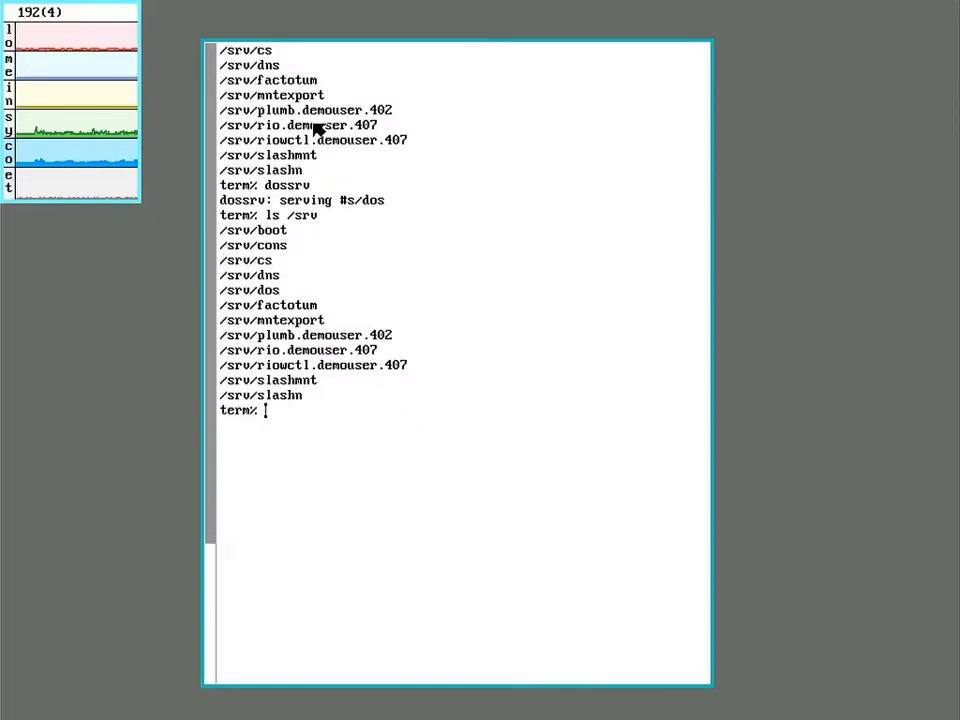
mouse_move(488, 490)
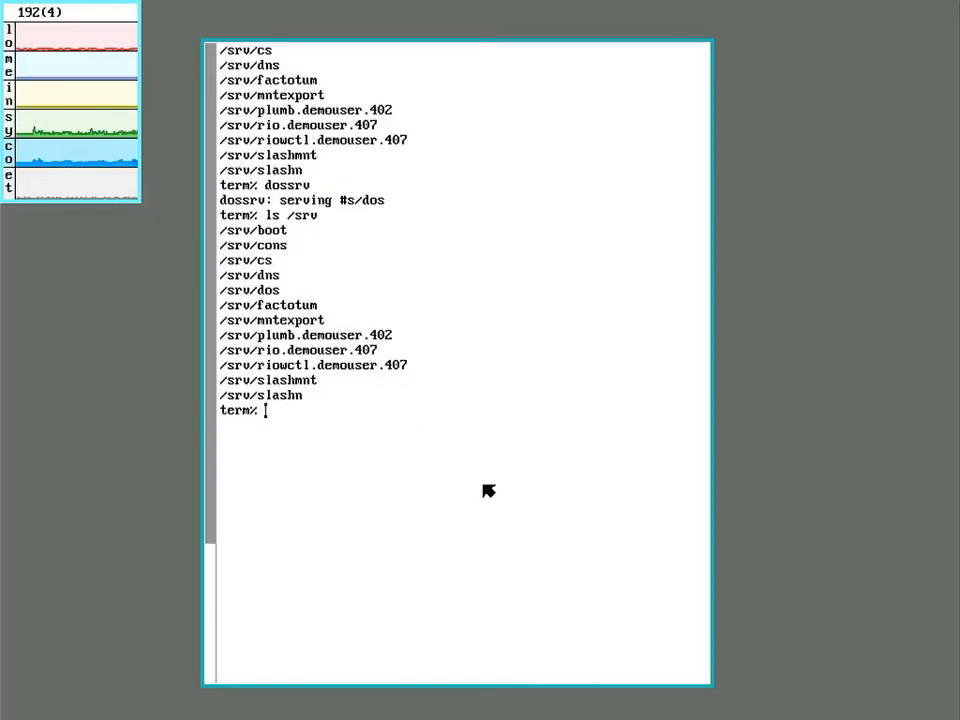
mouse_move(488, 484)
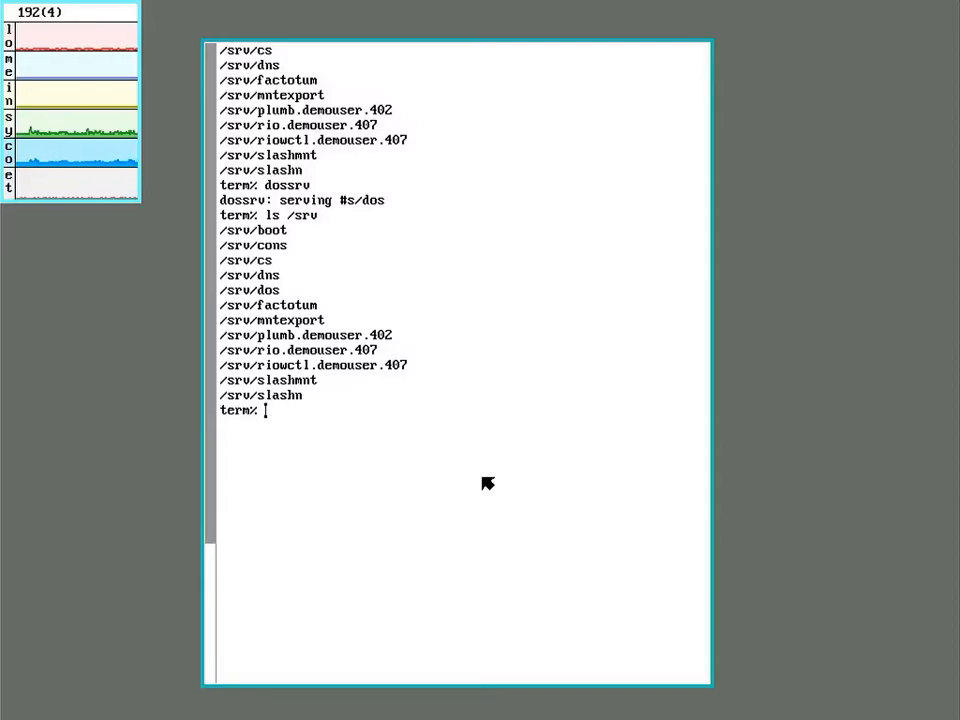
Run mount -c /srv/dos /n/9fat /dev/sdE0/9fat to mount the 9fat partition.
type("mount -c")
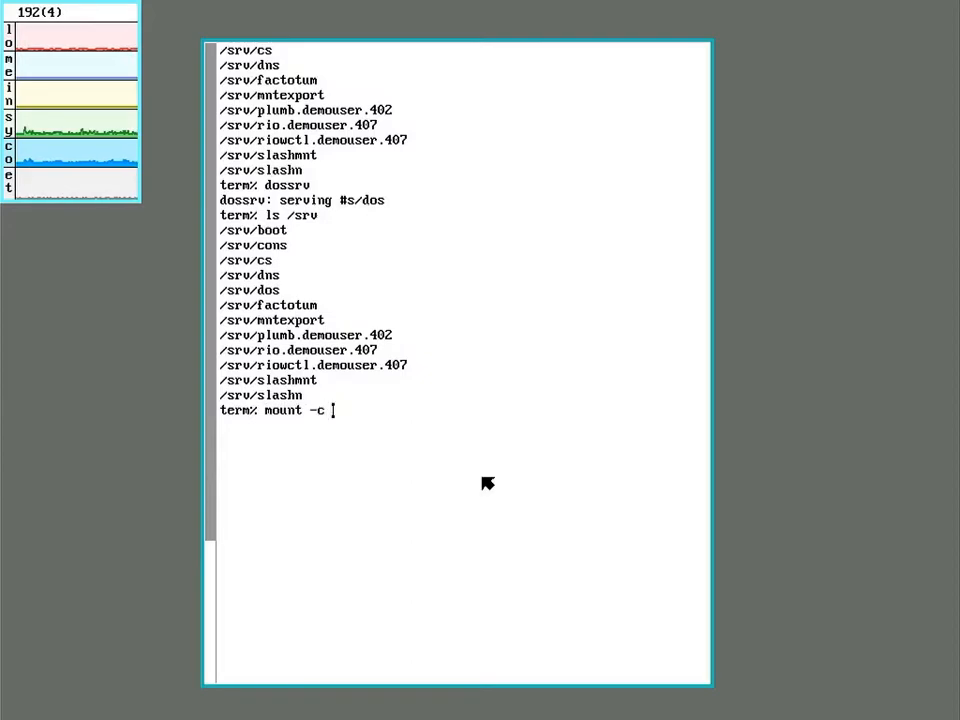
type("/sr")
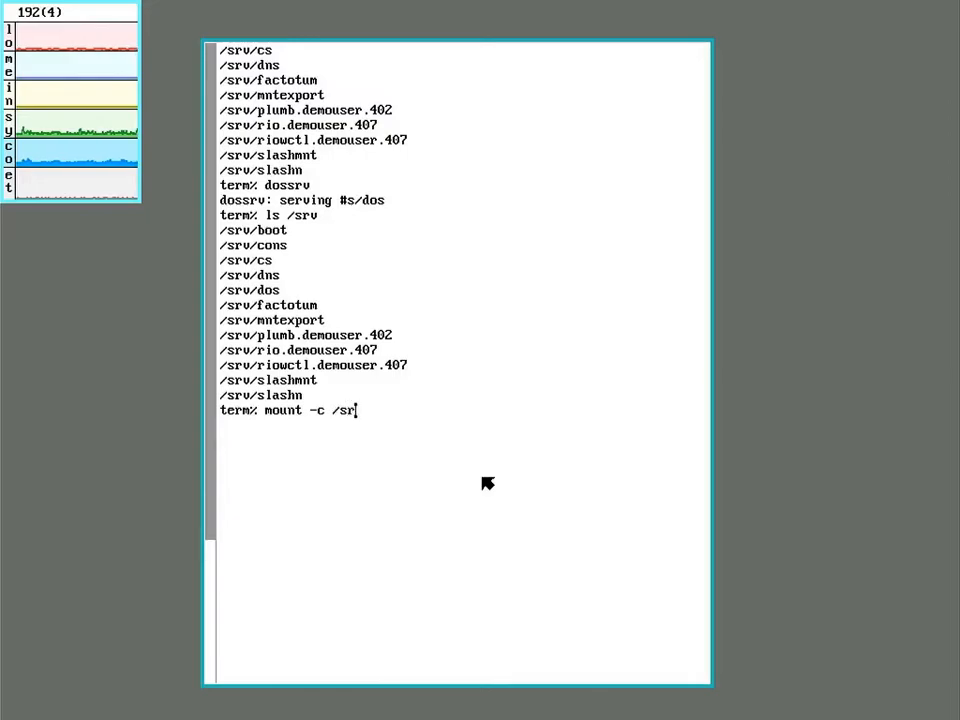
type("v/dos")
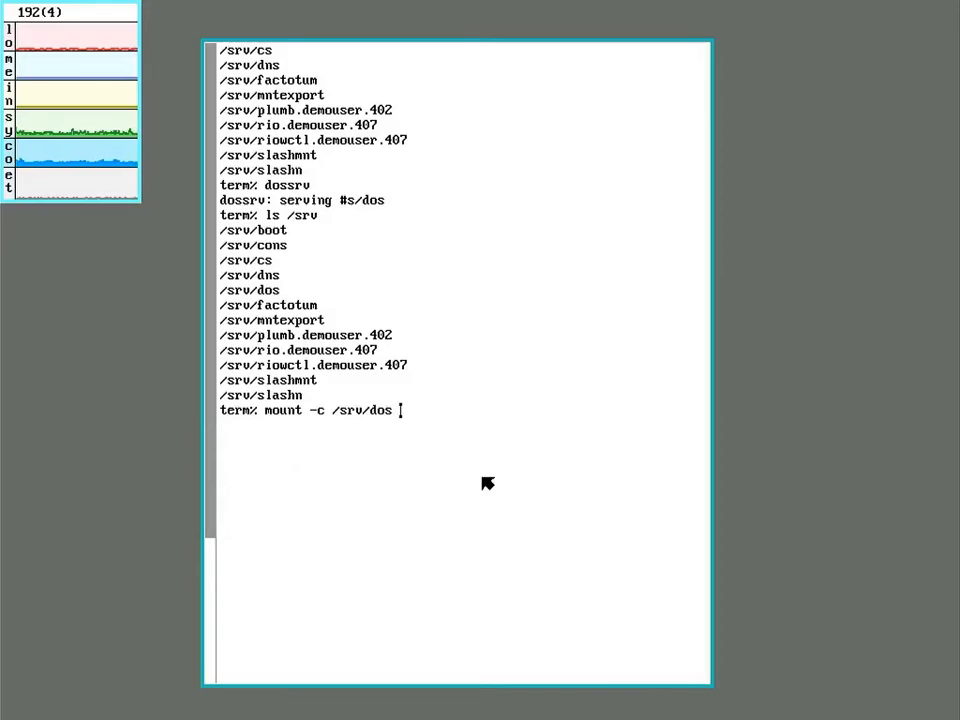
type("/n/")
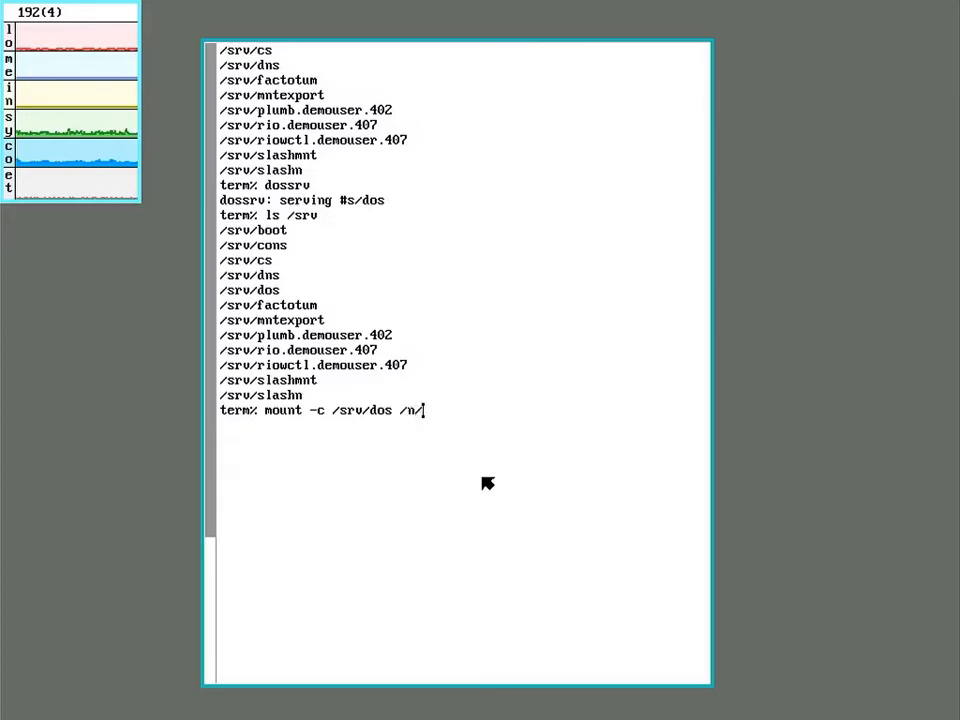
type("9fa")
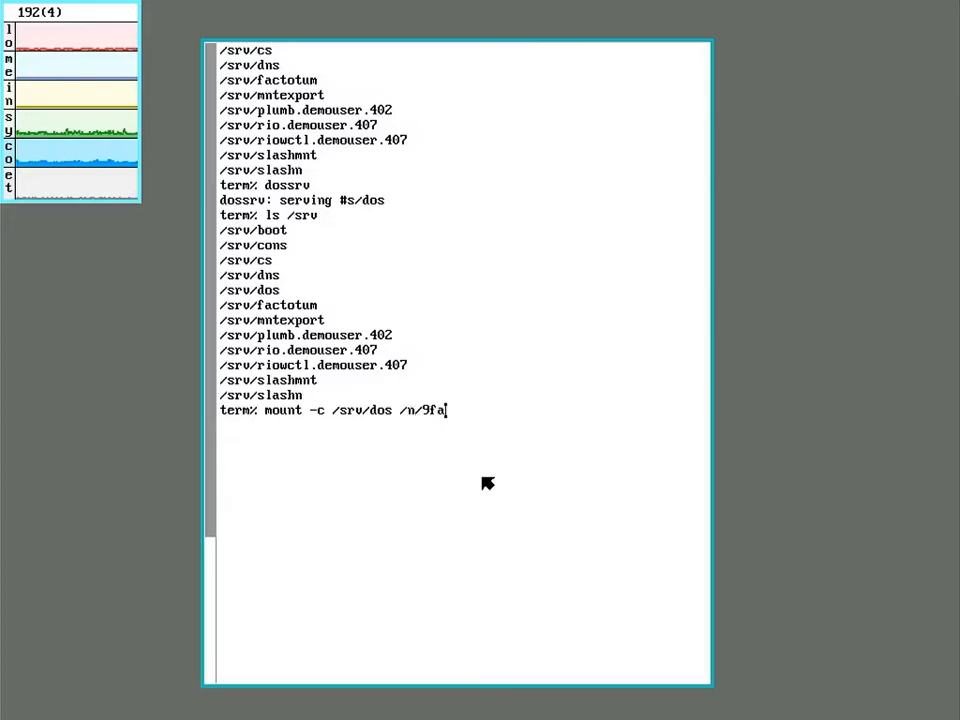
type("t /d")
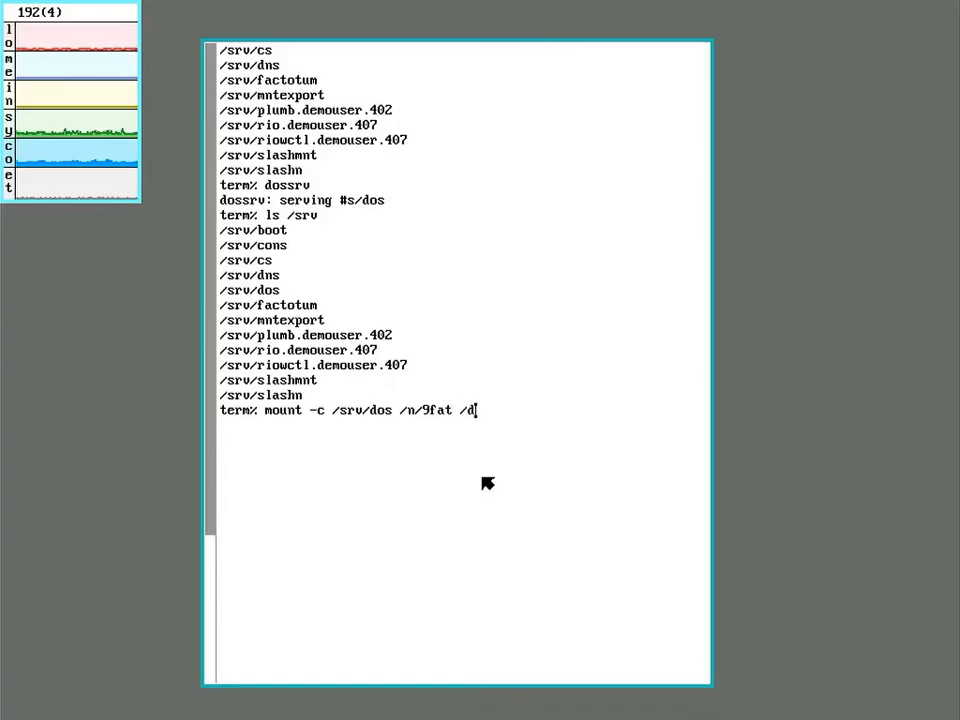
type("ev/sd")
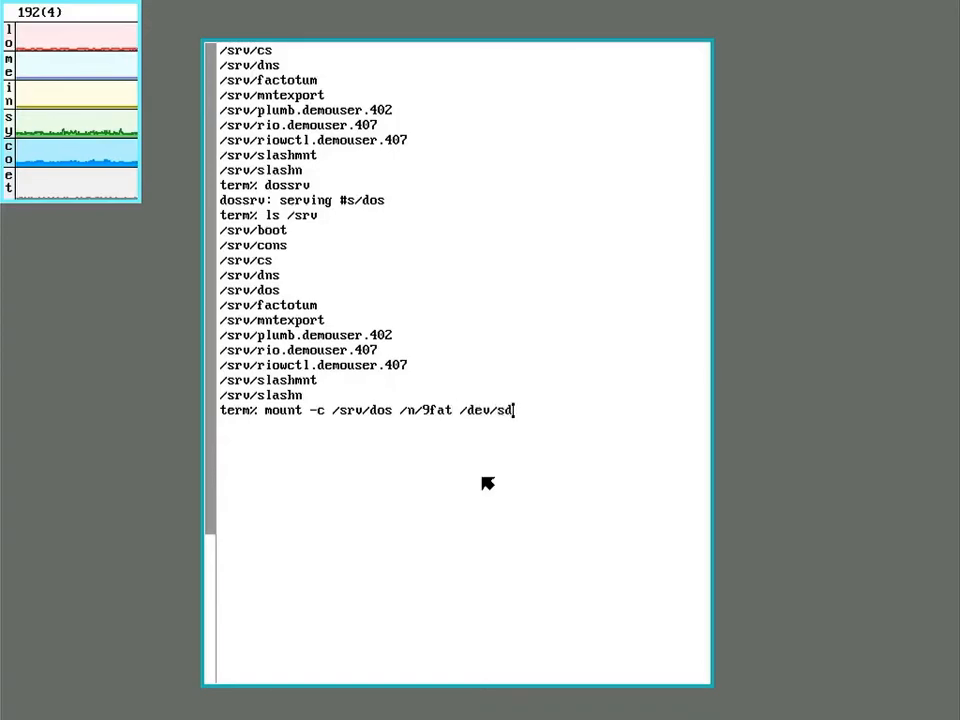
type("E0/9fa")
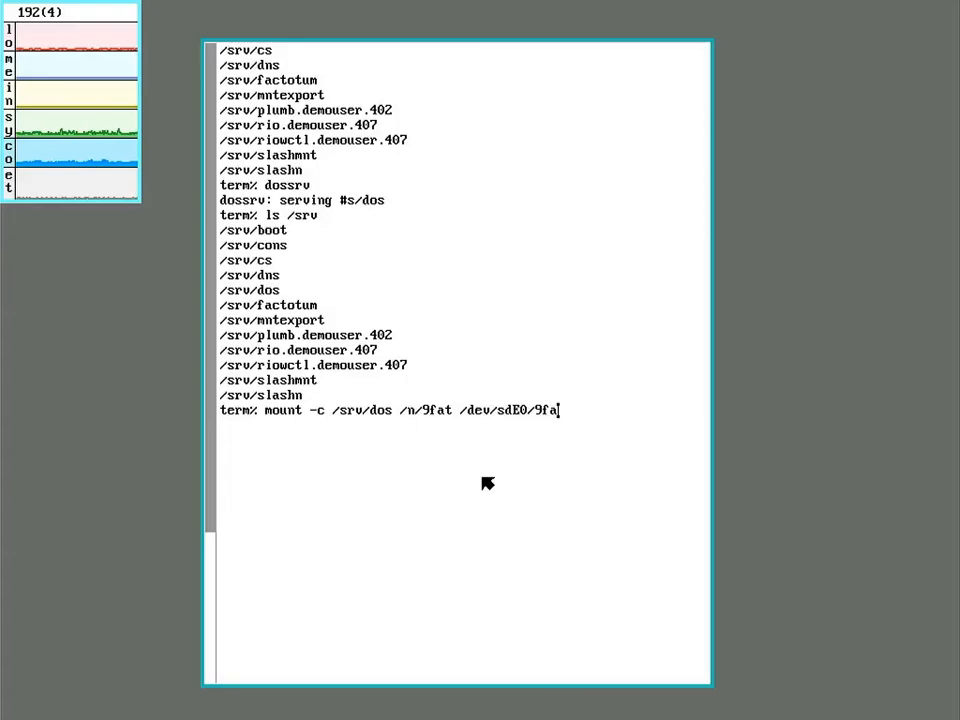
key("Return")
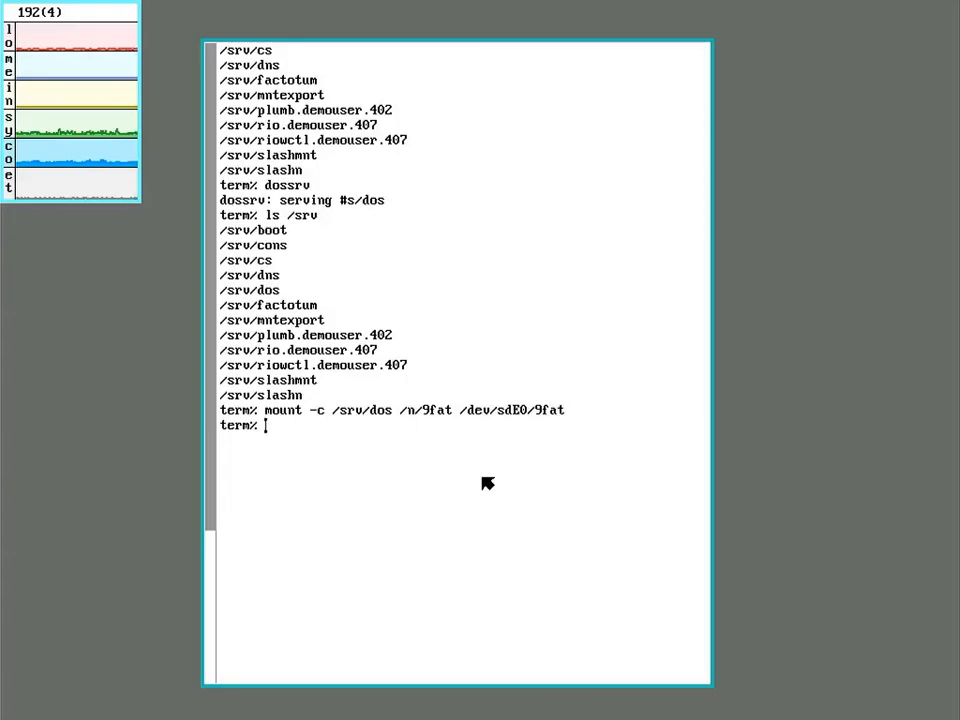
List the boot files in /n/9fat and print /n/9fat/plan9.ini with cat.
type("ls")
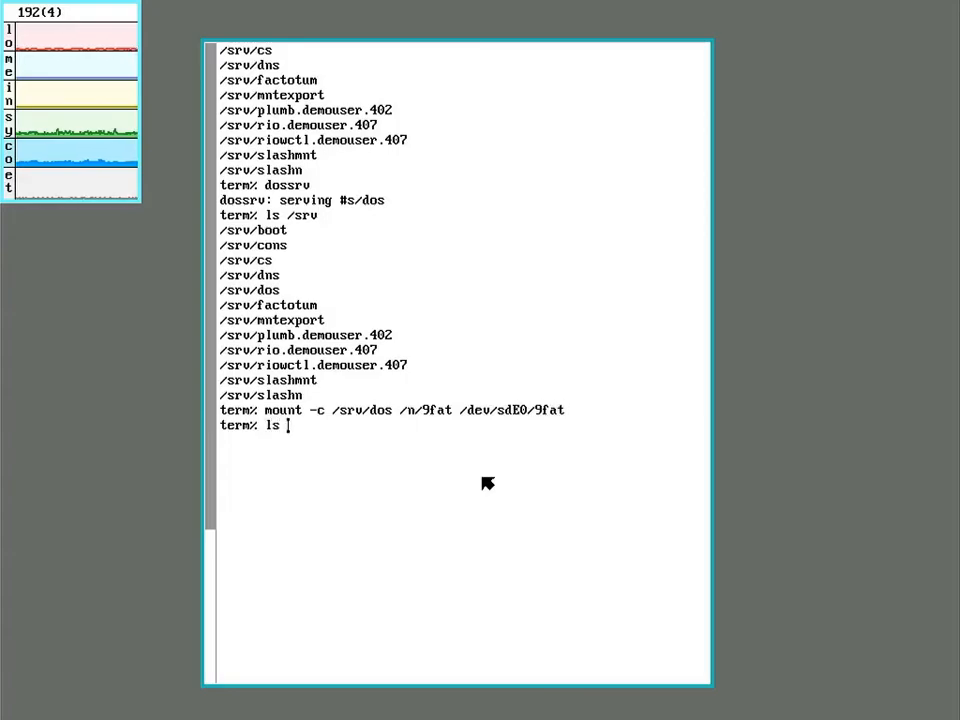
type("/n/9fat")
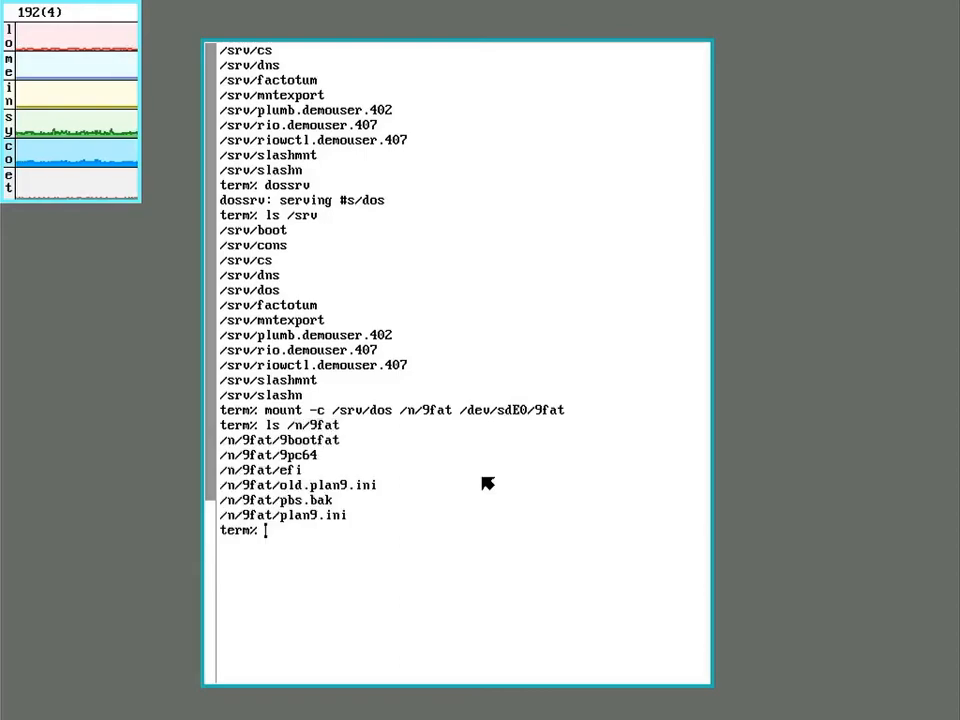
type("cat")
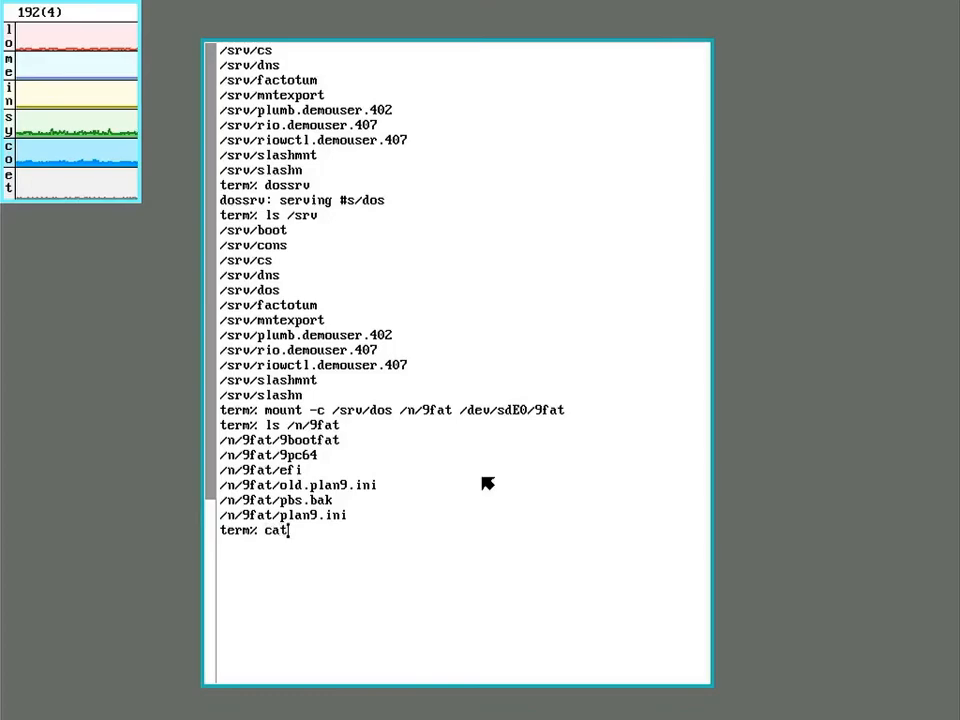
type("/n/")
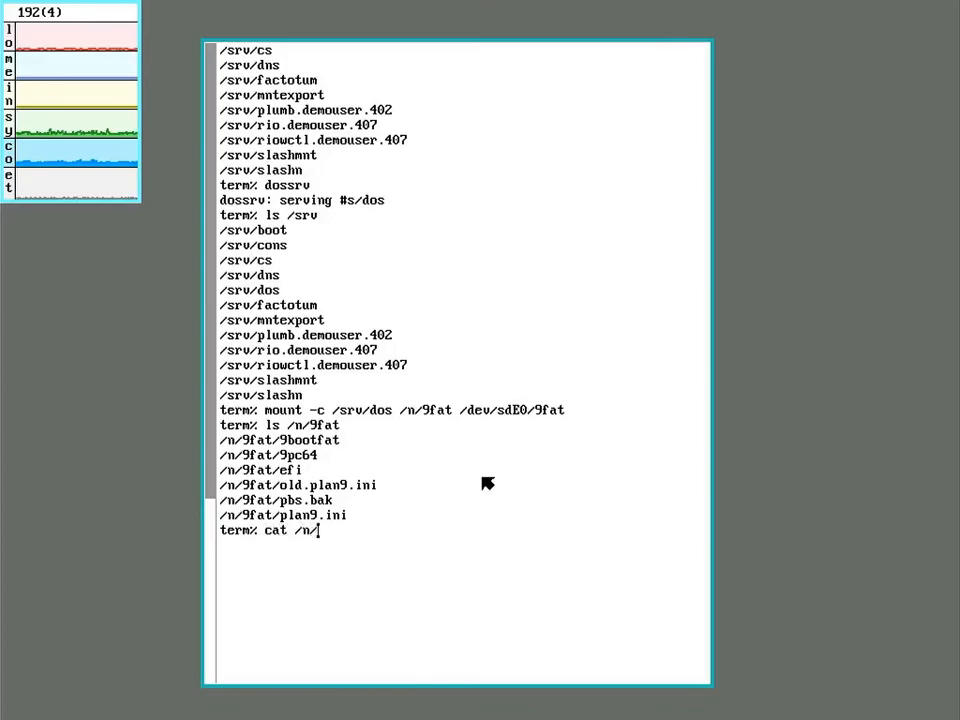
type("9fat")
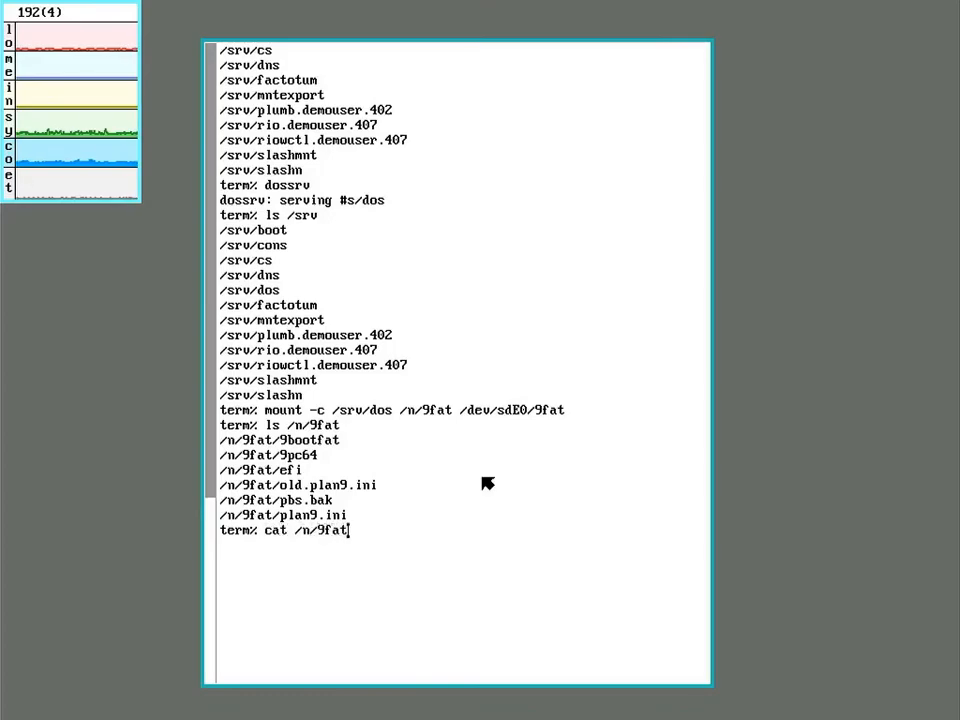
type("/pla")
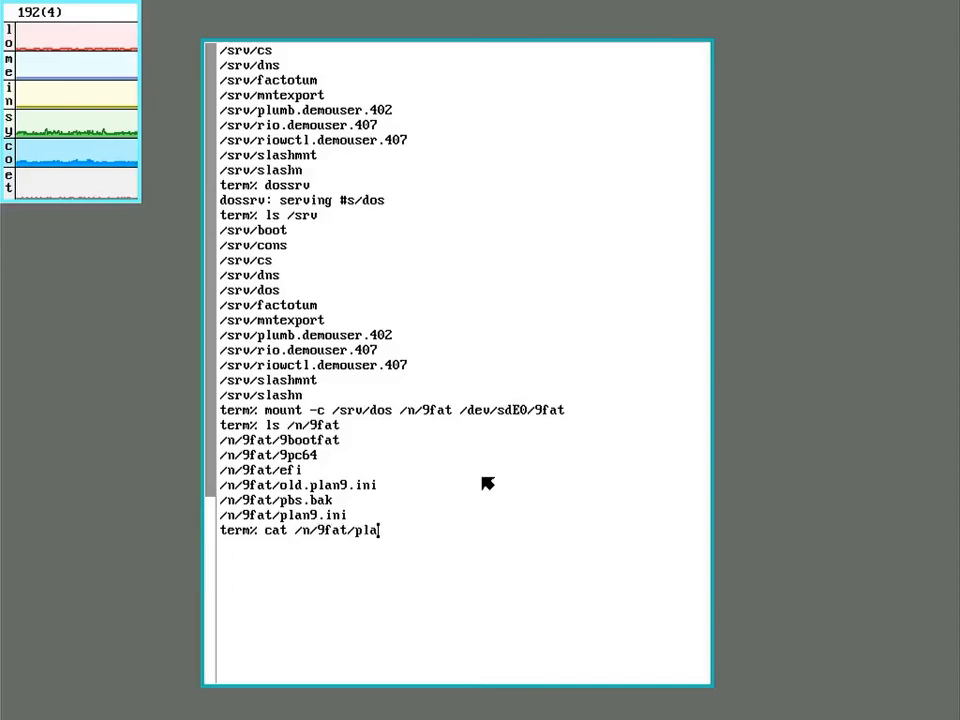
type("n9.ini")
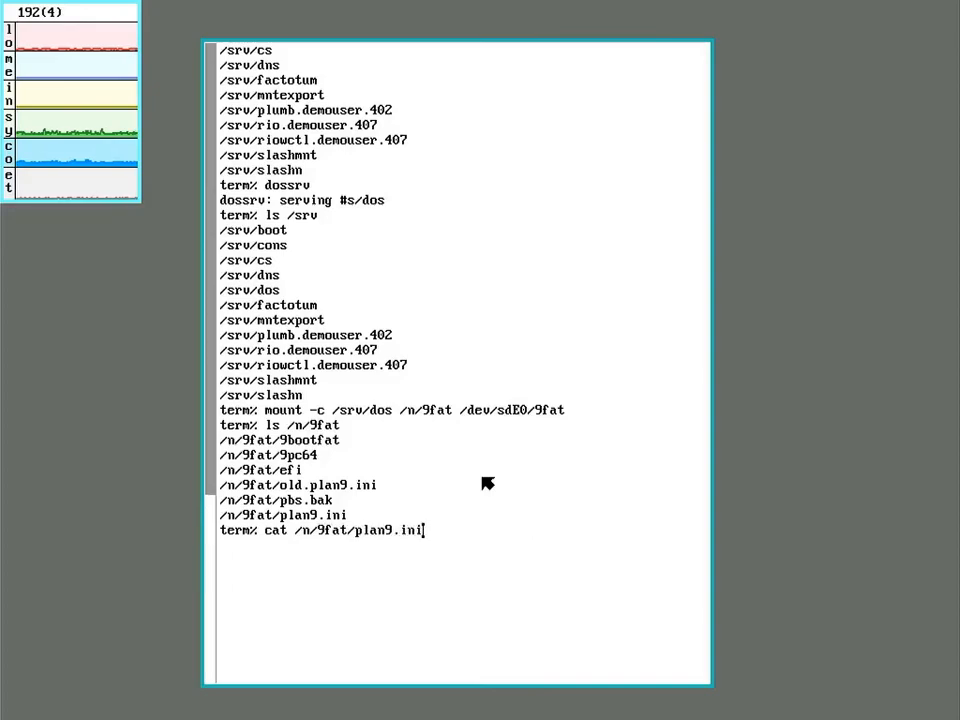
key("Return")
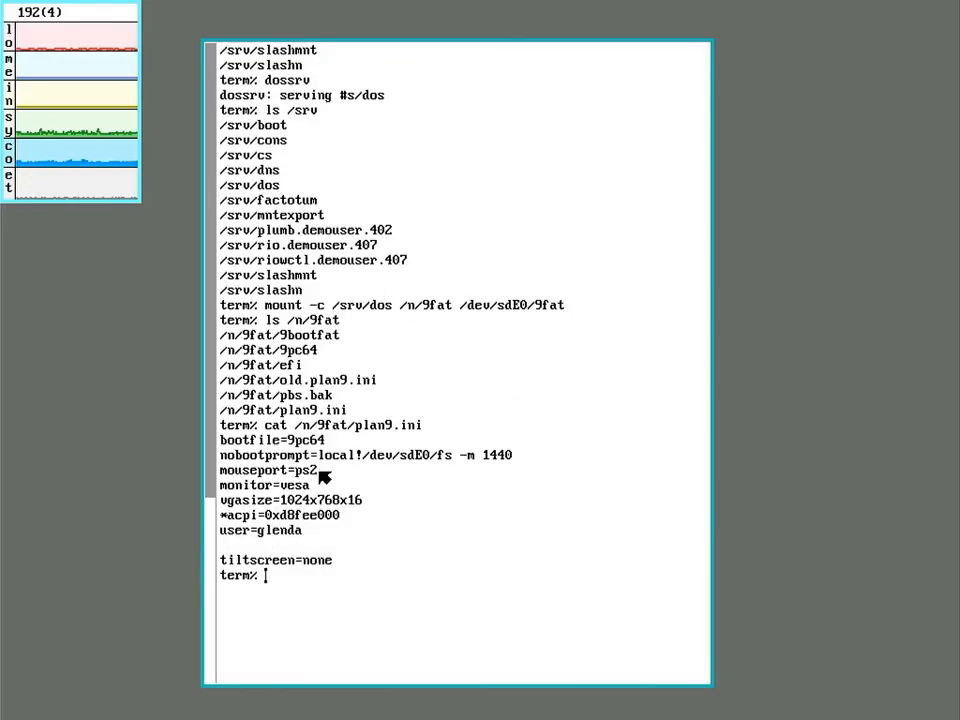
mouse_move(305, 515)
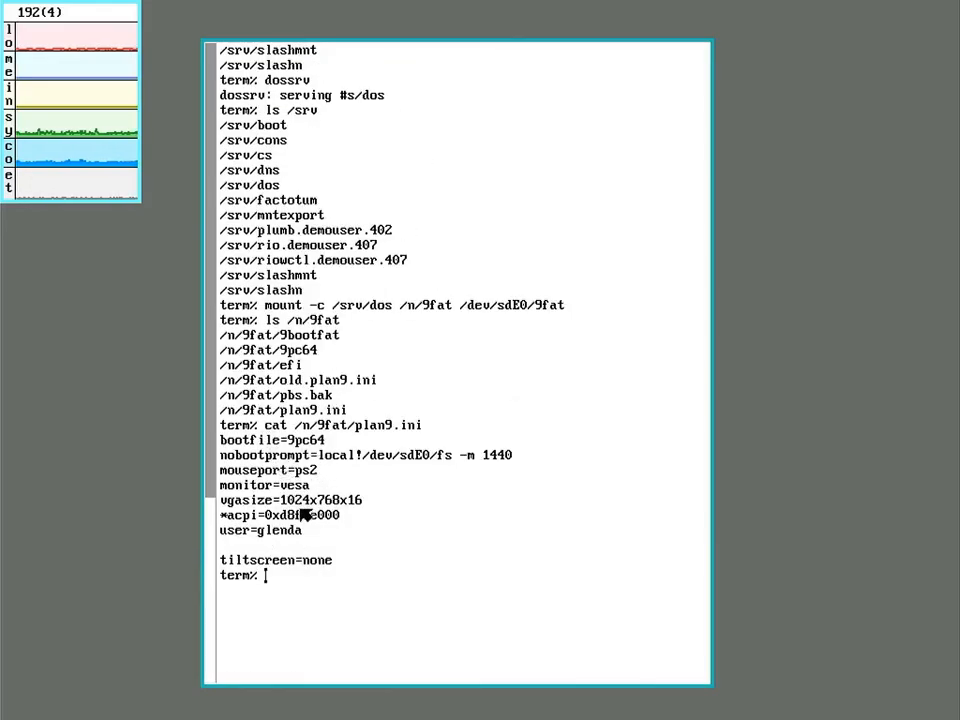
mouse_move(360, 548)
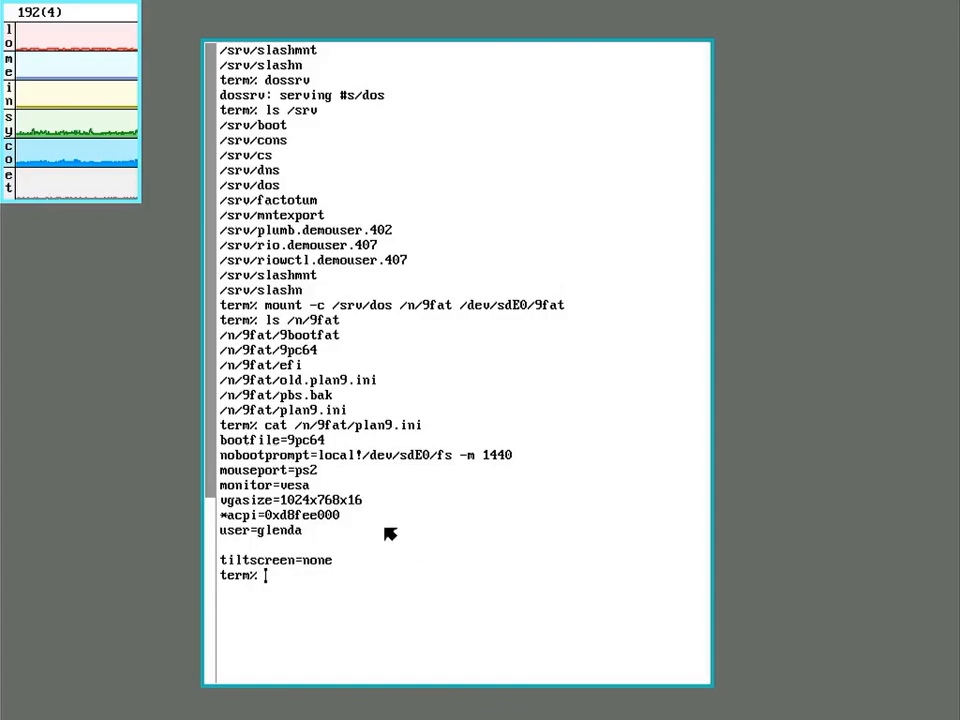
mouse_move(307, 593)
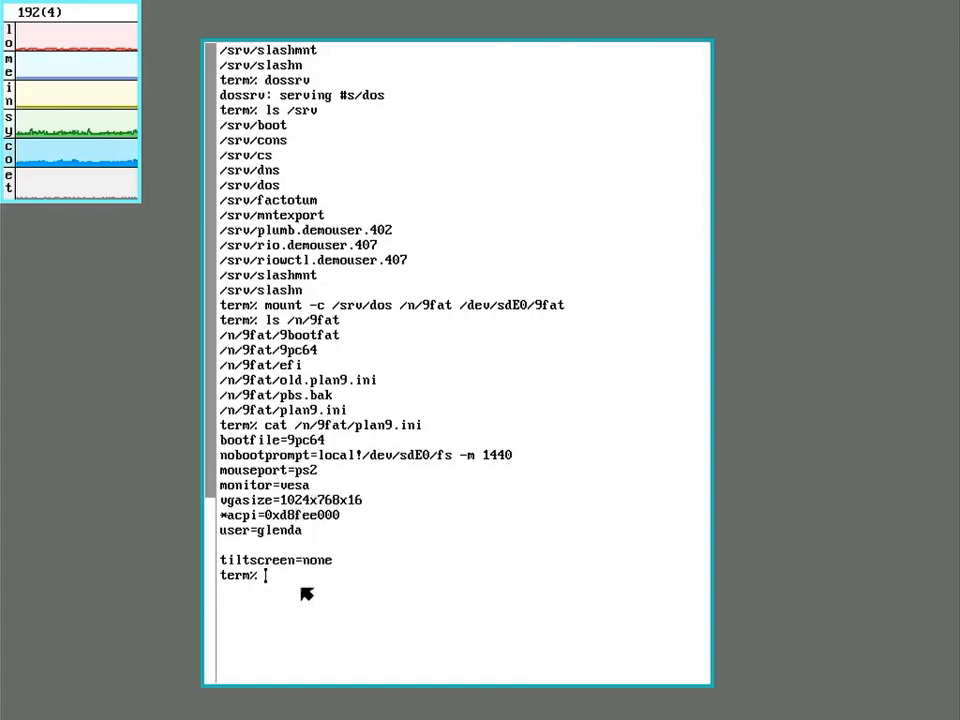
mouse_move(188, 470)
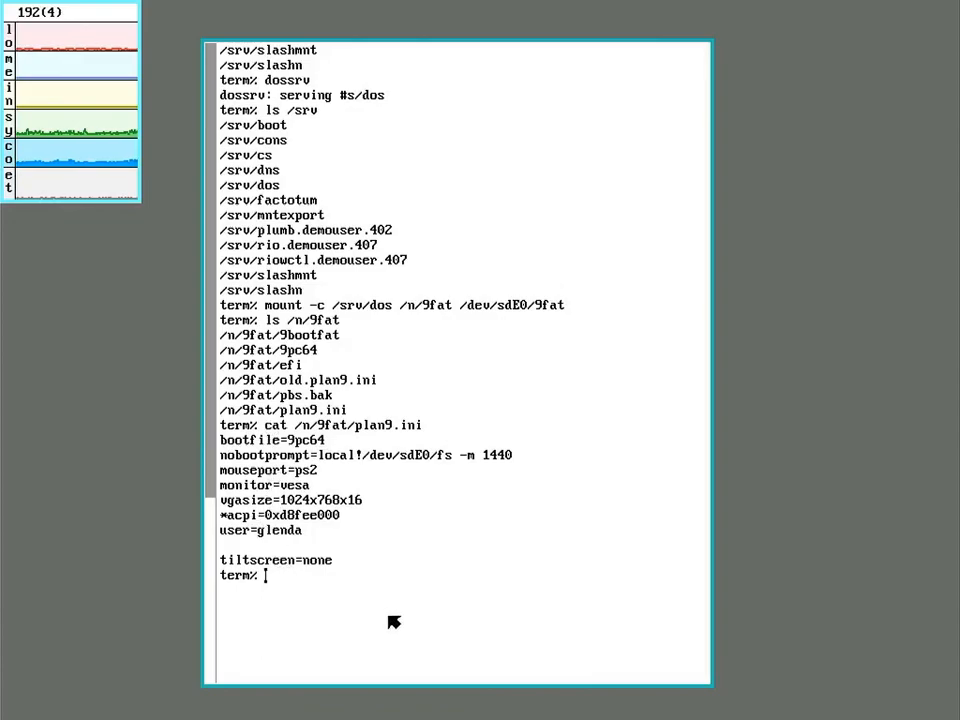
mouse_move(778, 453)
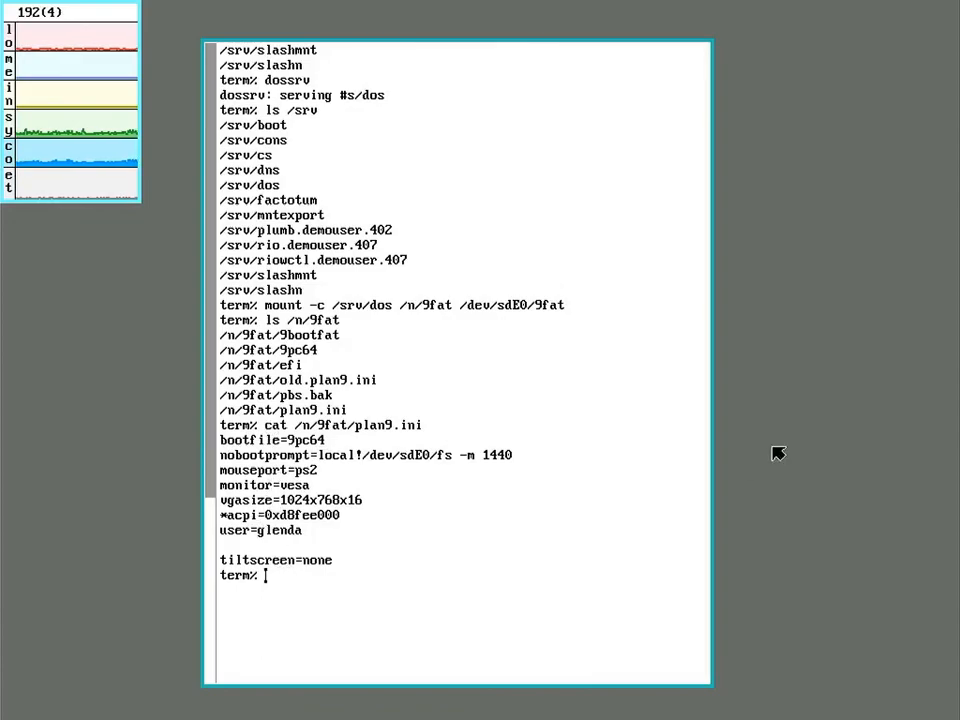
Review plan9.ini's printed settings and right-click the desktop to open rio's window menu.
right_click(778, 453)
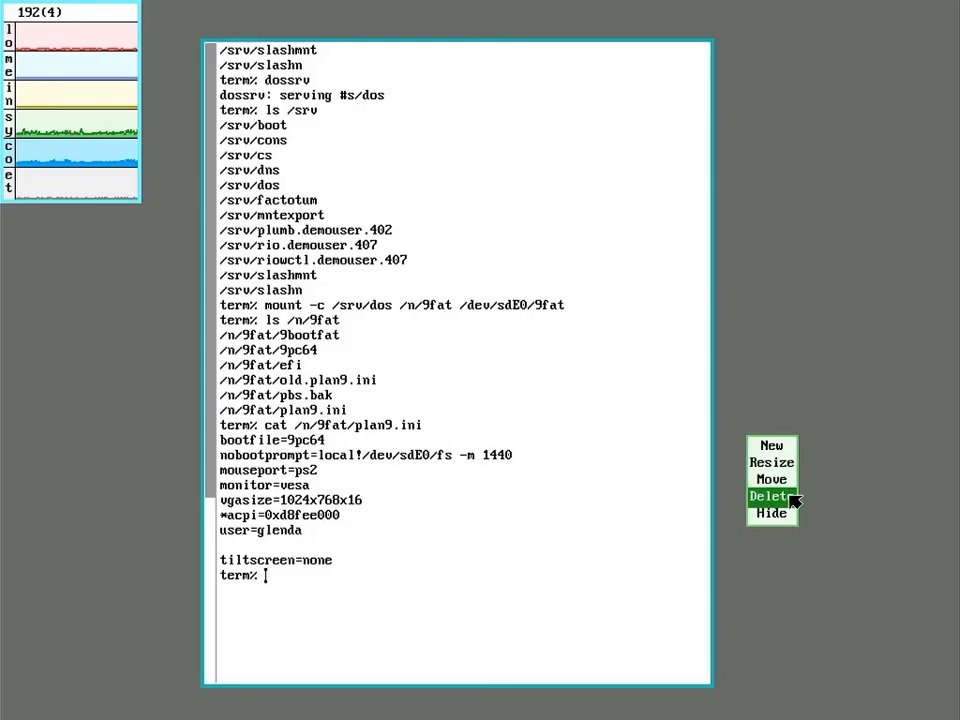